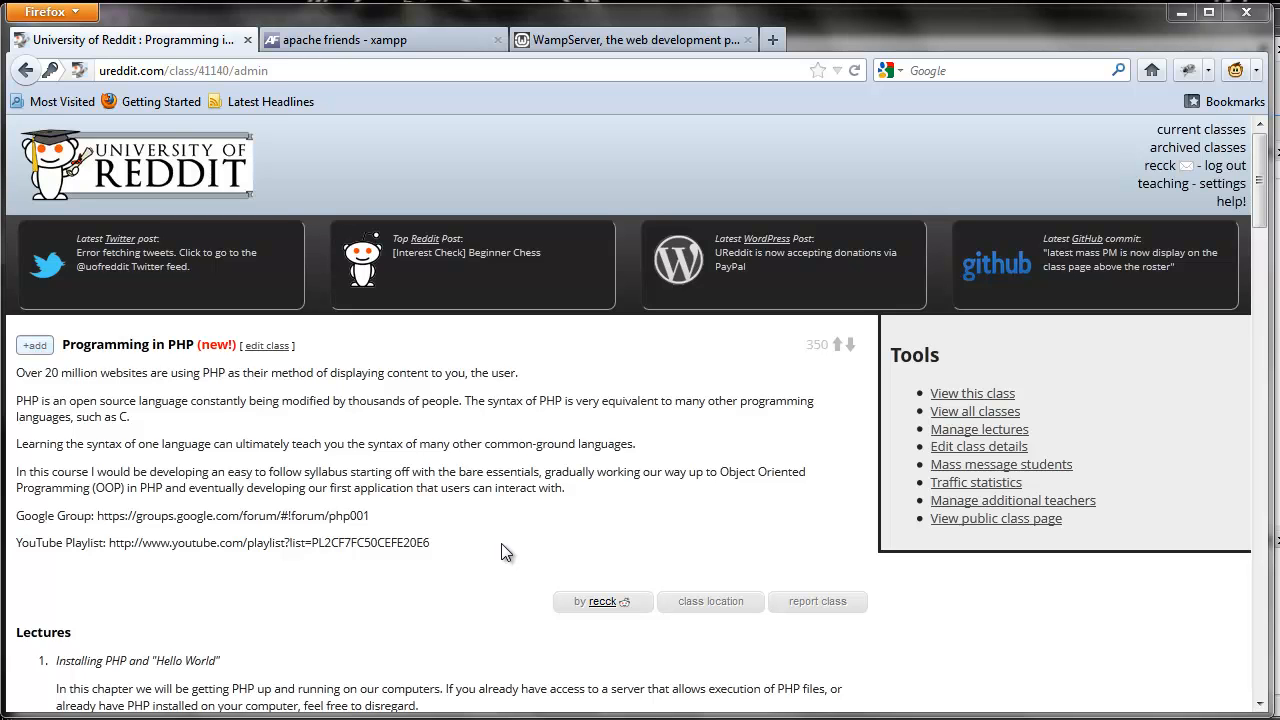
mouse_move(489, 543)
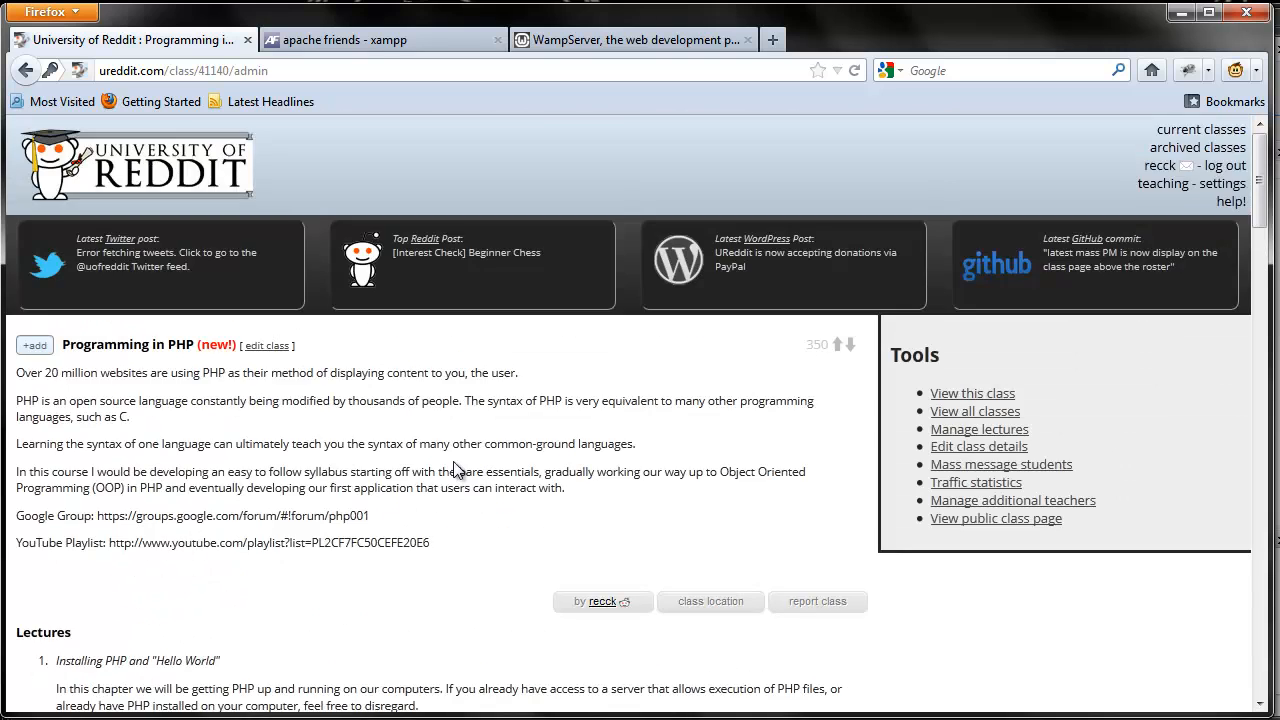
- Scroll to the Syllabus section and open the googlegroups syllabus PDF link
scroll(down, 3)
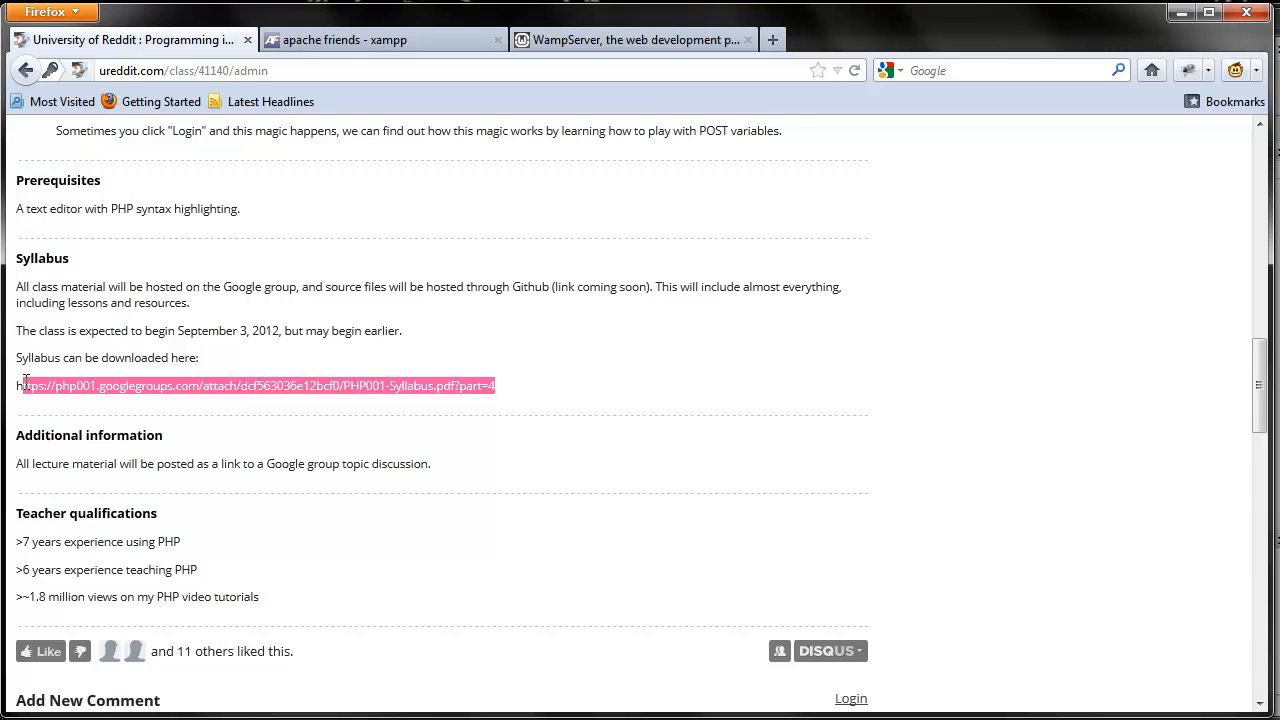
click(228, 418)
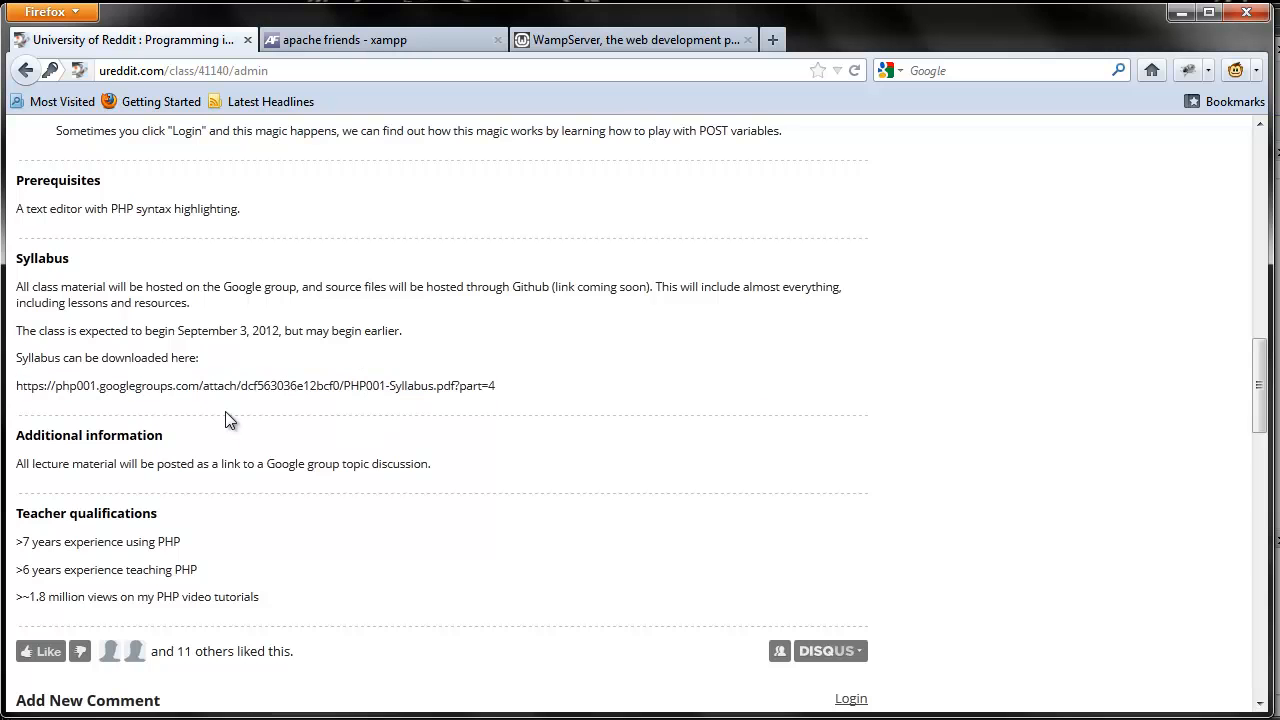
click(255, 385)
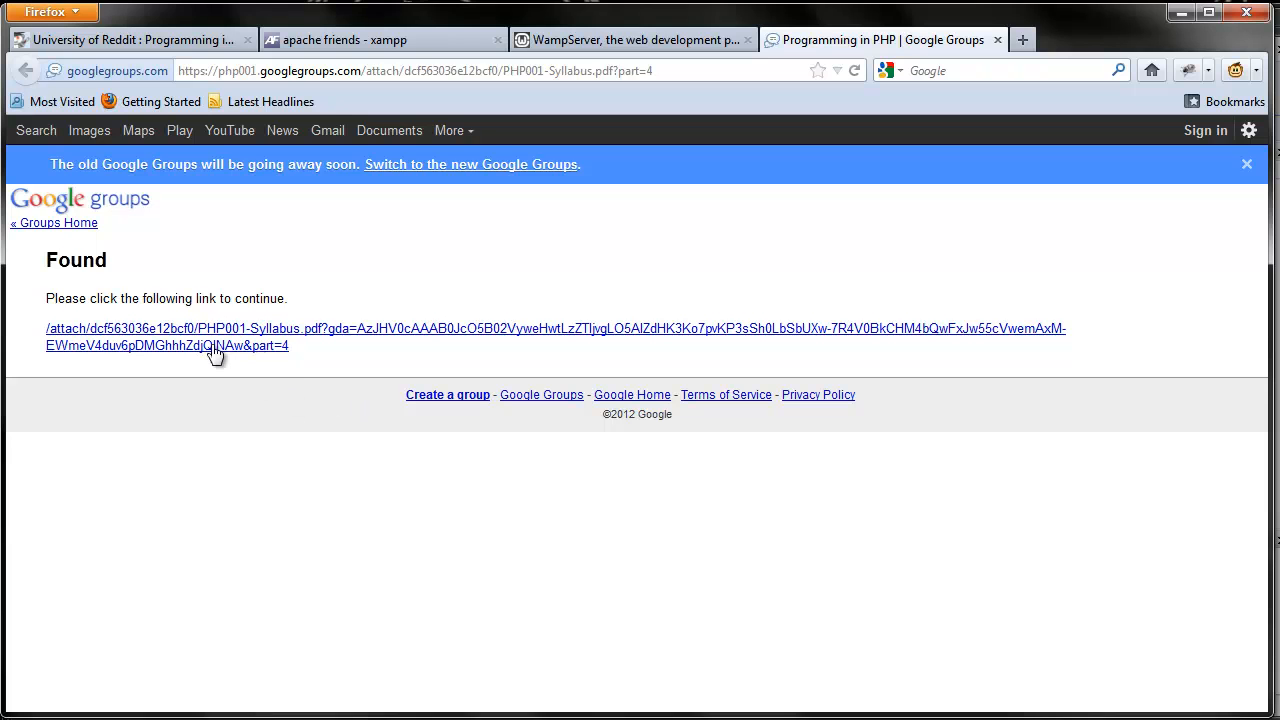
mouse_move(224, 363)
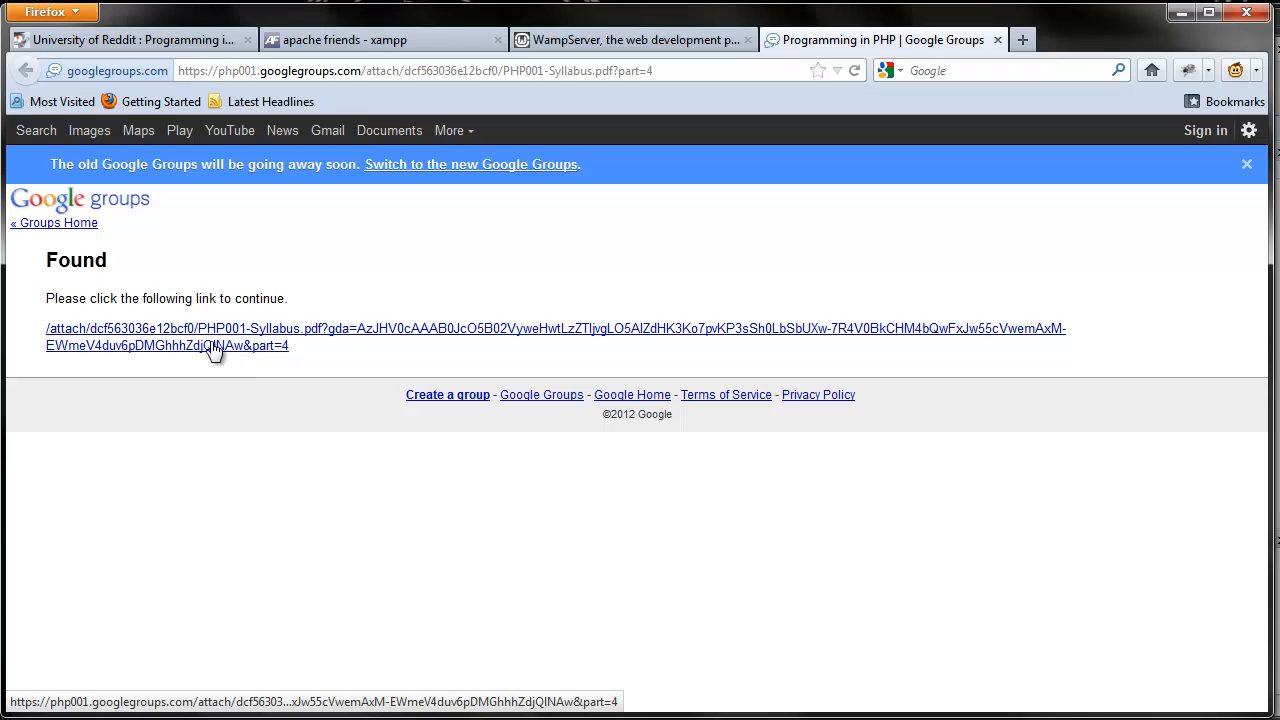
- Follow the continuation link and open the PHP001 syllabus PDF in Adobe Acrobat
click(213, 337)
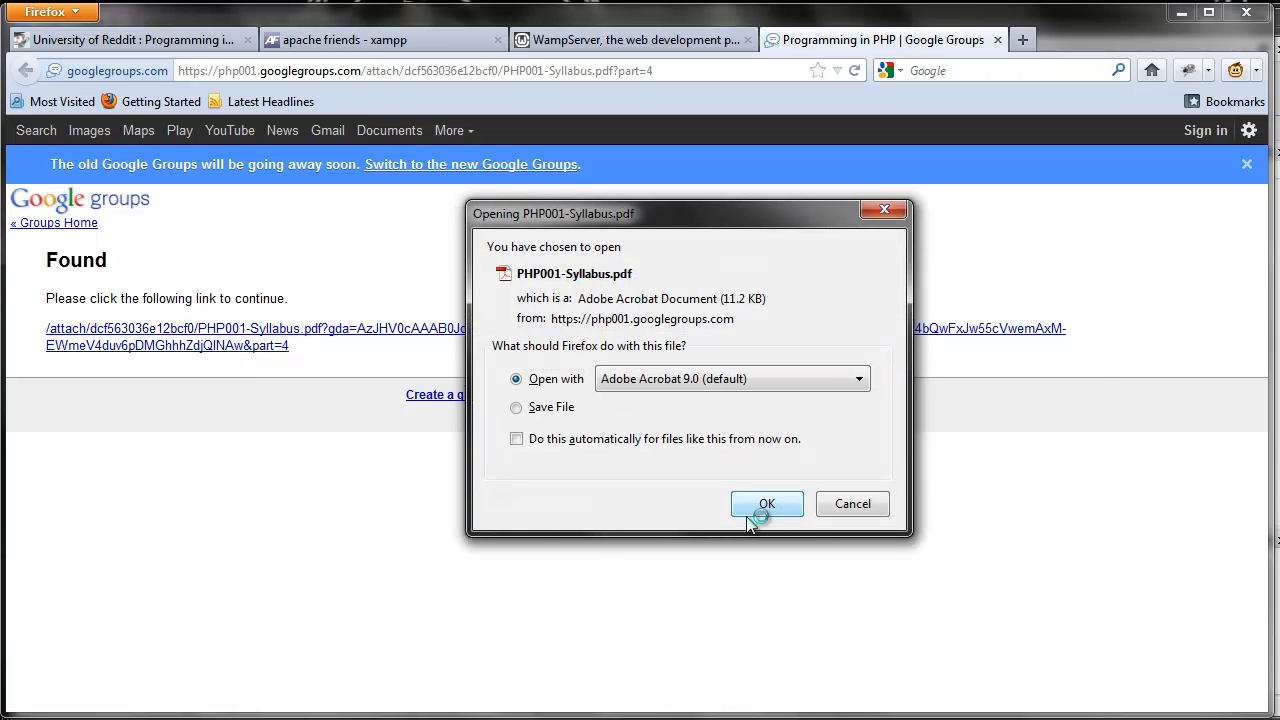
click(766, 503)
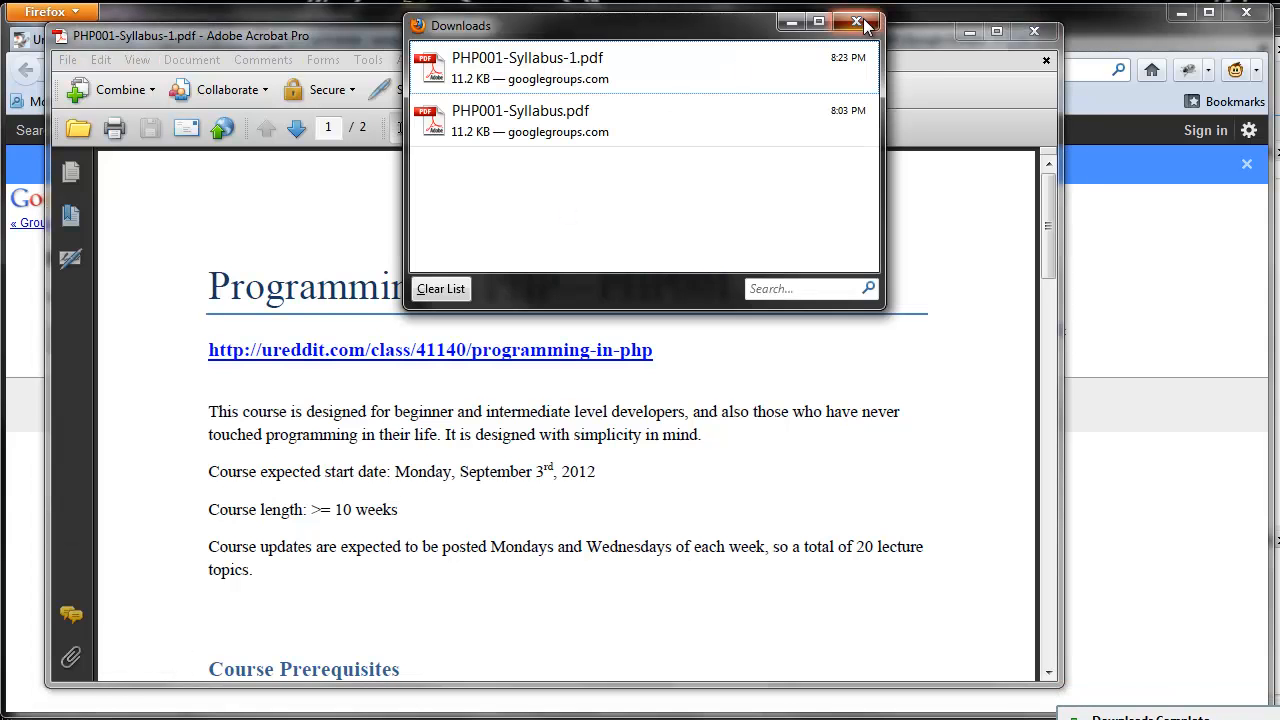
- Close the Firefox Downloads window so only the PHP001 syllabus remains visible
click(857, 22)
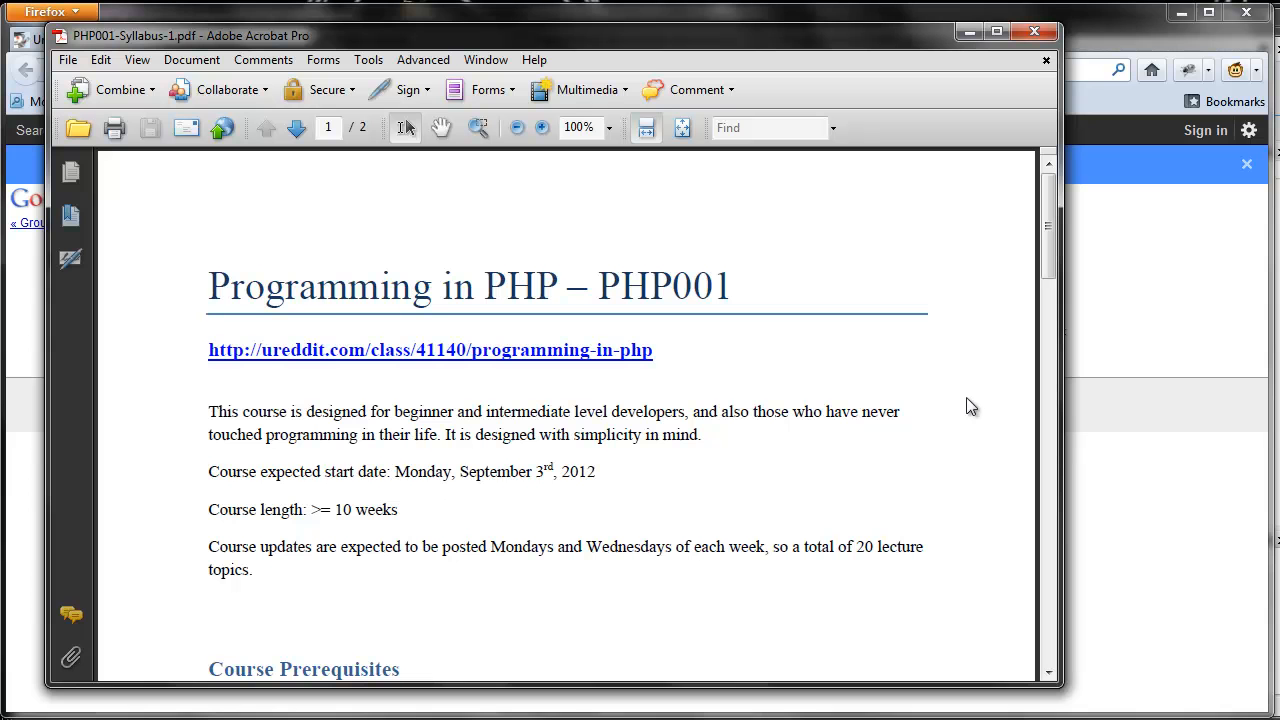
mouse_move(948, 401)
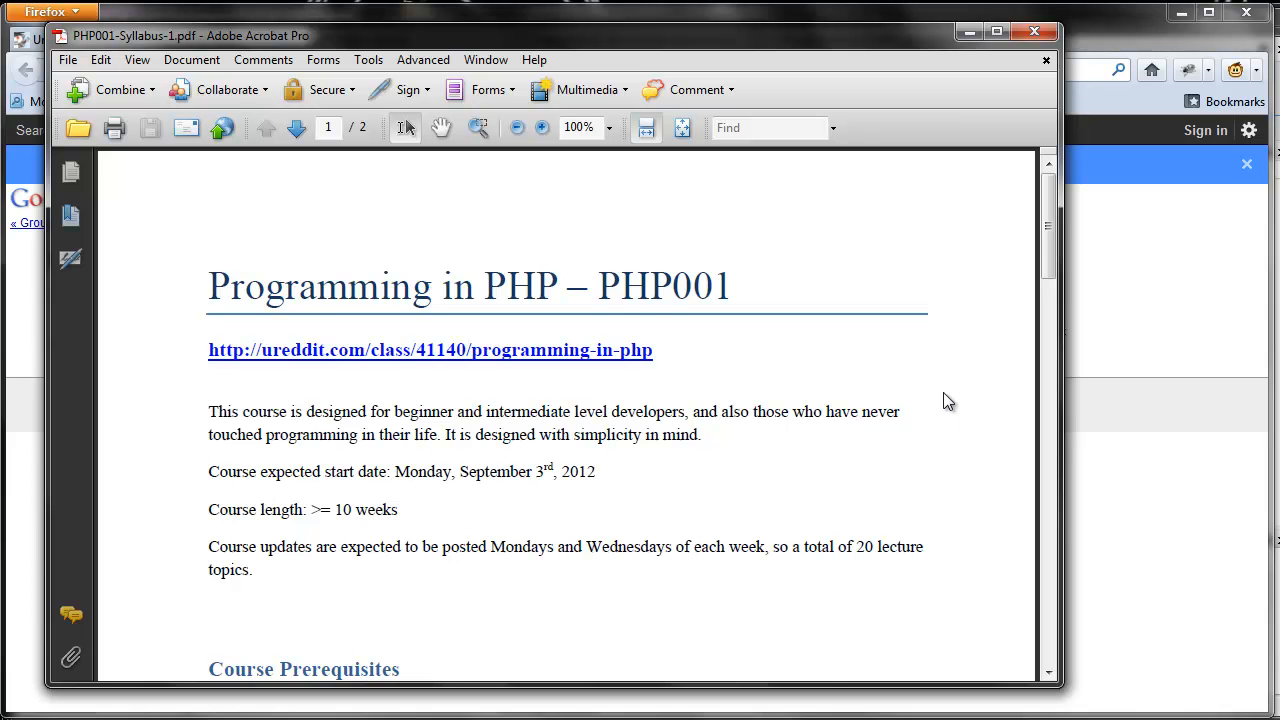
- Scroll the syllabus to page 2, showing weeks 7–10 and Questions
scroll(down, 3)
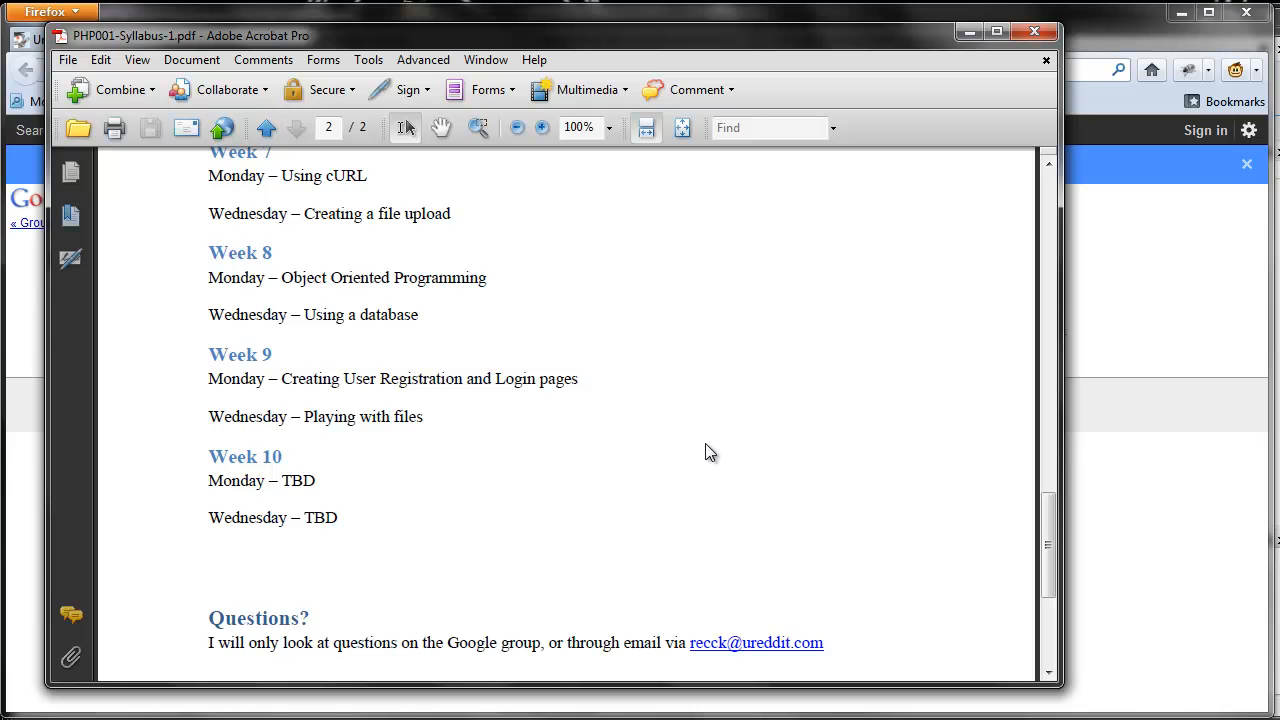
- Scroll to the syllabus end, then back to page 1's Course Outline with Week 1
scroll(down, 3)
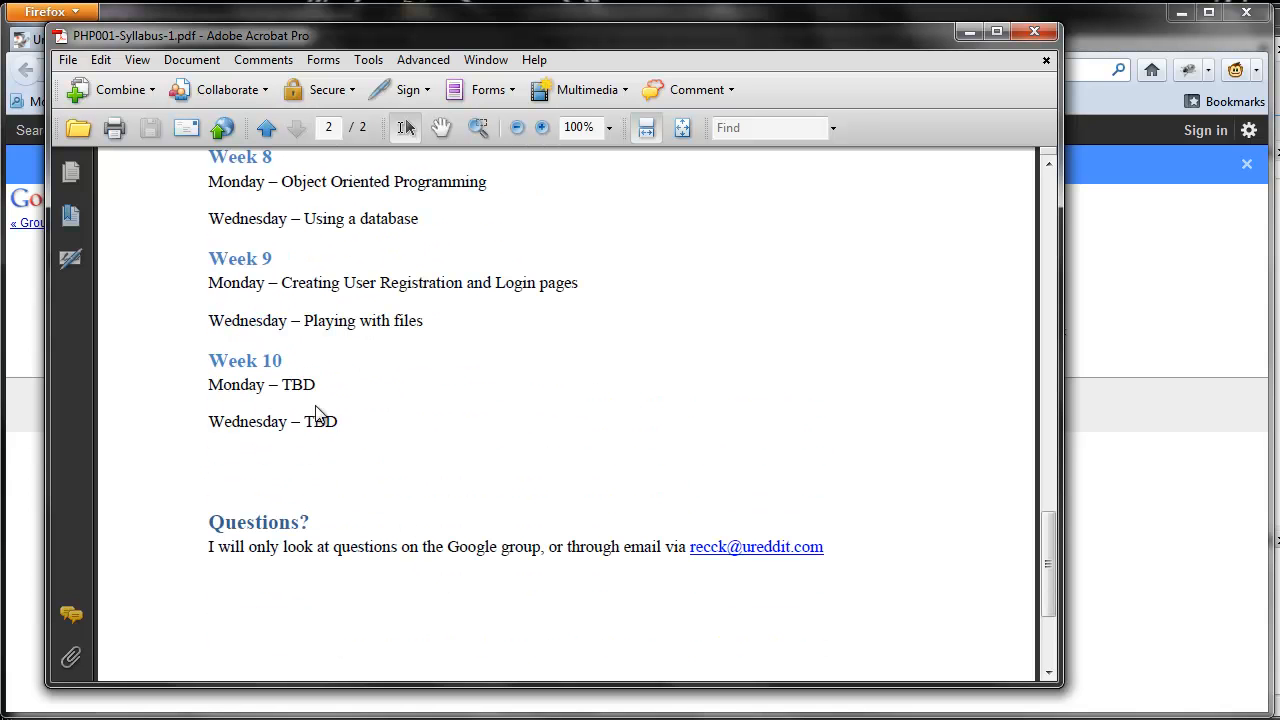
scroll(down, 3)
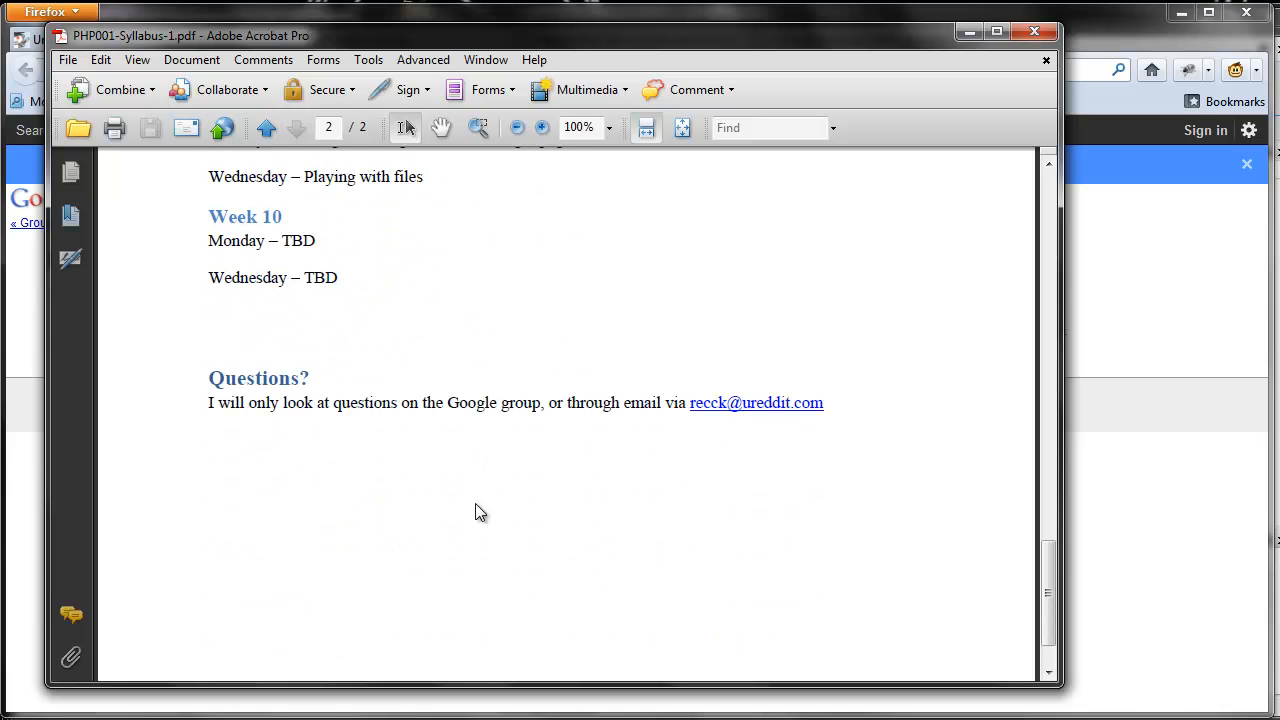
mouse_move(510, 536)
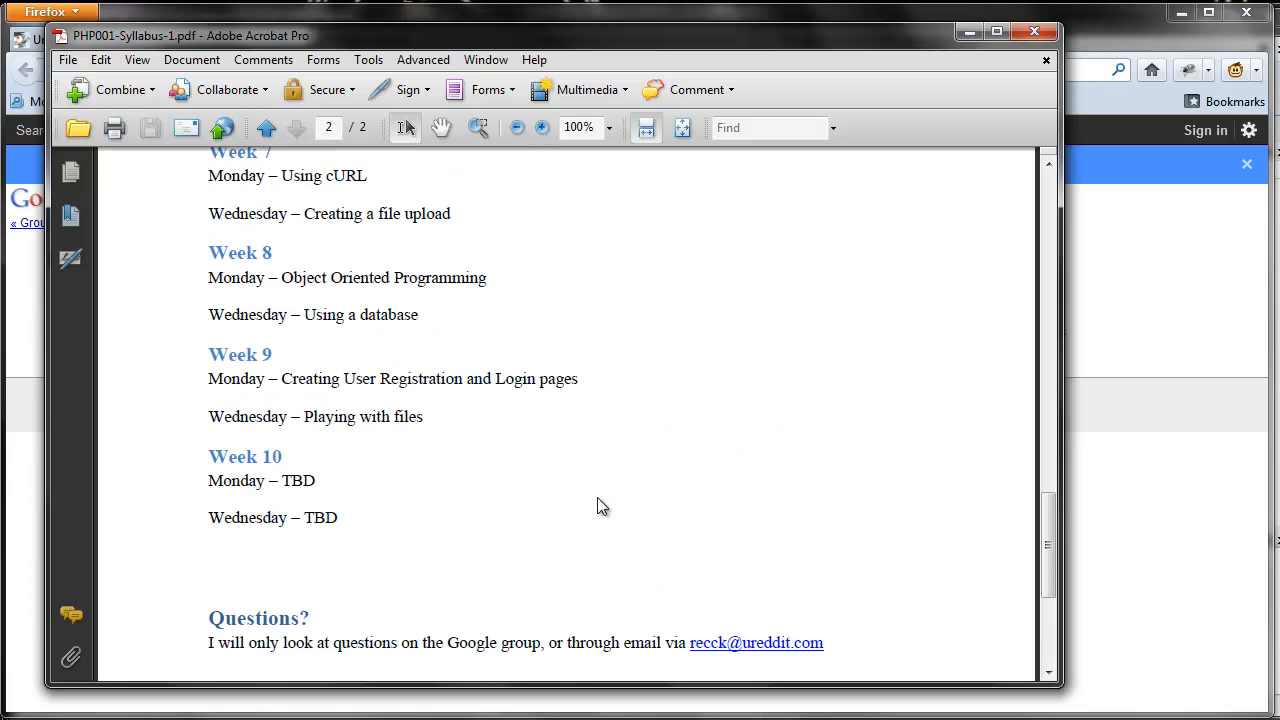
click(266, 127)
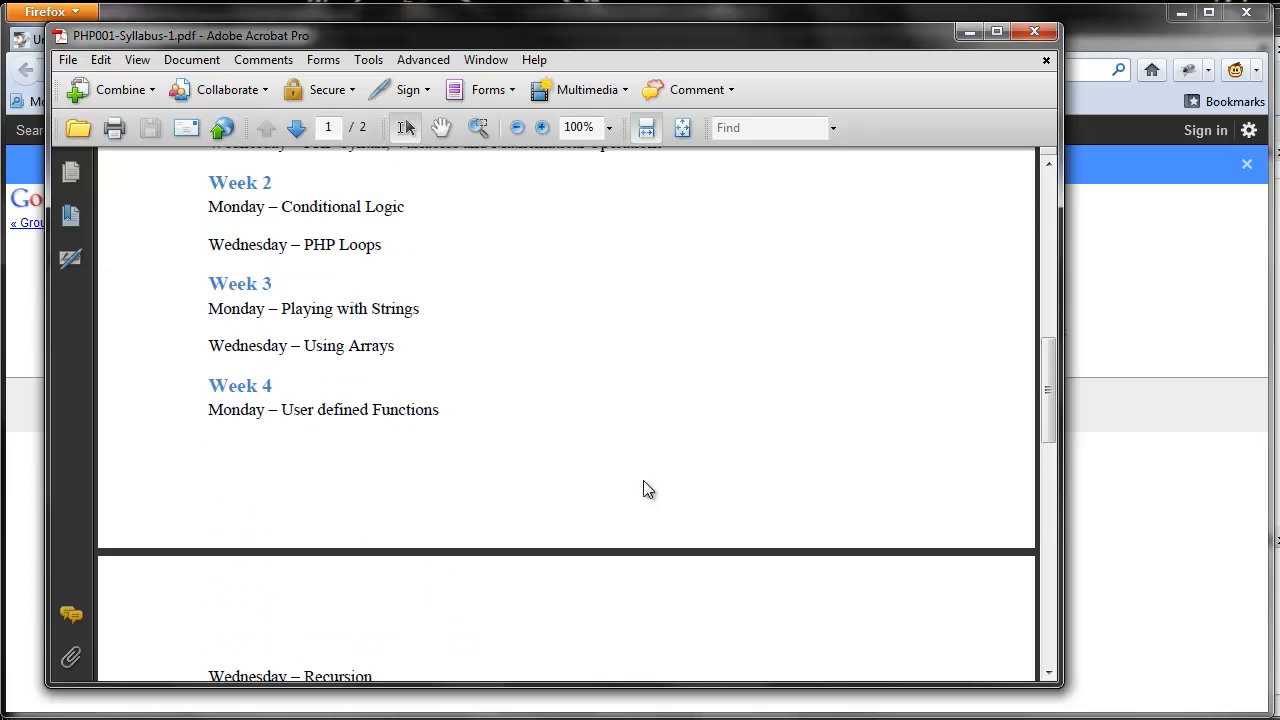
scroll(up, 3)
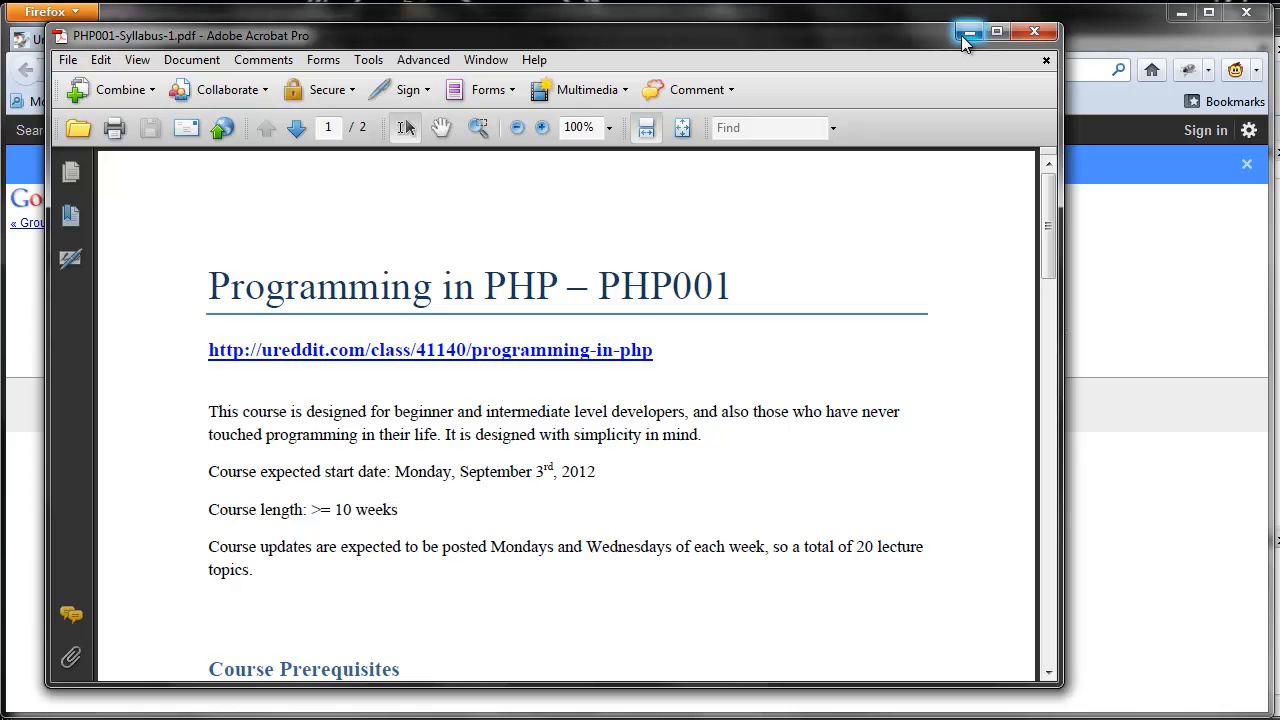
mouse_move(968, 32)
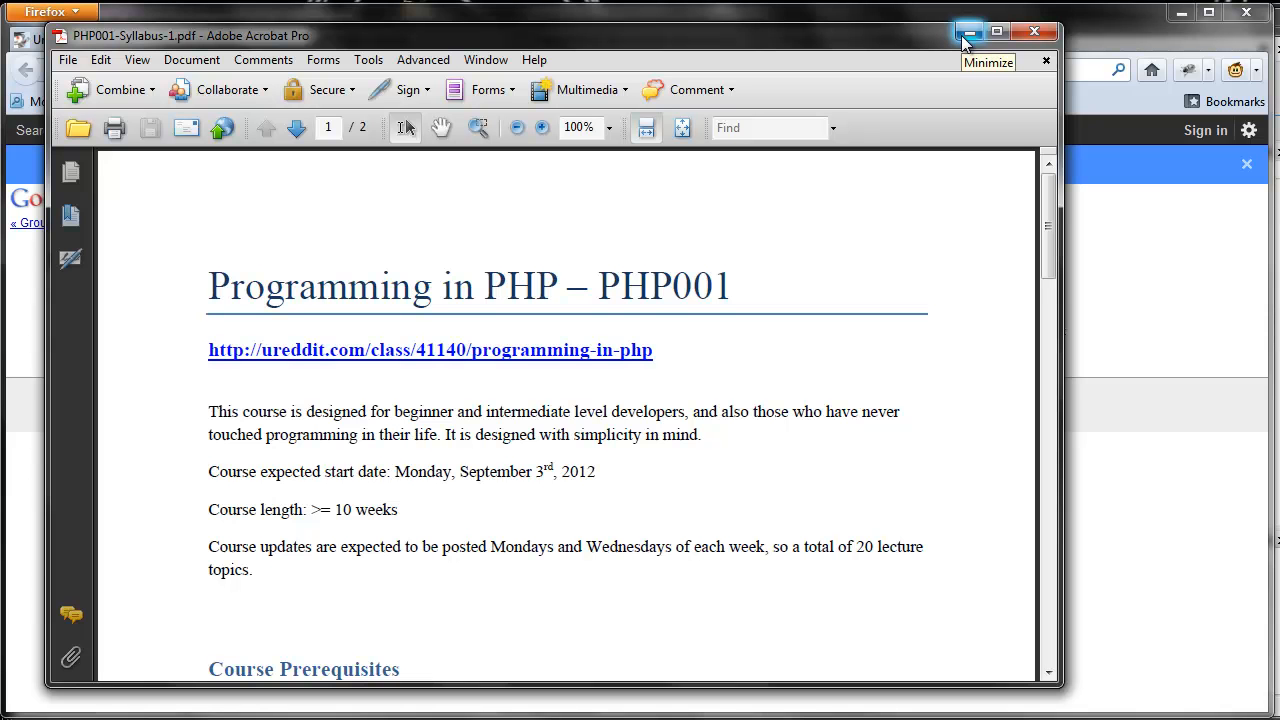
scroll(down, 3)
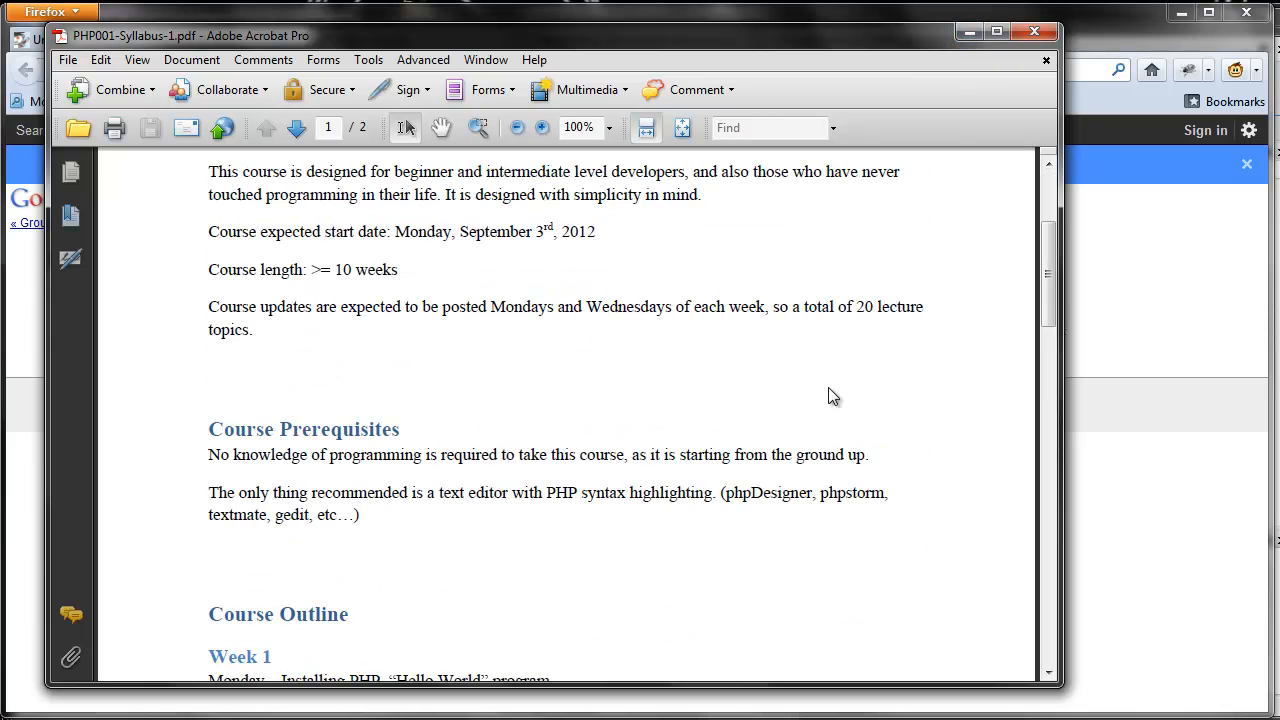
scroll(down, 3)
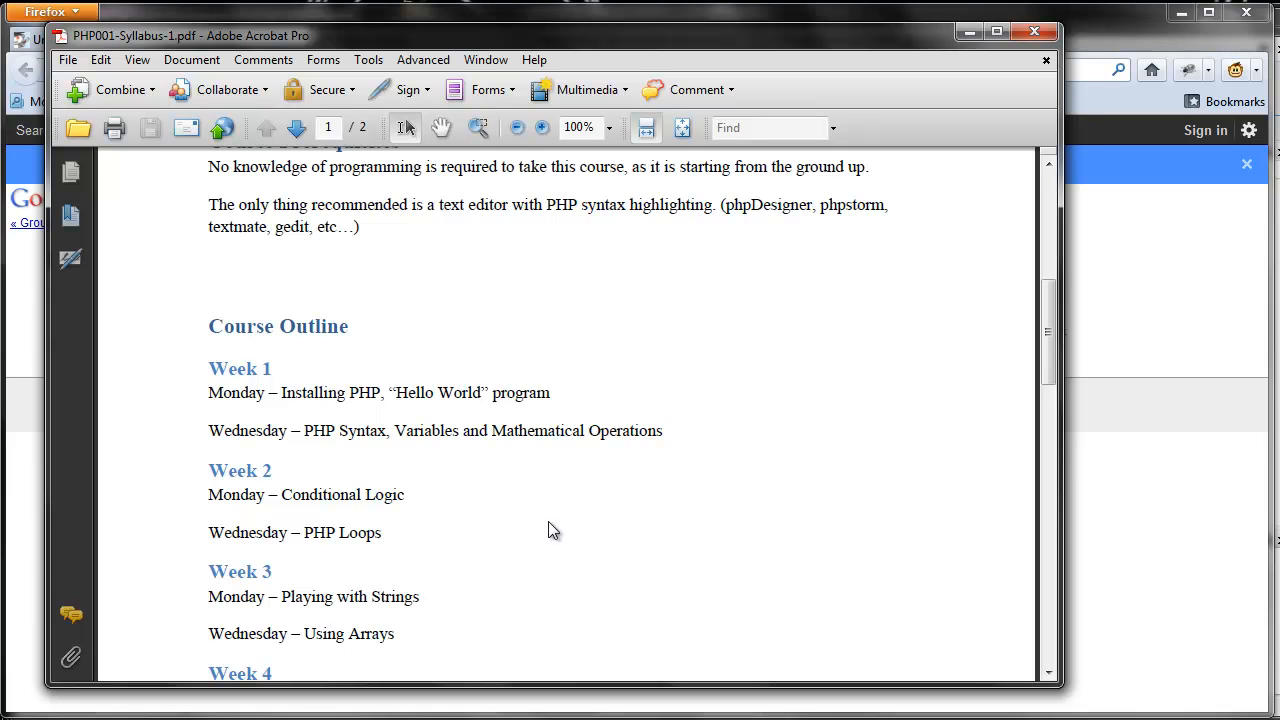
mouse_move(546, 520)
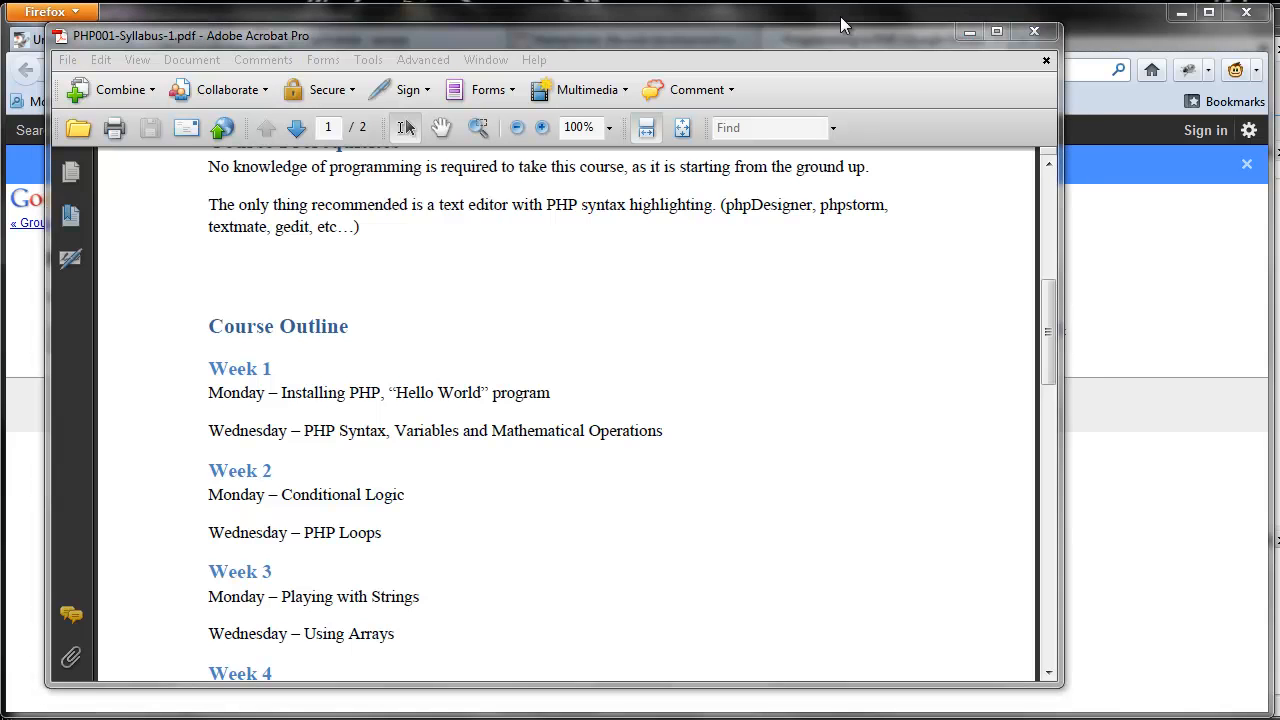
mouse_move(743, 445)
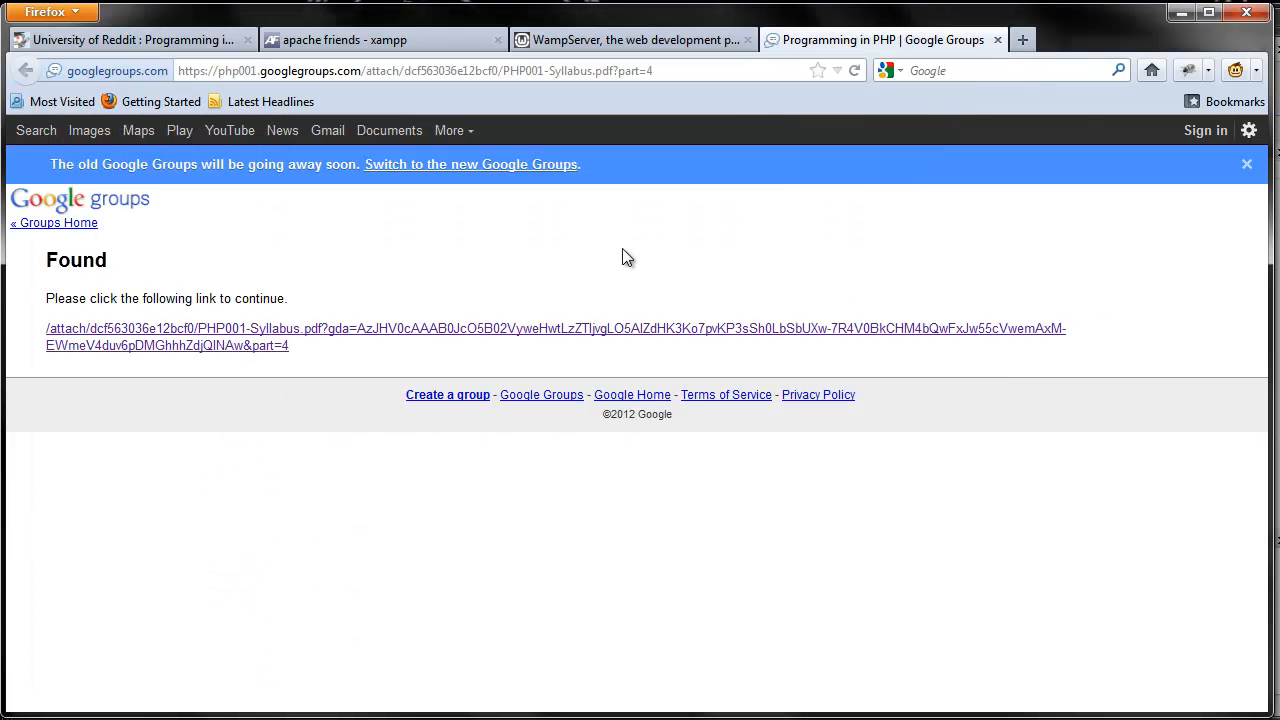
mouse_move(998, 40)
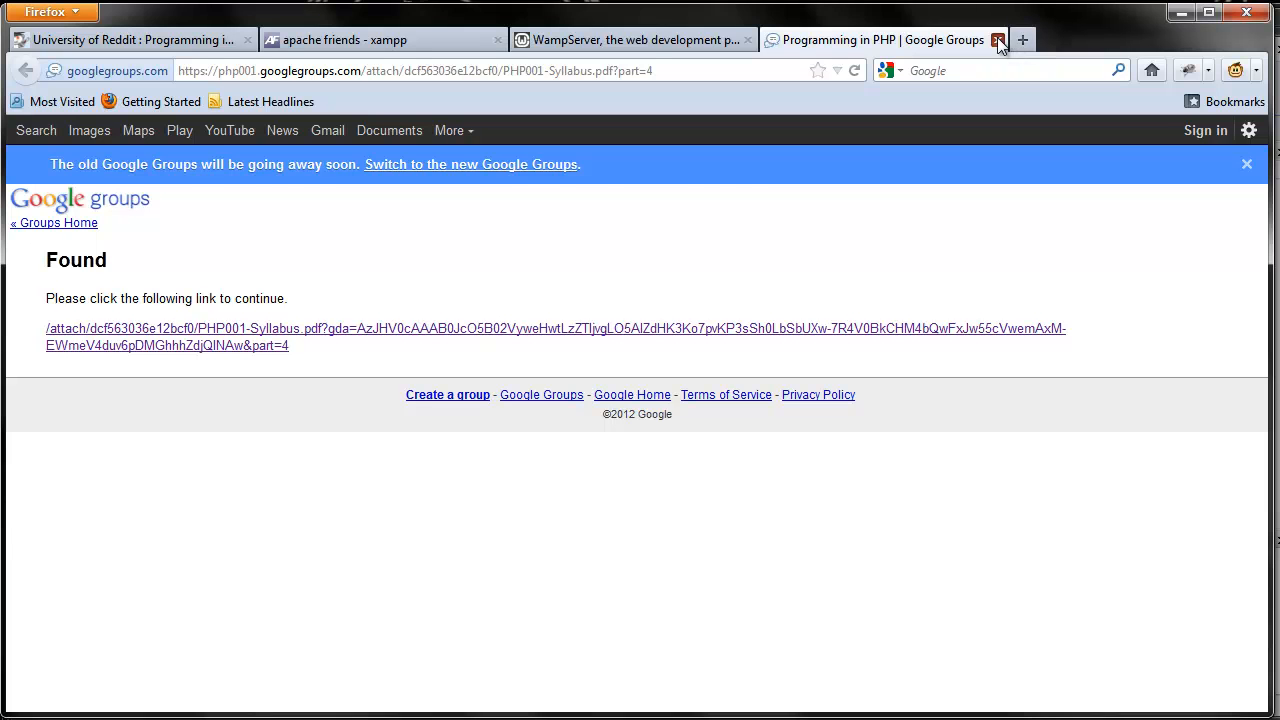
- Close the Google Groups tab and follow apachefriends.org's XAMPP for Windows link
click(997, 40)
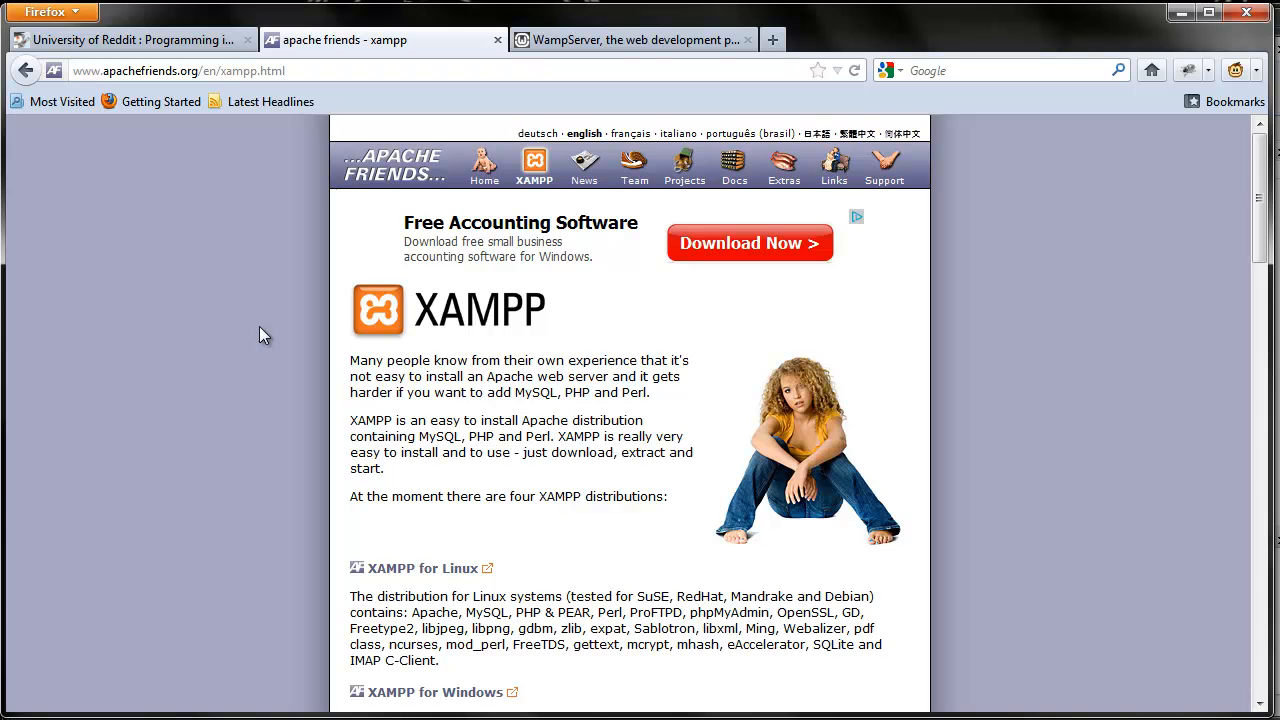
mouse_move(238, 358)
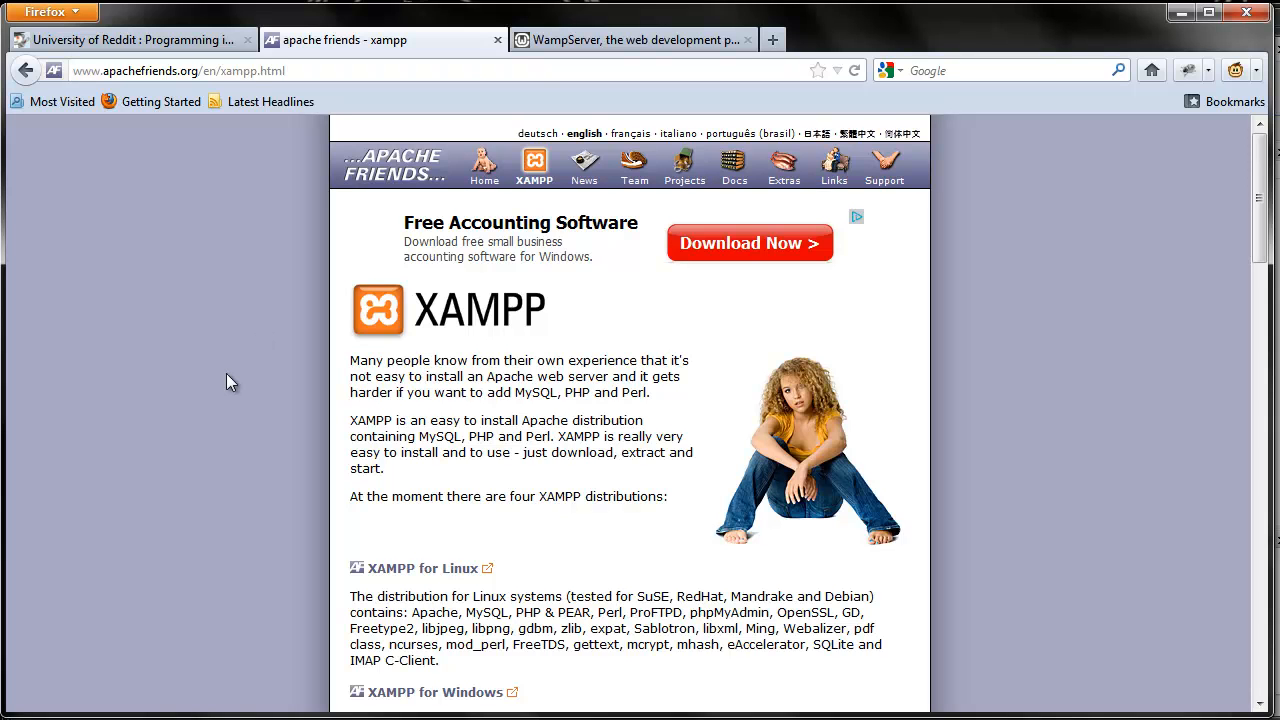
mouse_move(245, 386)
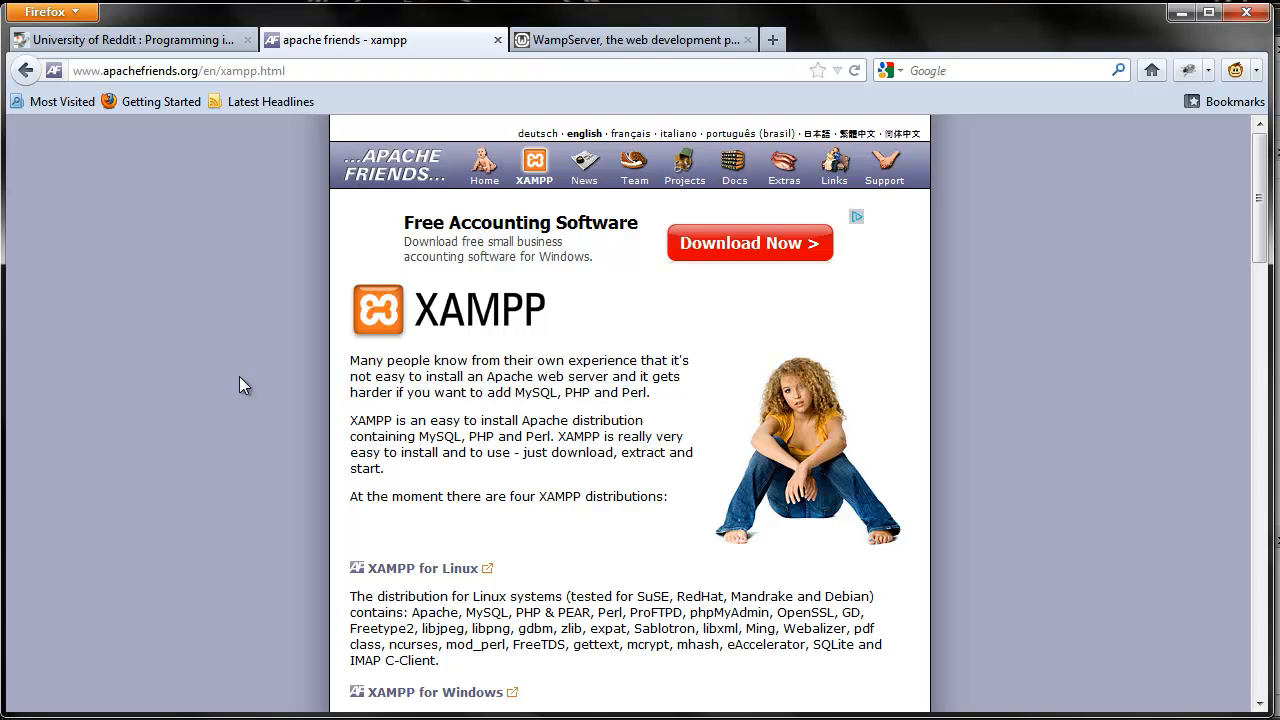
mouse_move(192, 400)
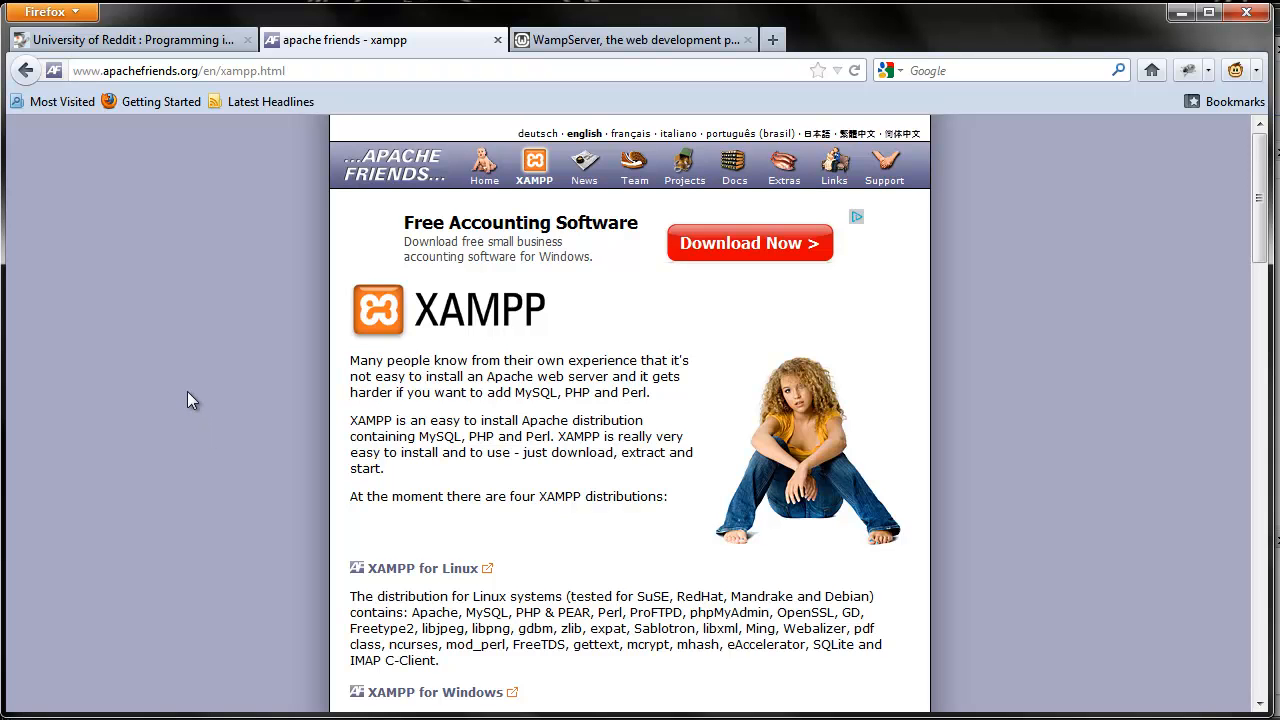
mouse_move(225, 348)
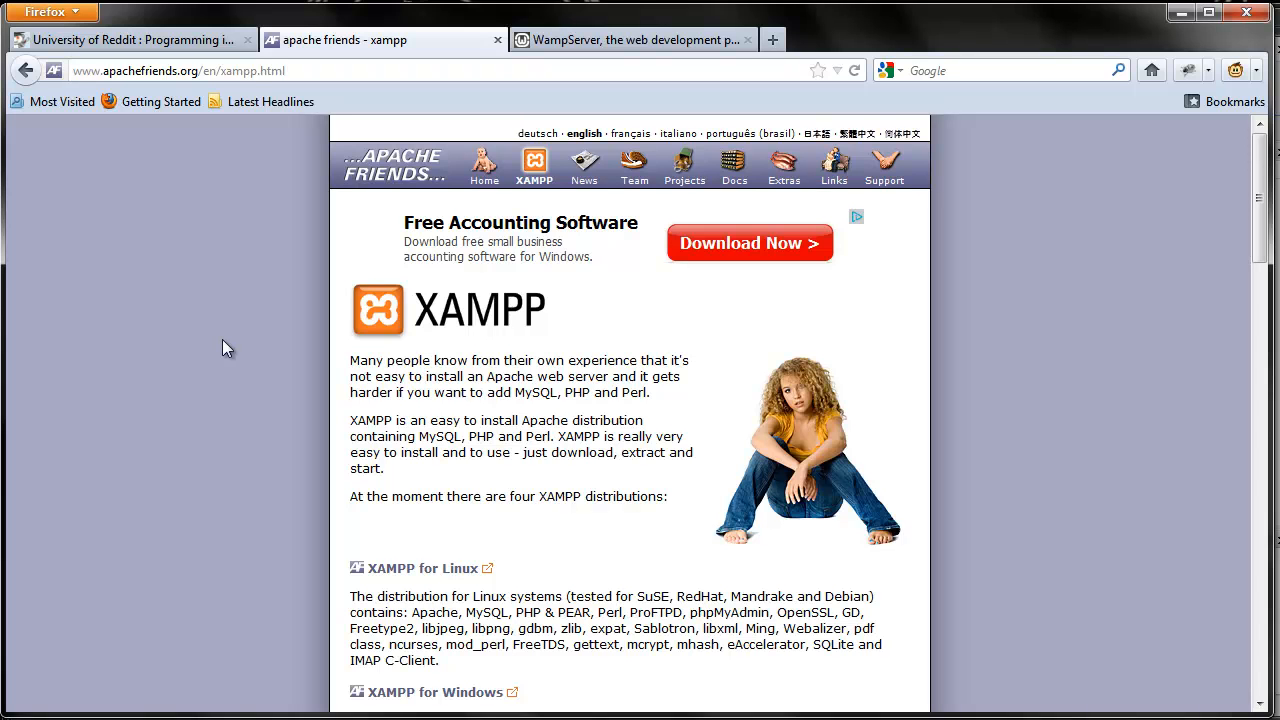
mouse_move(538, 216)
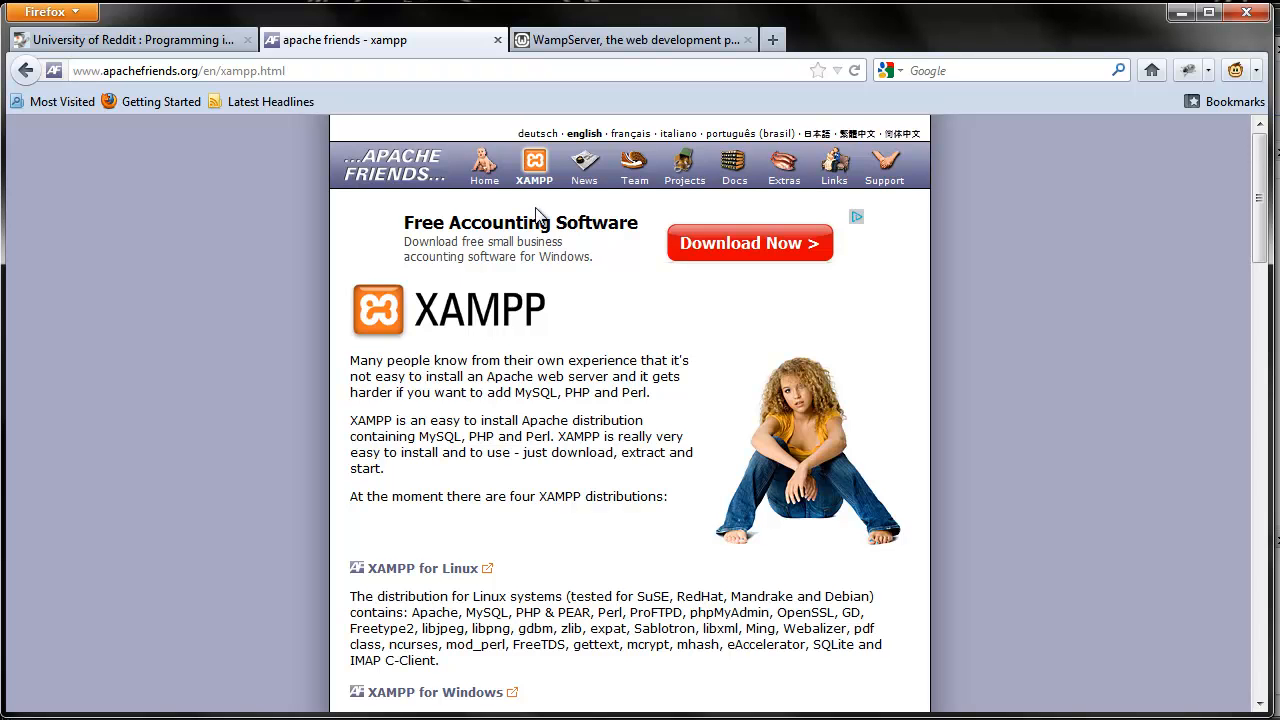
mouse_move(534, 165)
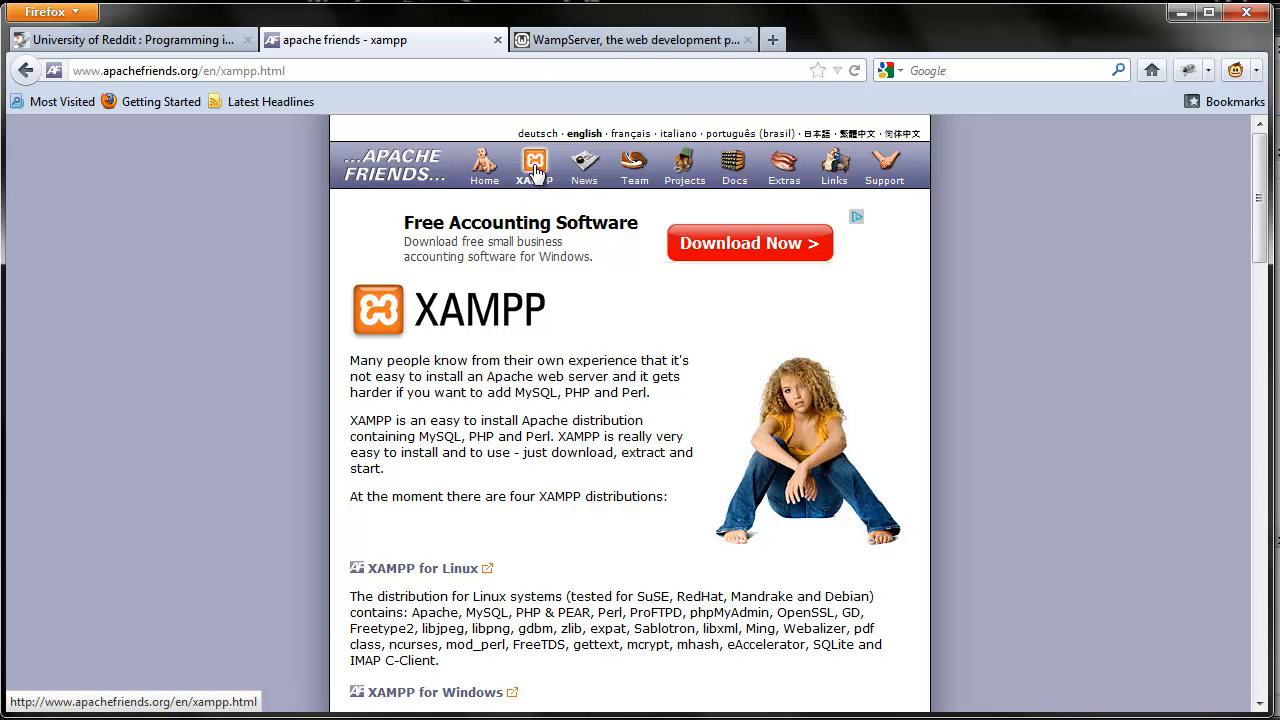
scroll(down, 3)
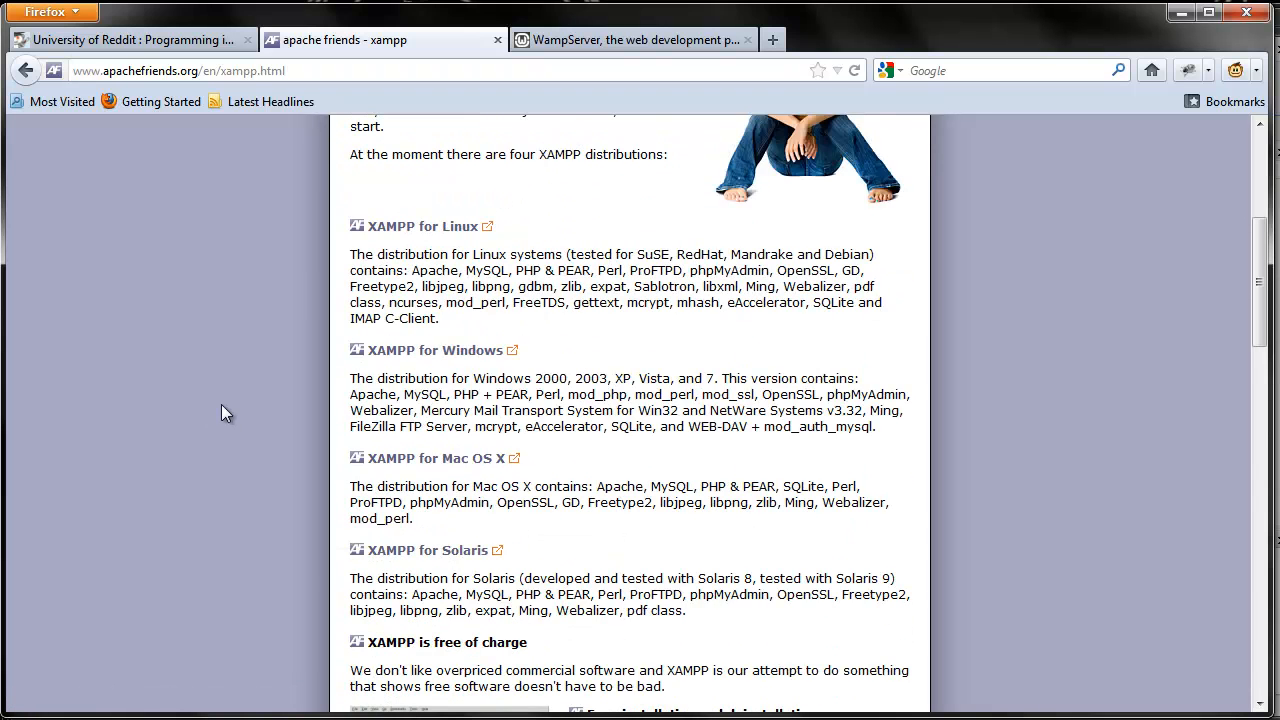
mouse_move(440, 350)
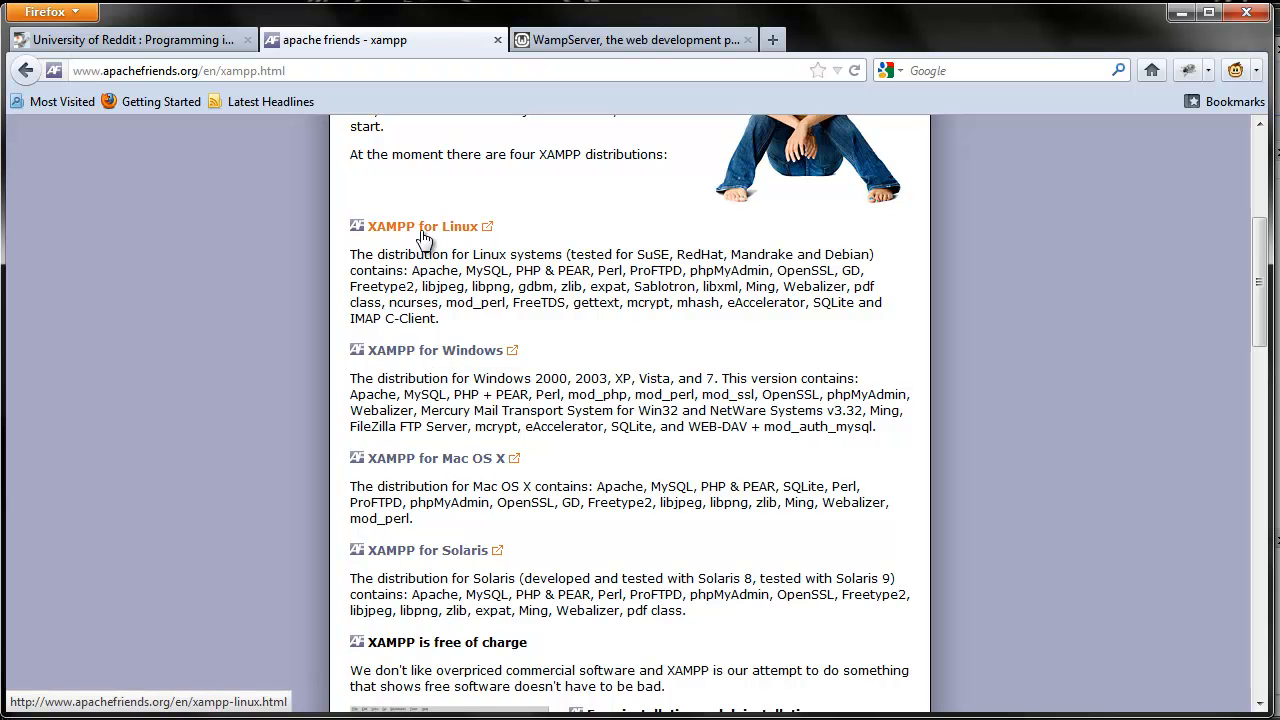
click(418, 226)
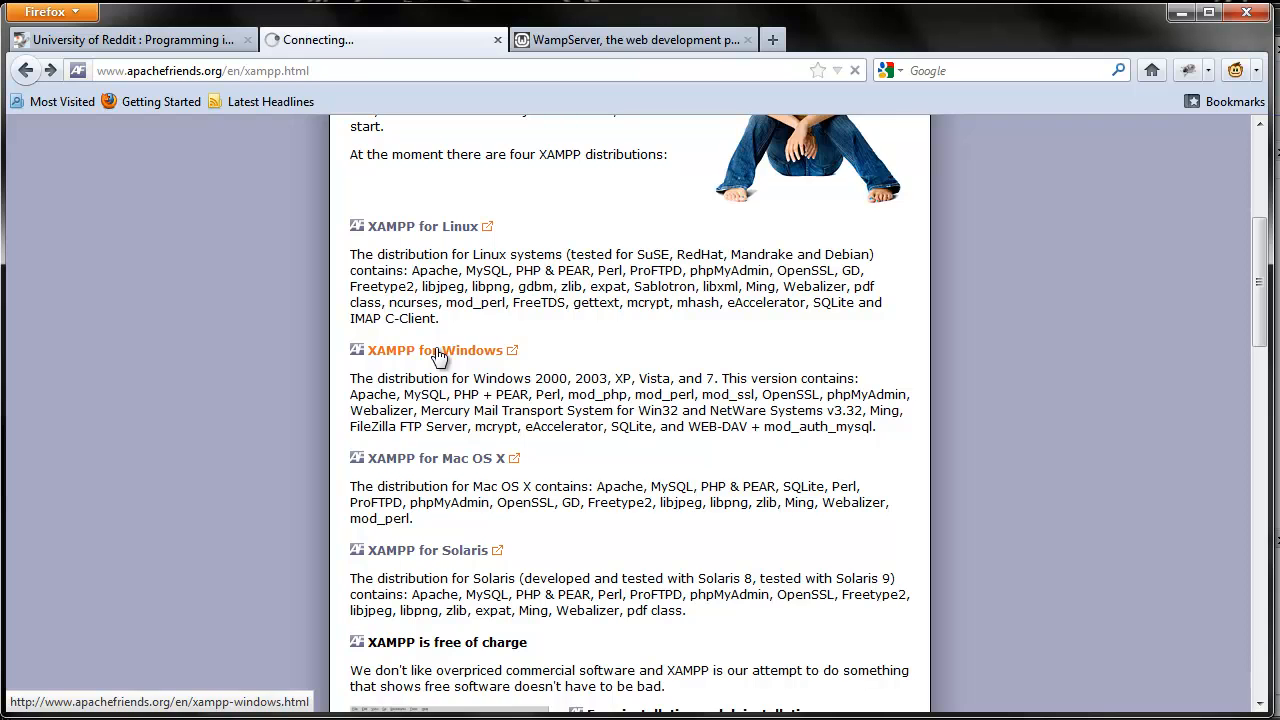
- Look through the XAMPP for Windows and XAMPP for Mac OS X pages
click(429, 350)
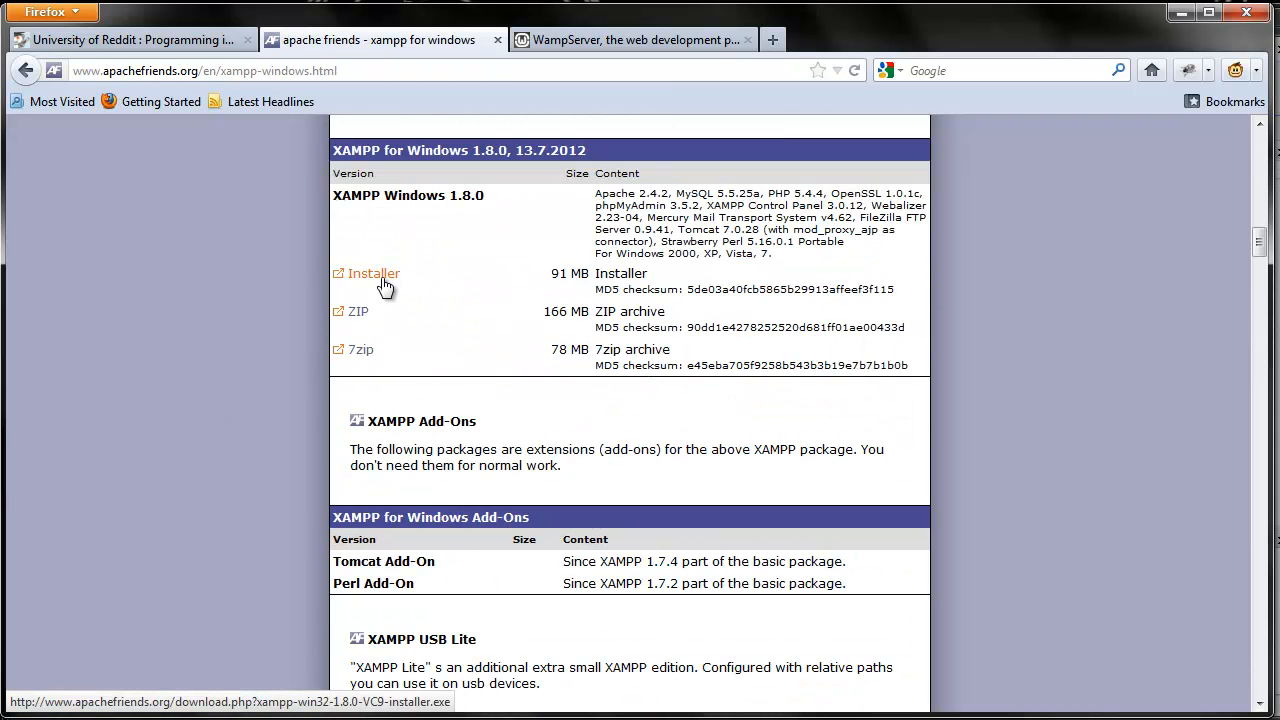
mouse_move(225, 302)
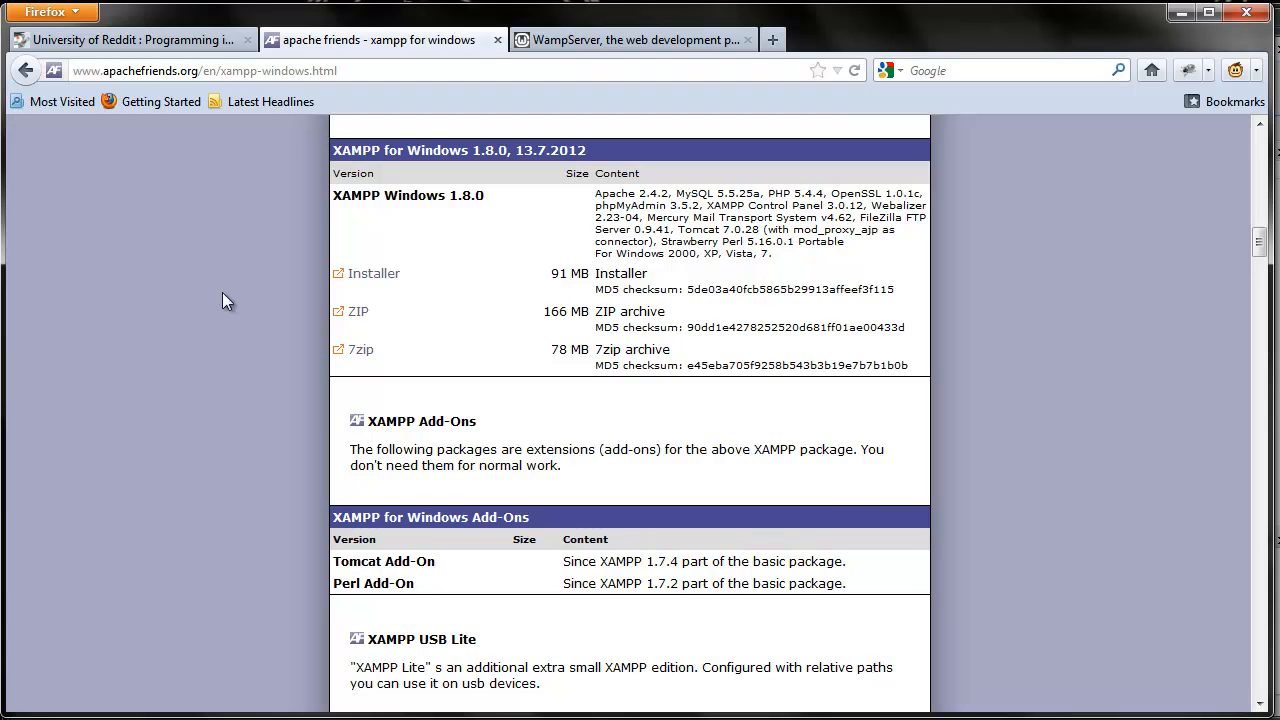
mouse_move(462, 309)
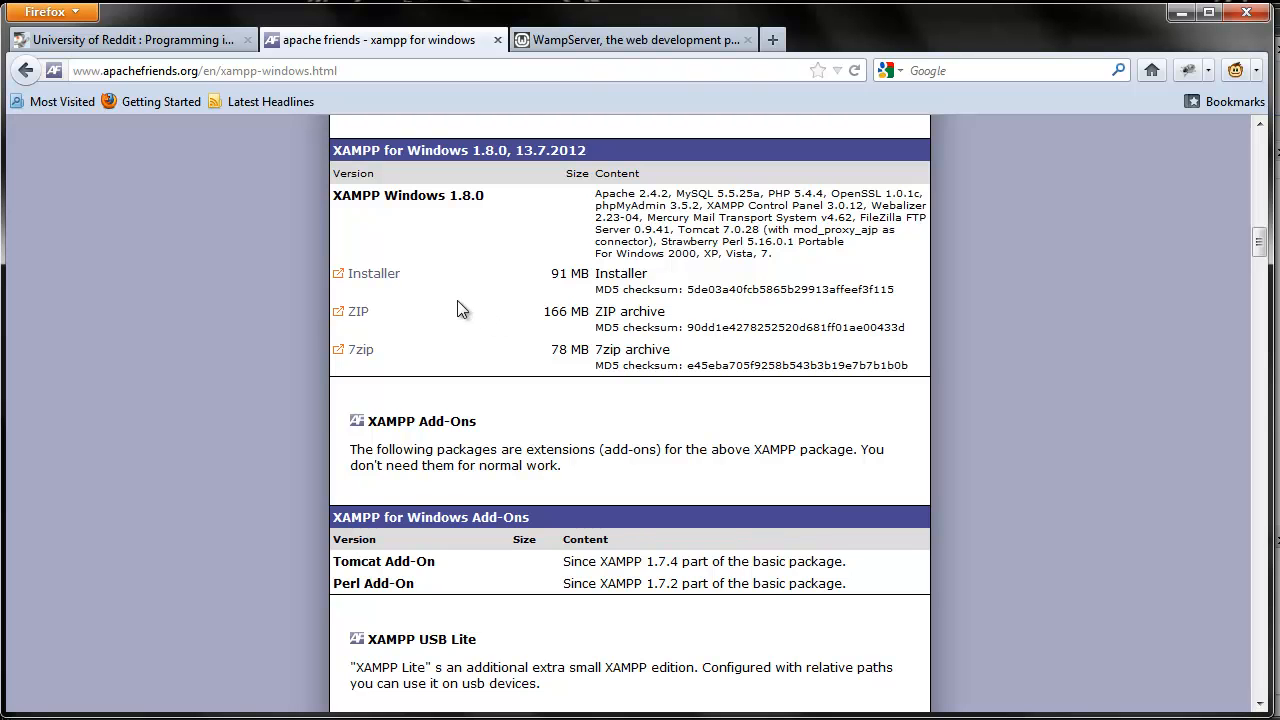
mouse_move(447, 295)
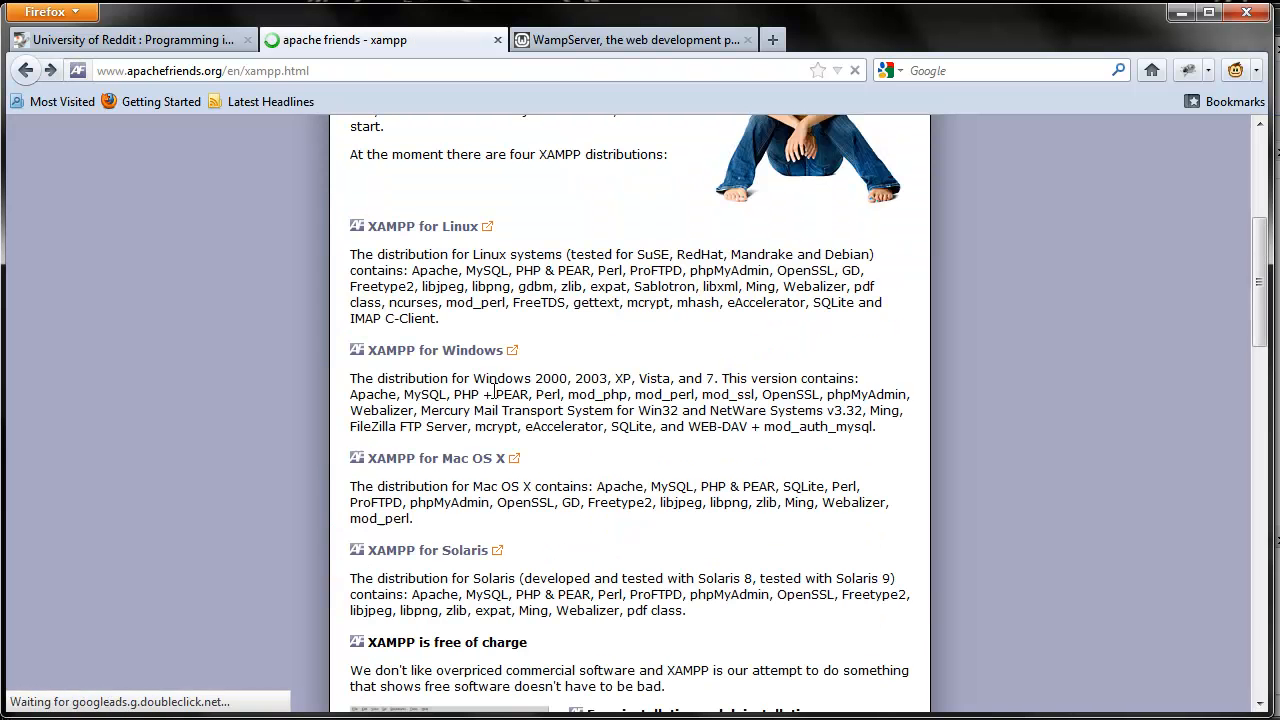
click(432, 458)
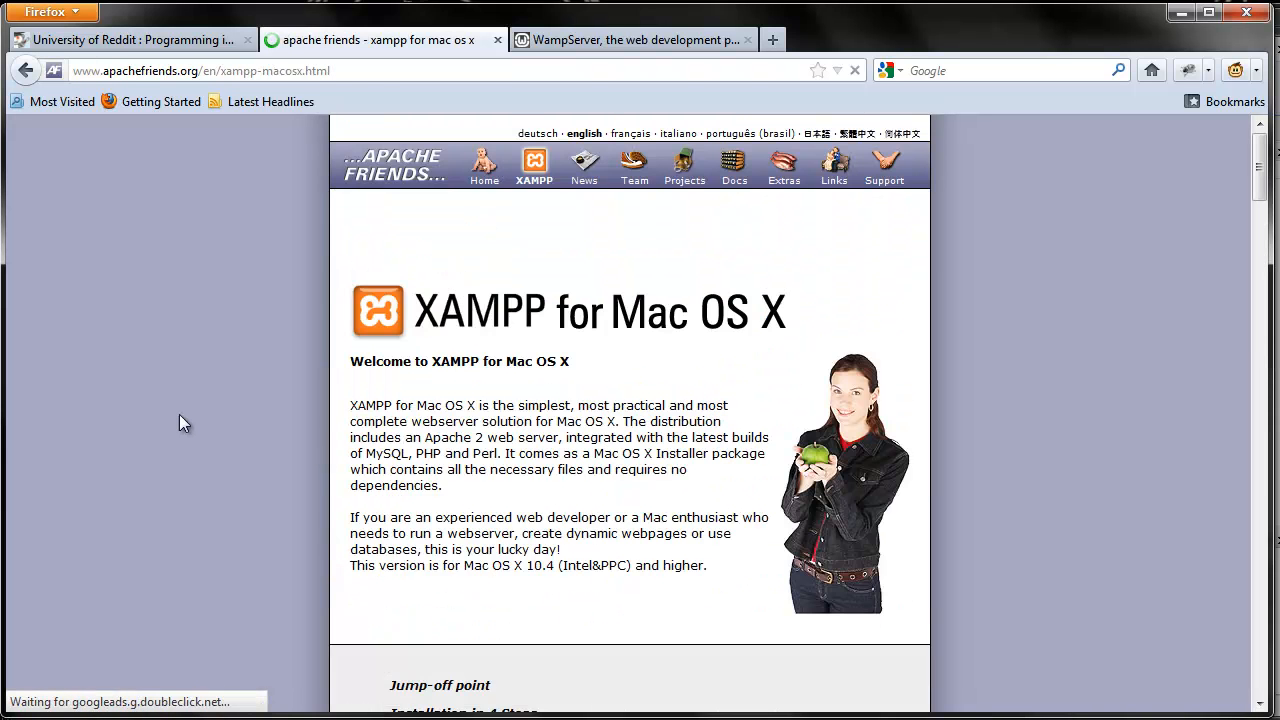
scroll(down, 3)
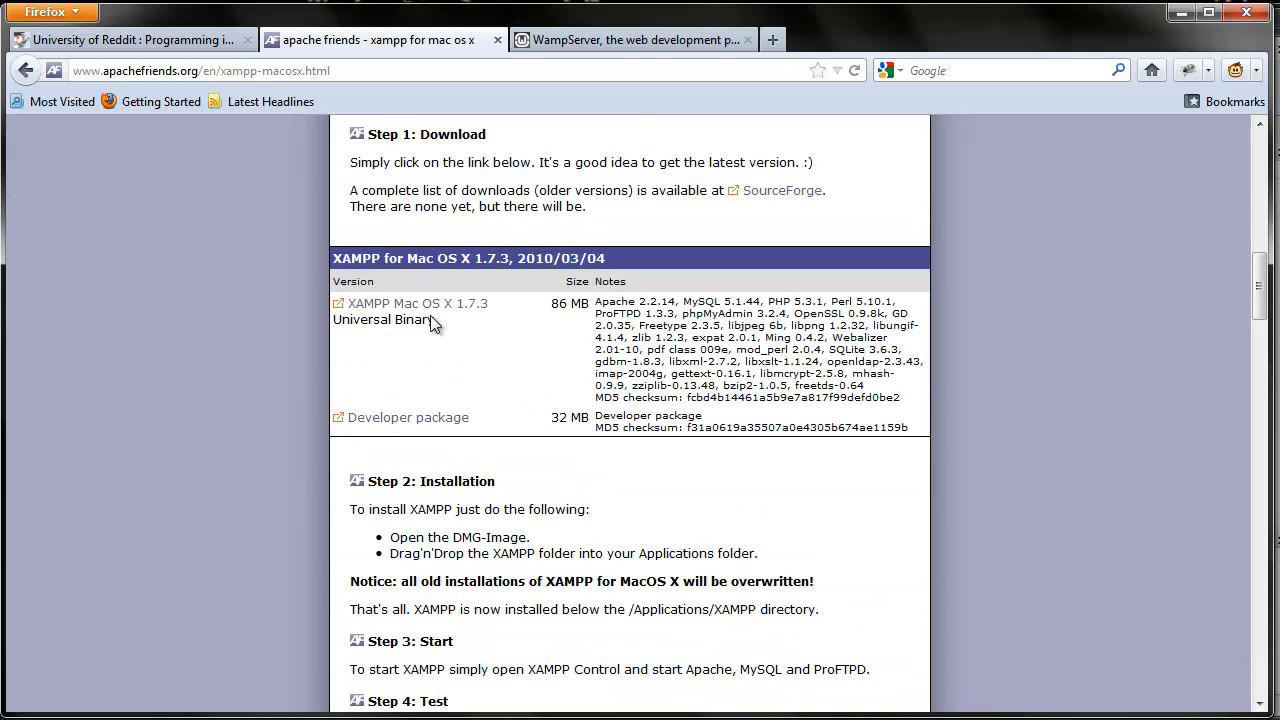
mouse_move(238, 378)
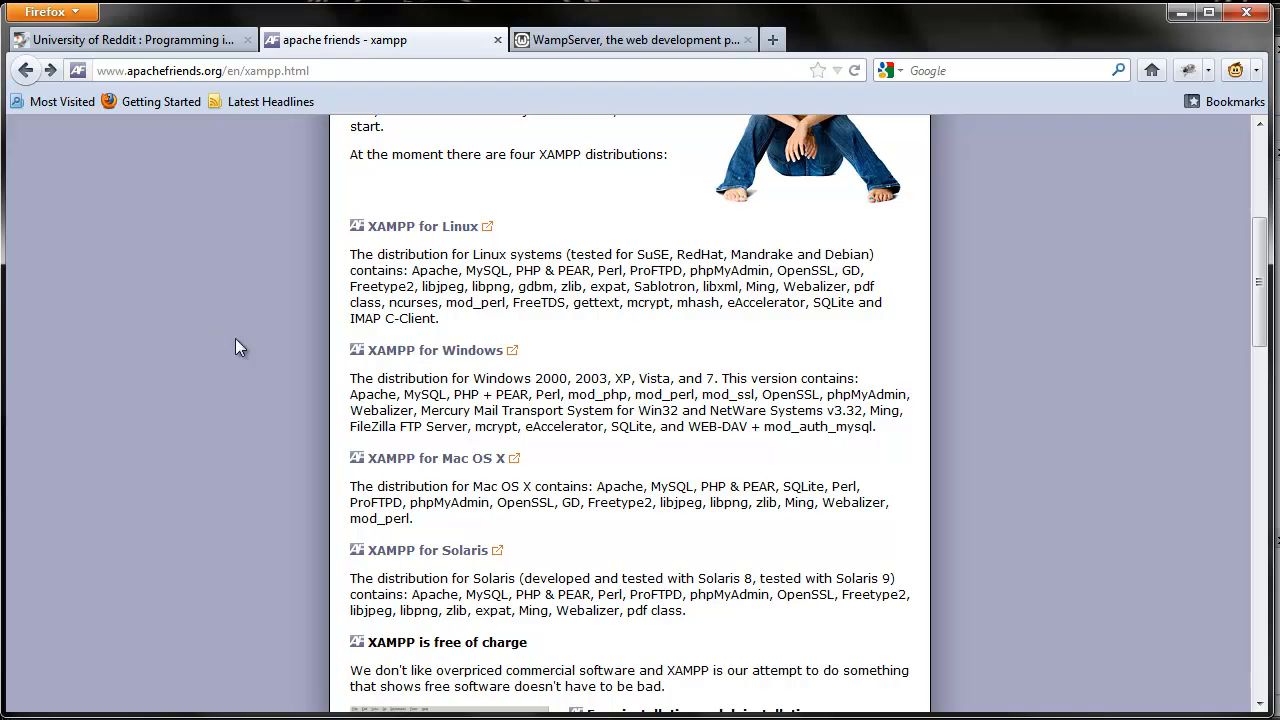
mouse_move(420, 557)
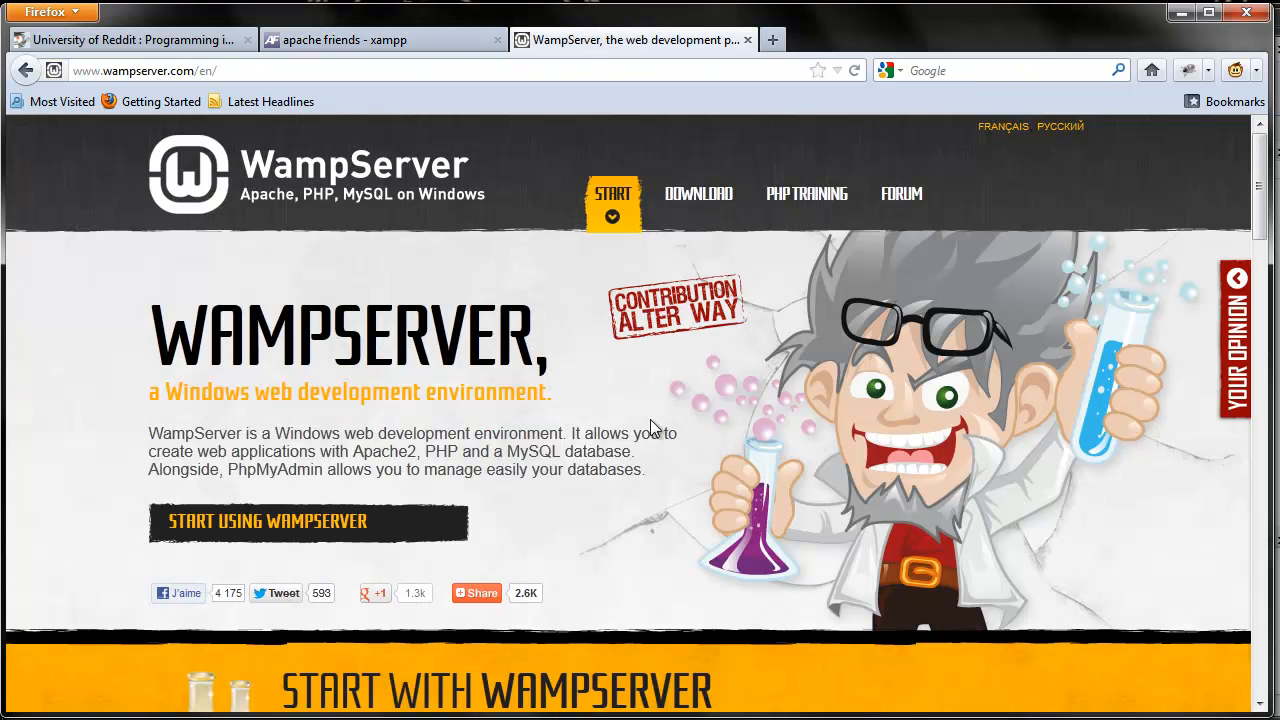
mouse_move(576, 491)
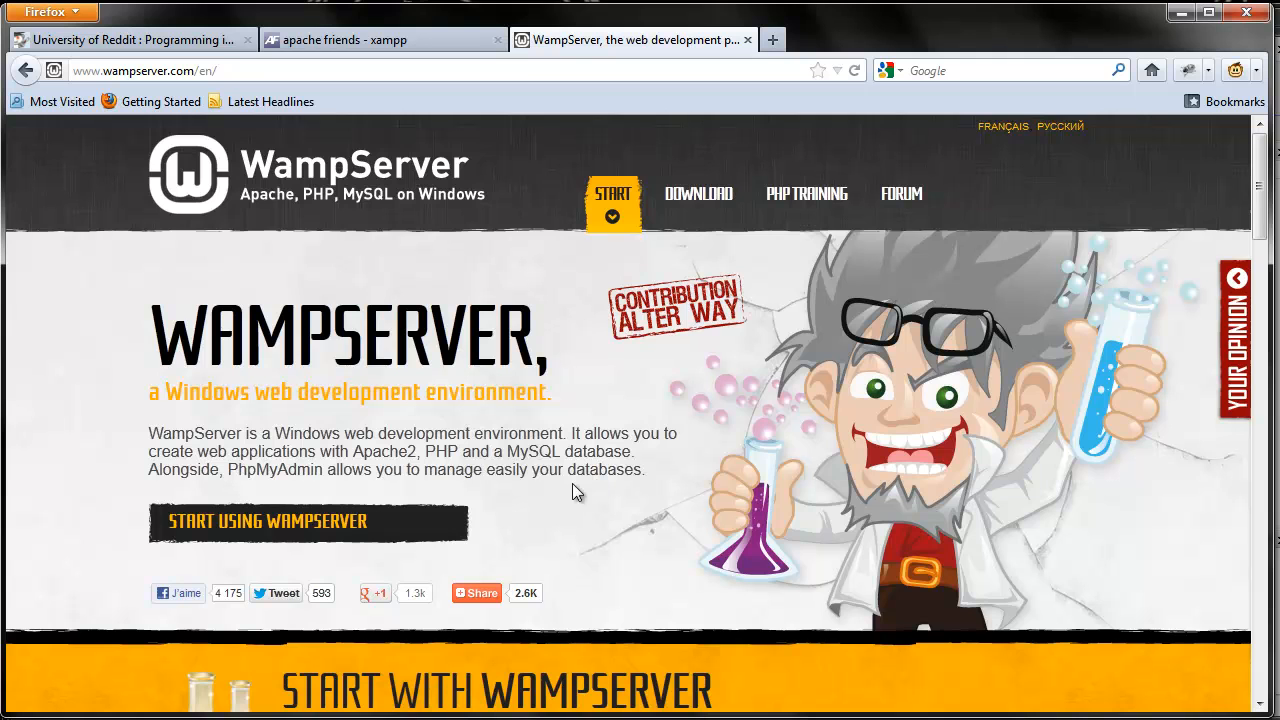
mouse_move(485, 283)
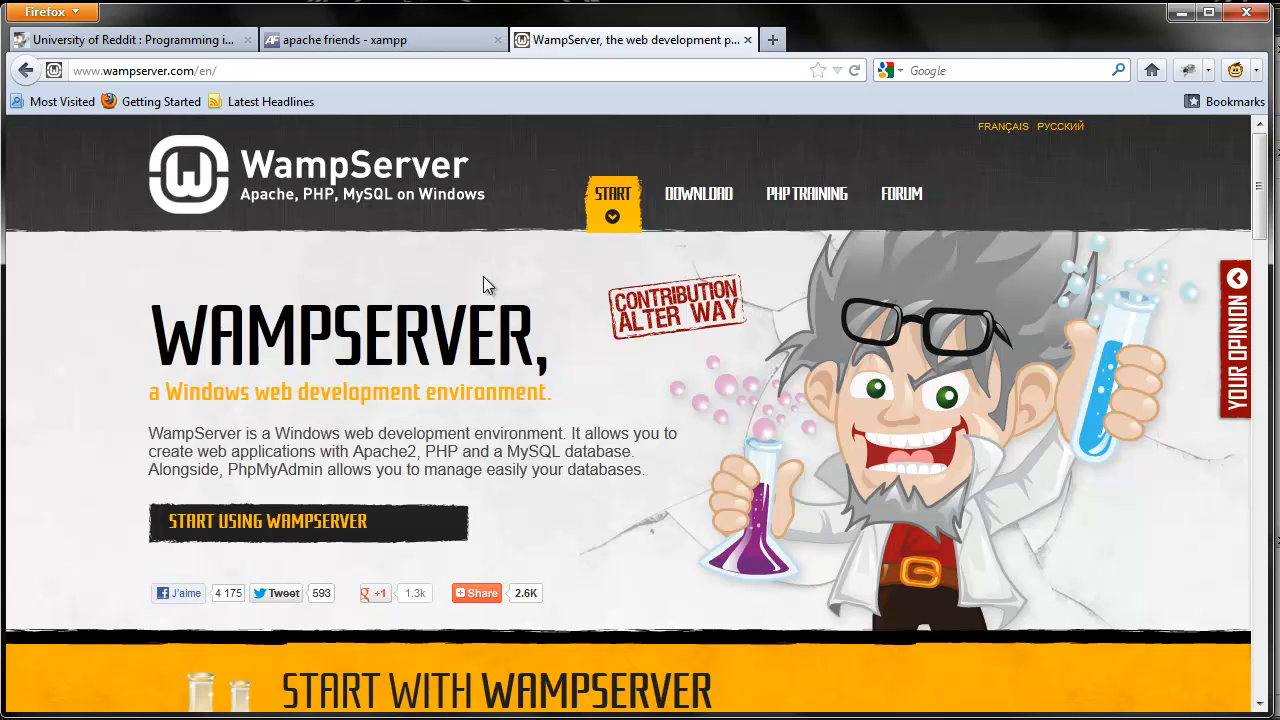
mouse_move(702, 303)
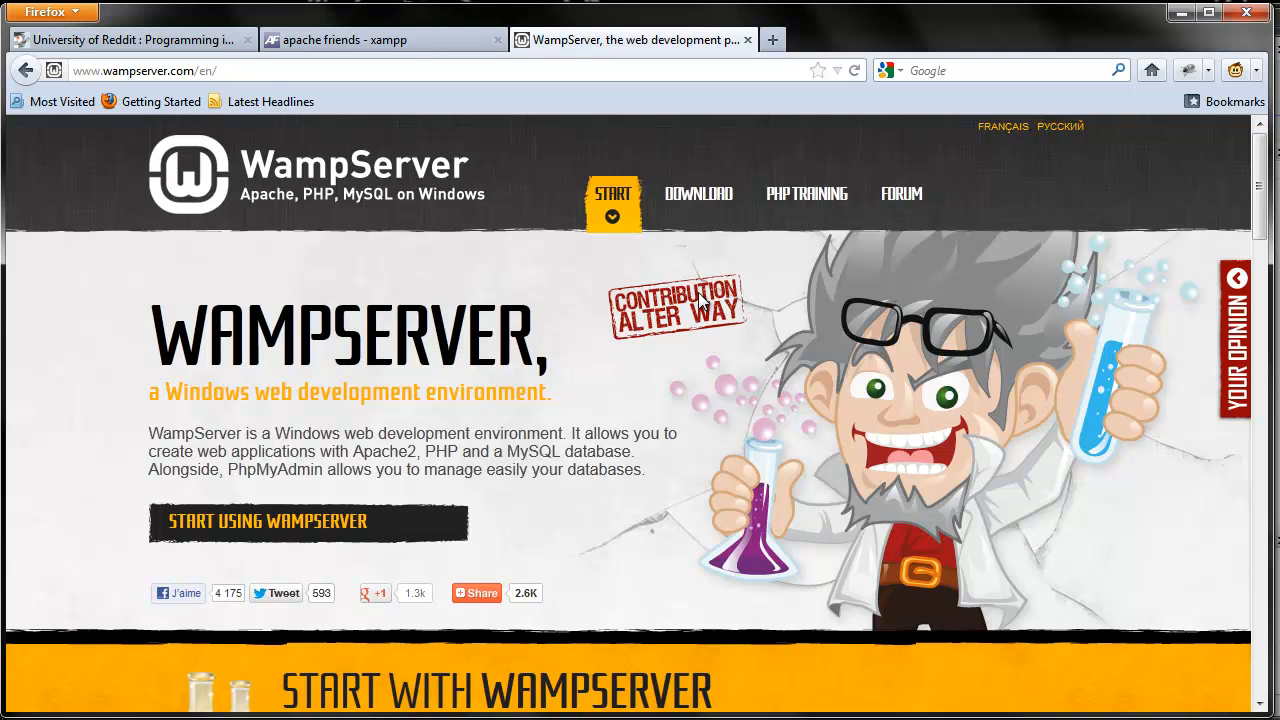
mouse_move(698, 194)
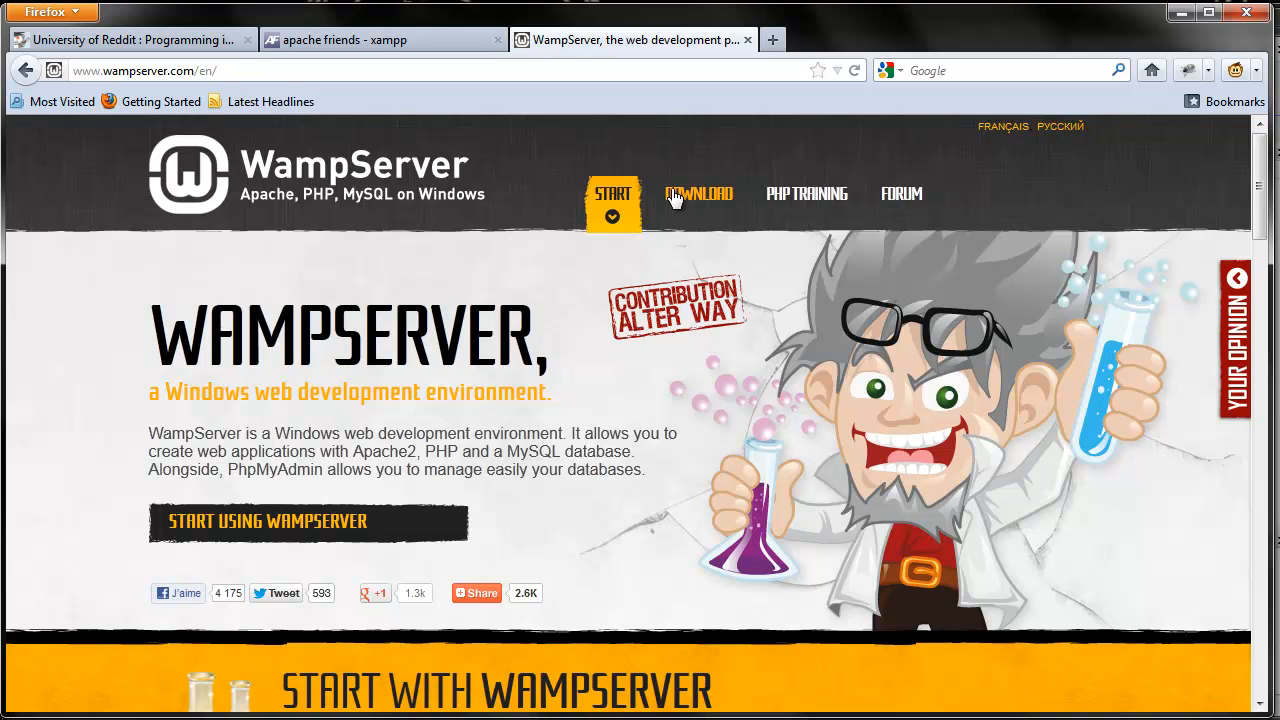
- Open WampServer's DOWNLOAD section listing the 32-bit and 64-bit 2.2E builds
click(698, 194)
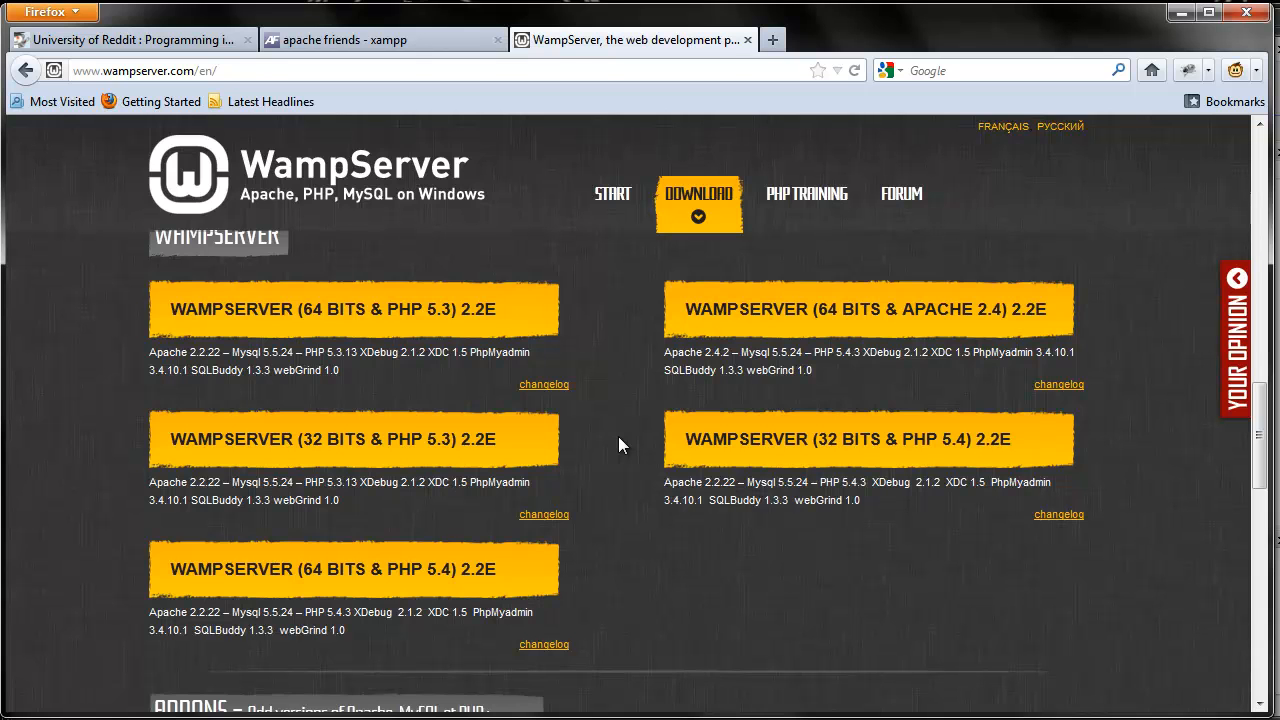
mouse_move(353, 597)
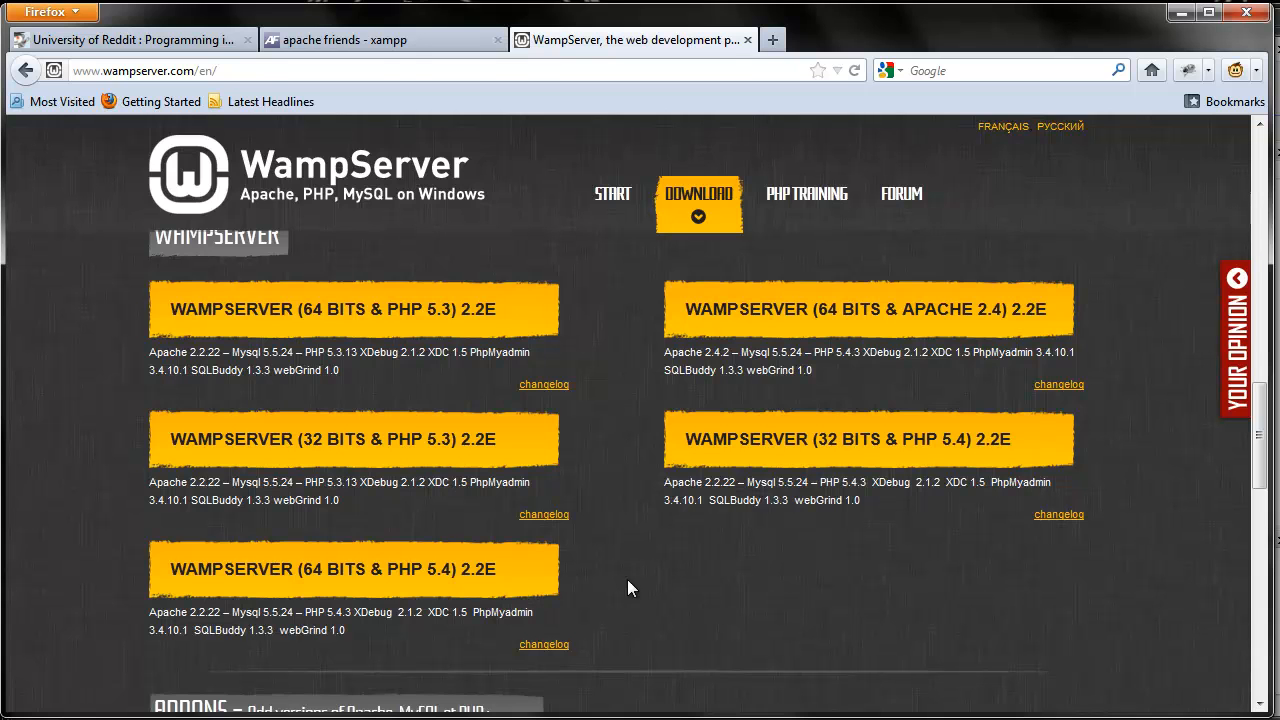
mouse_move(780, 633)
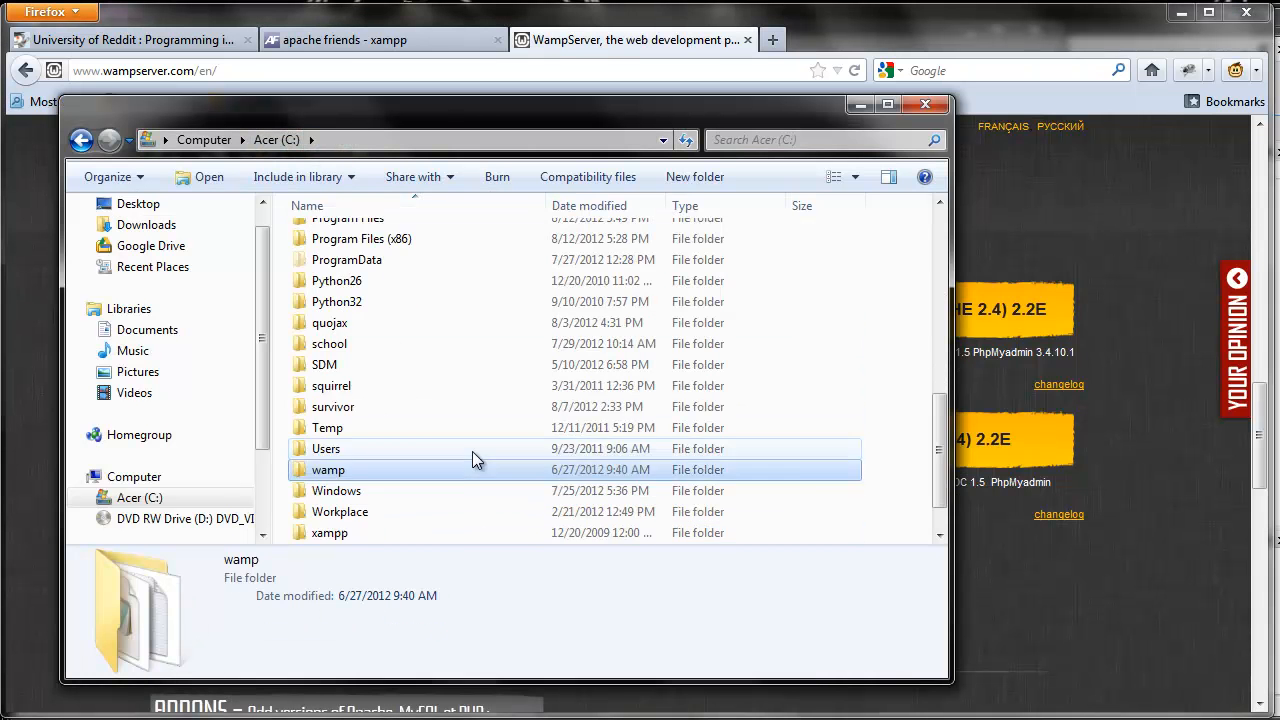
- Launch xampp-control.exe from C:\xampp and stop the Apache server
double_click(329, 532)
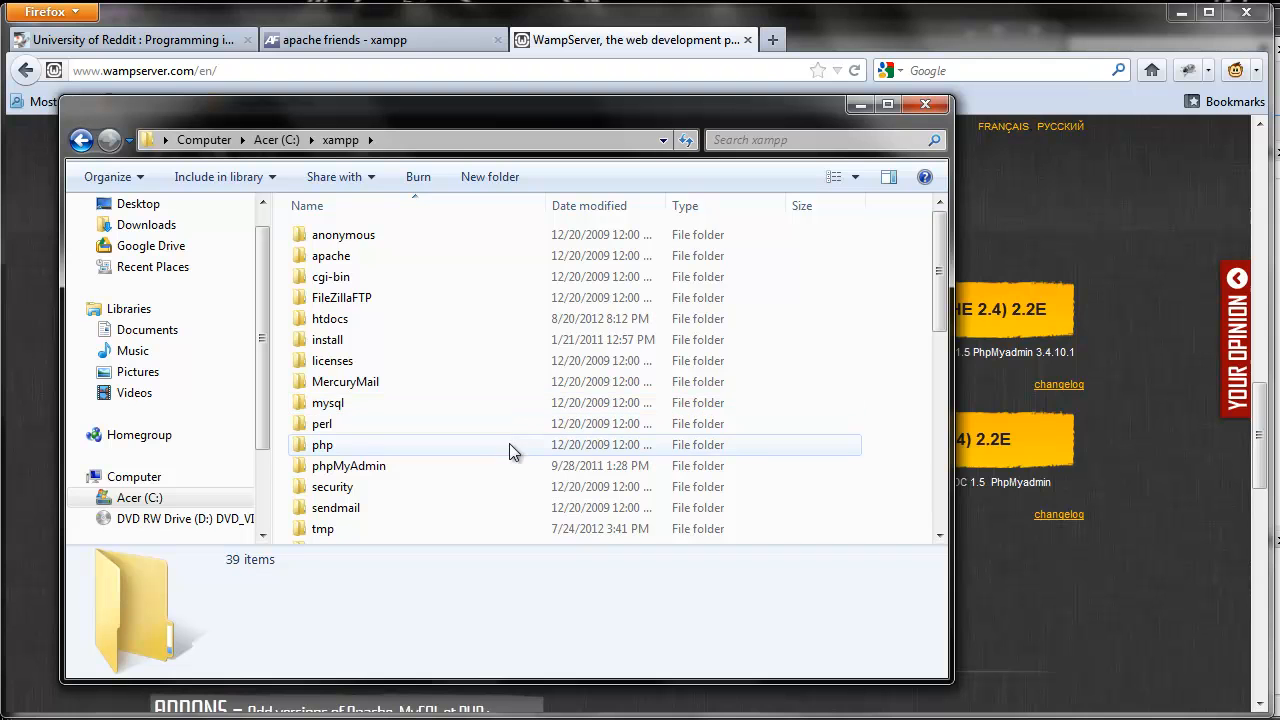
mouse_move(483, 433)
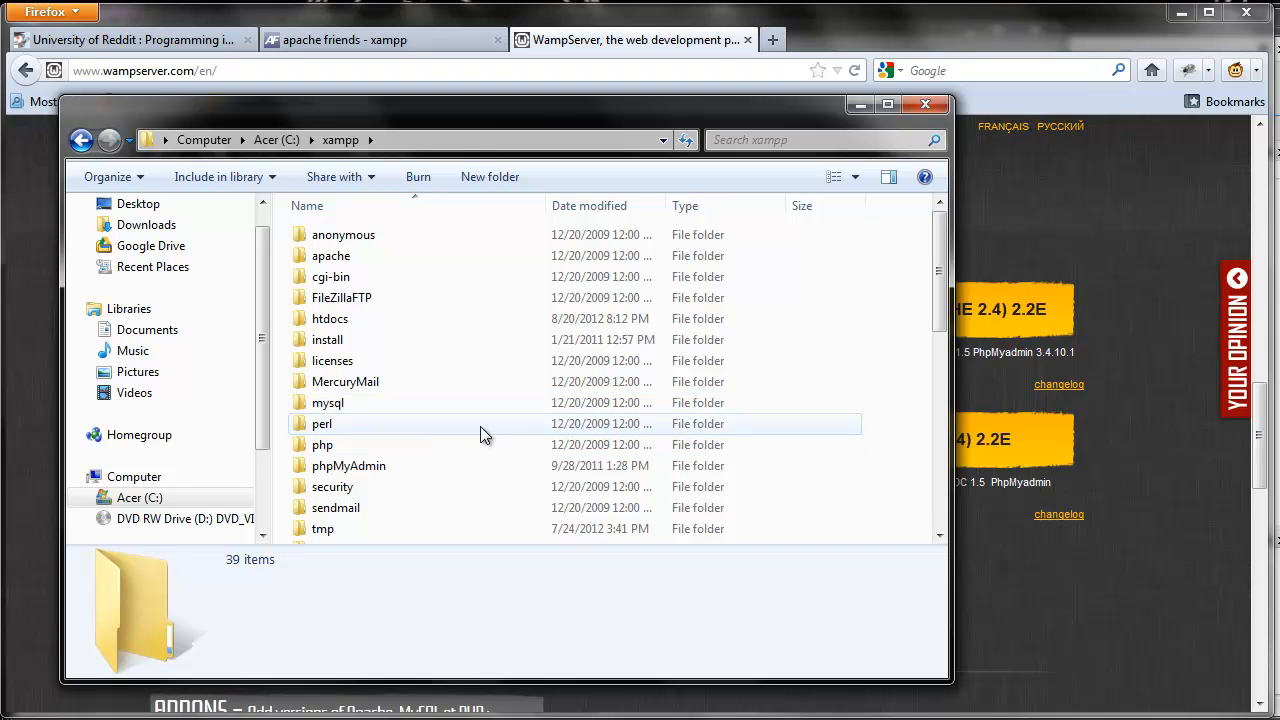
scroll(down, 3)
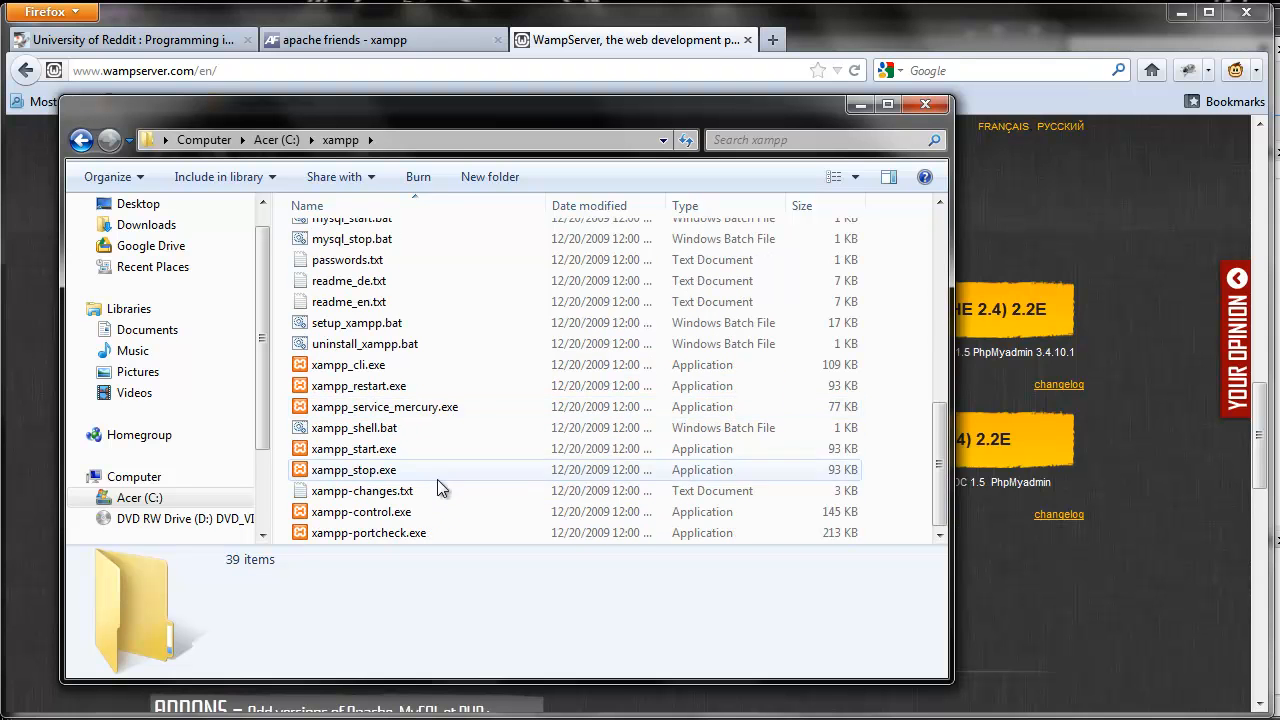
click(361, 511)
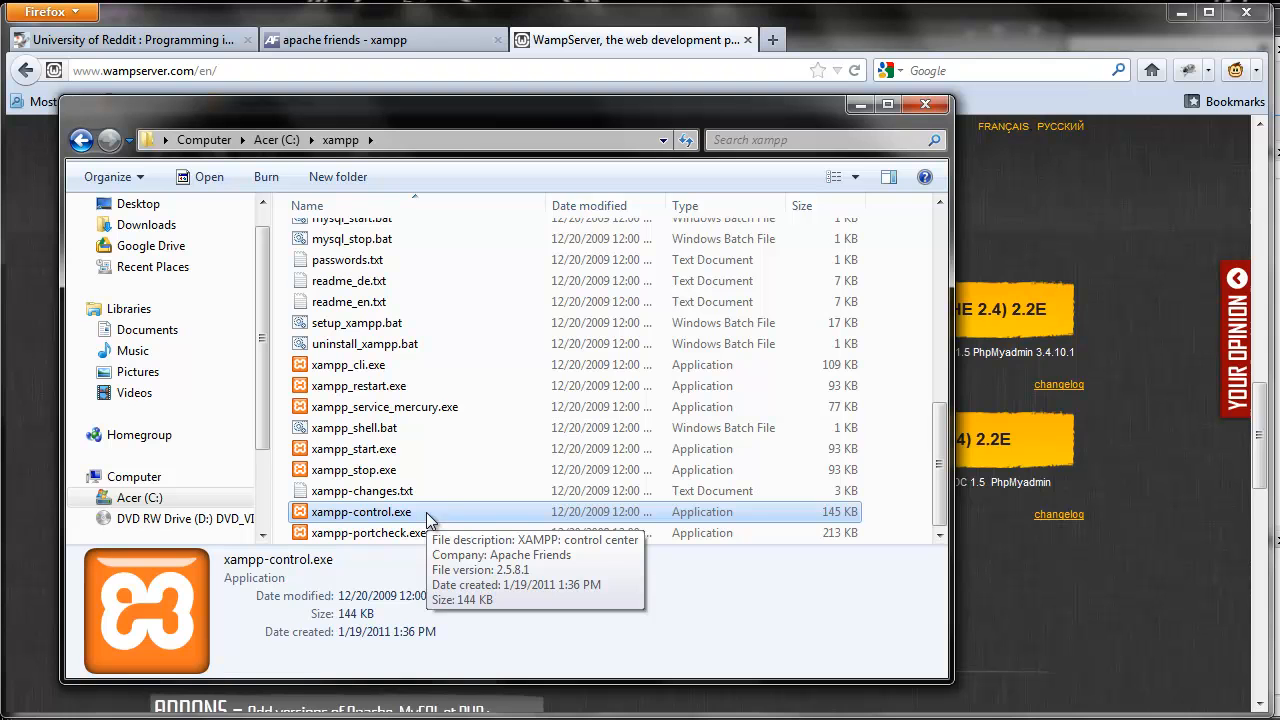
mouse_move(463, 519)
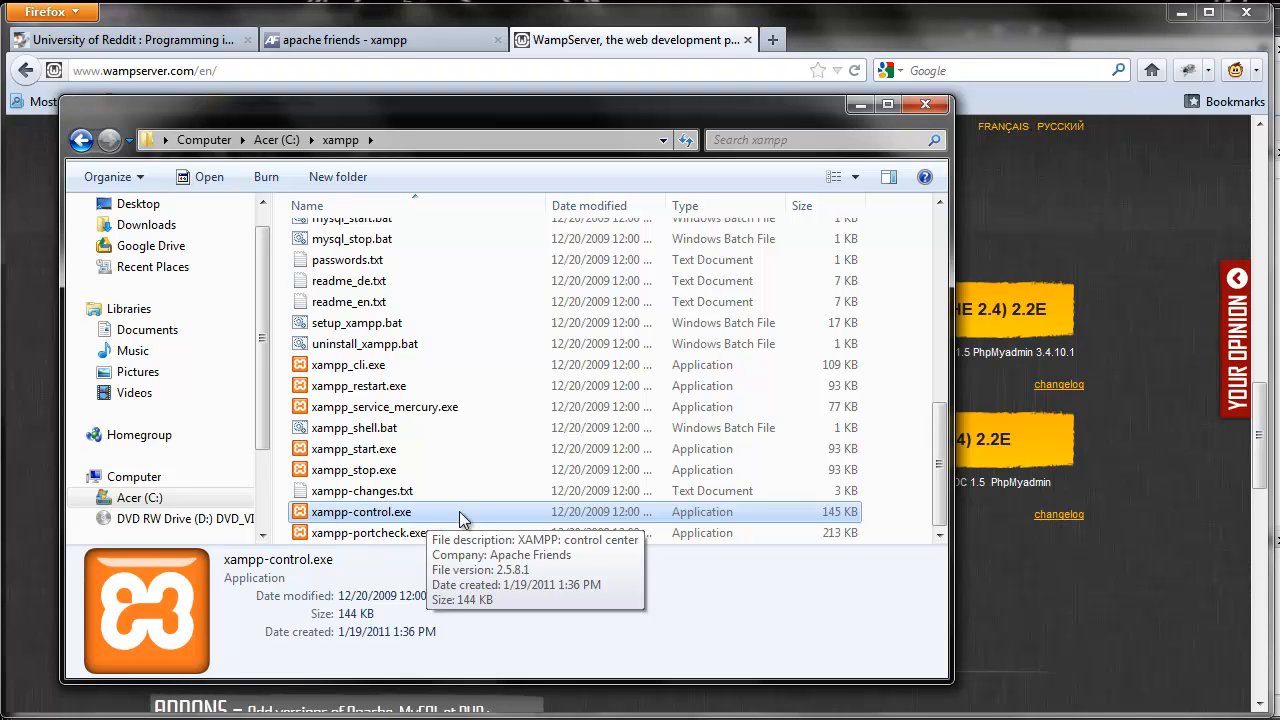
double_click(360, 511)
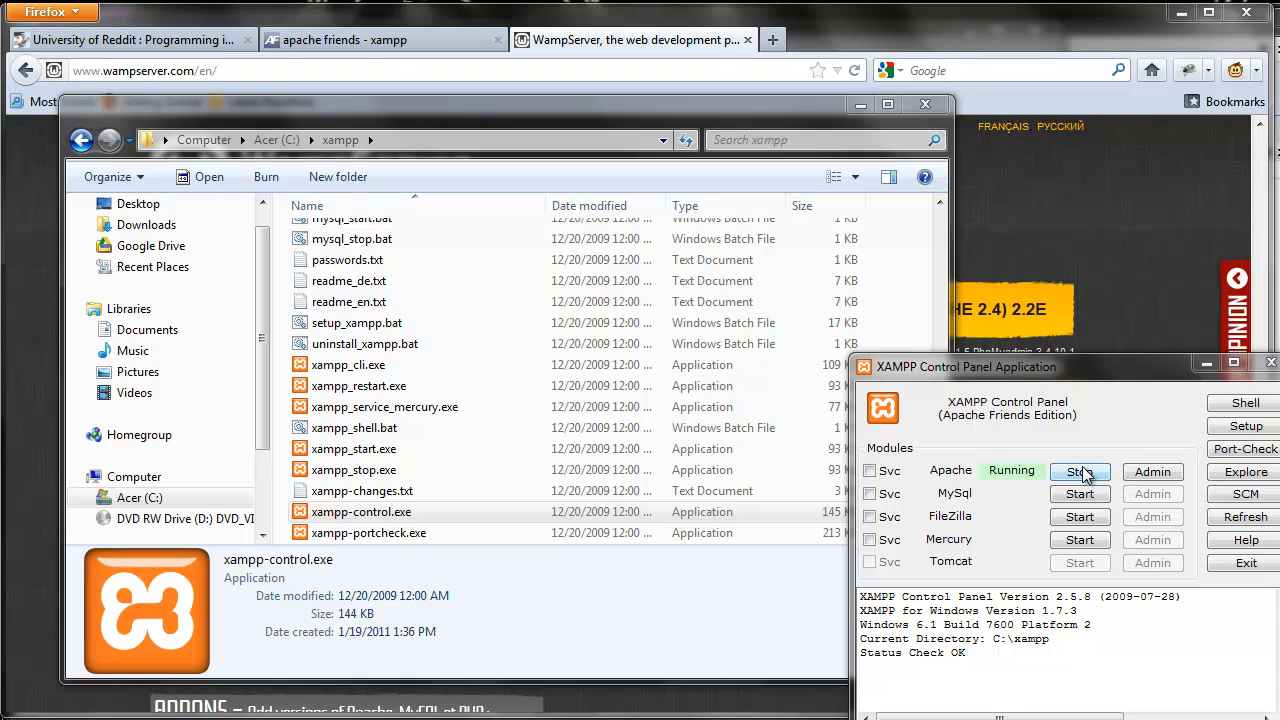
click(1080, 471)
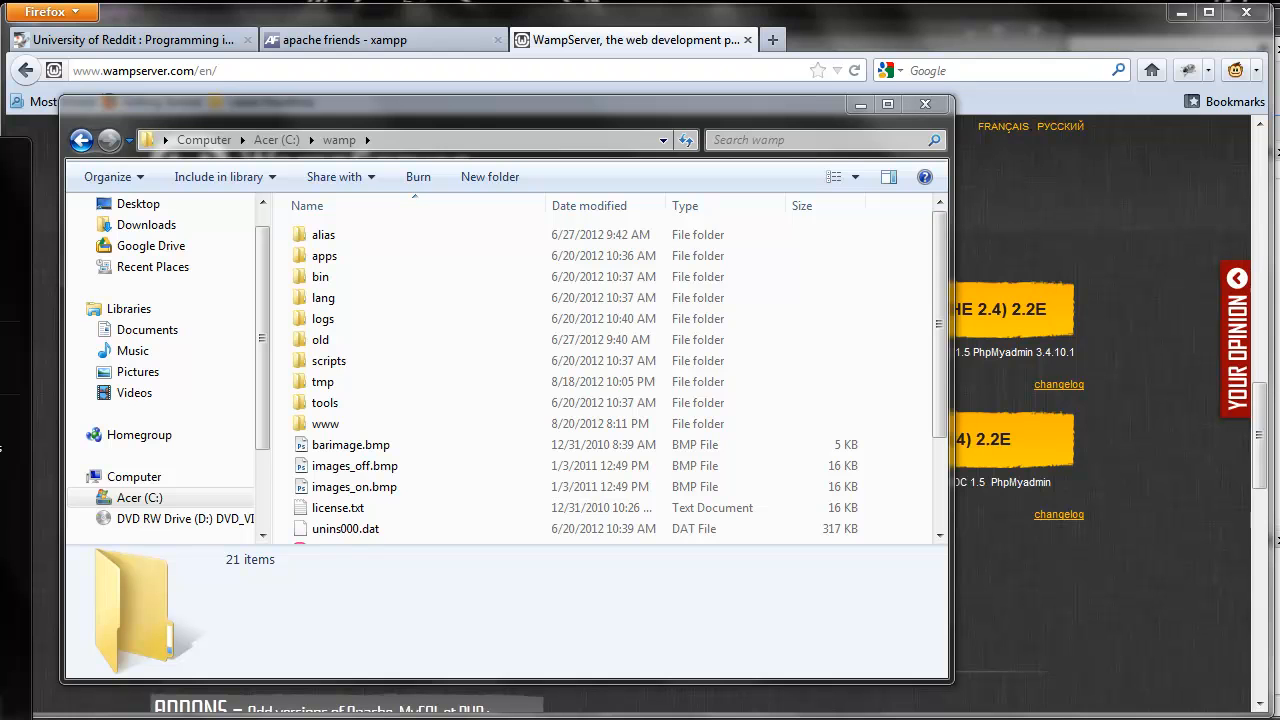
mouse_move(509, 629)
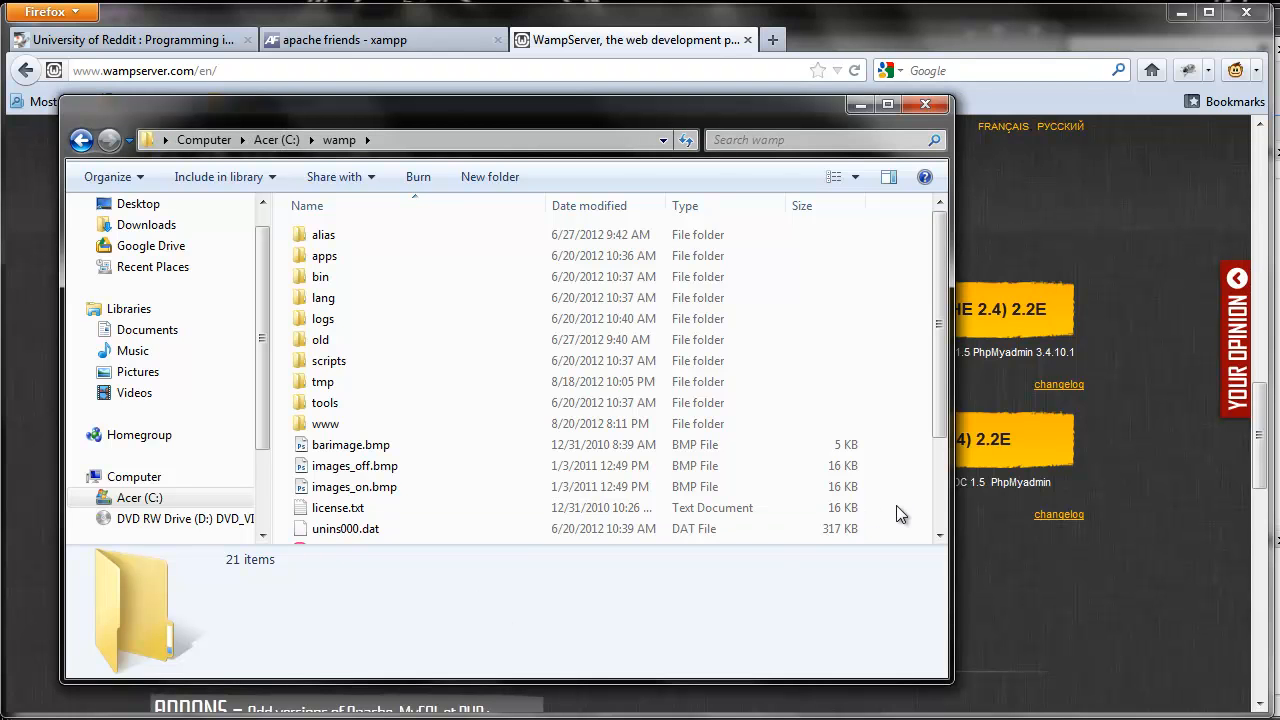
scroll(down, 3)
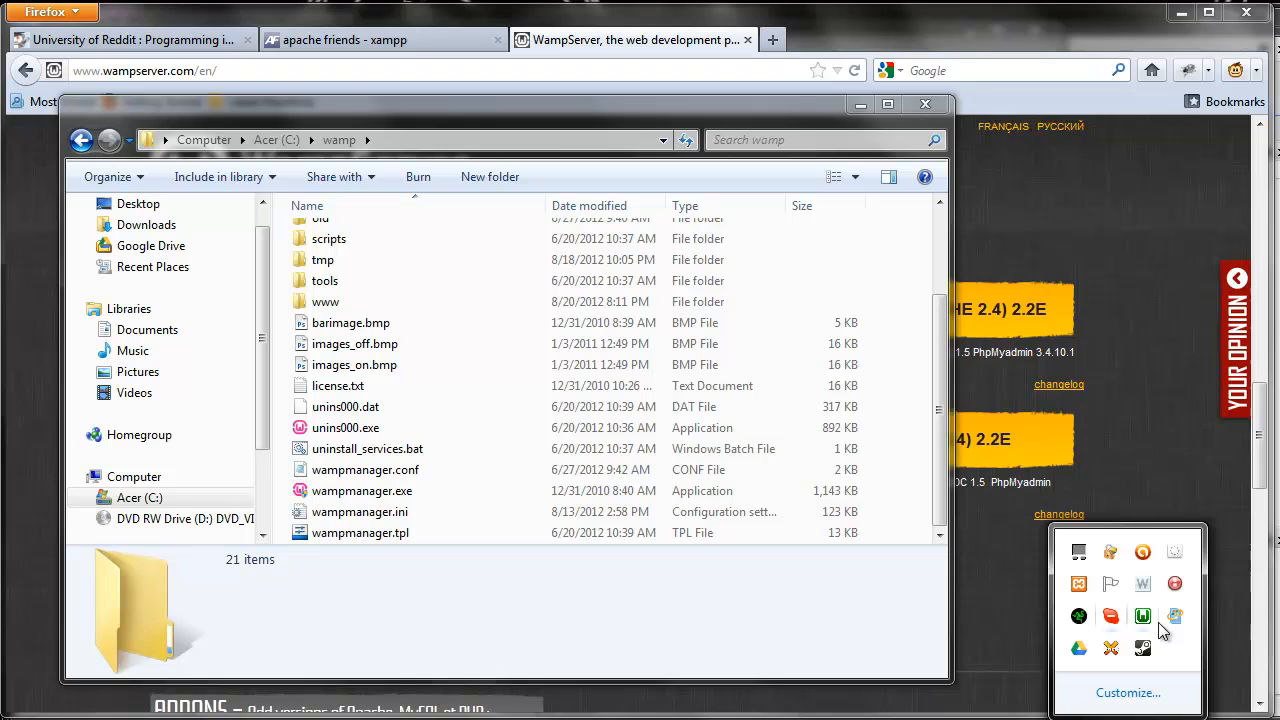
mouse_move(1148, 603)
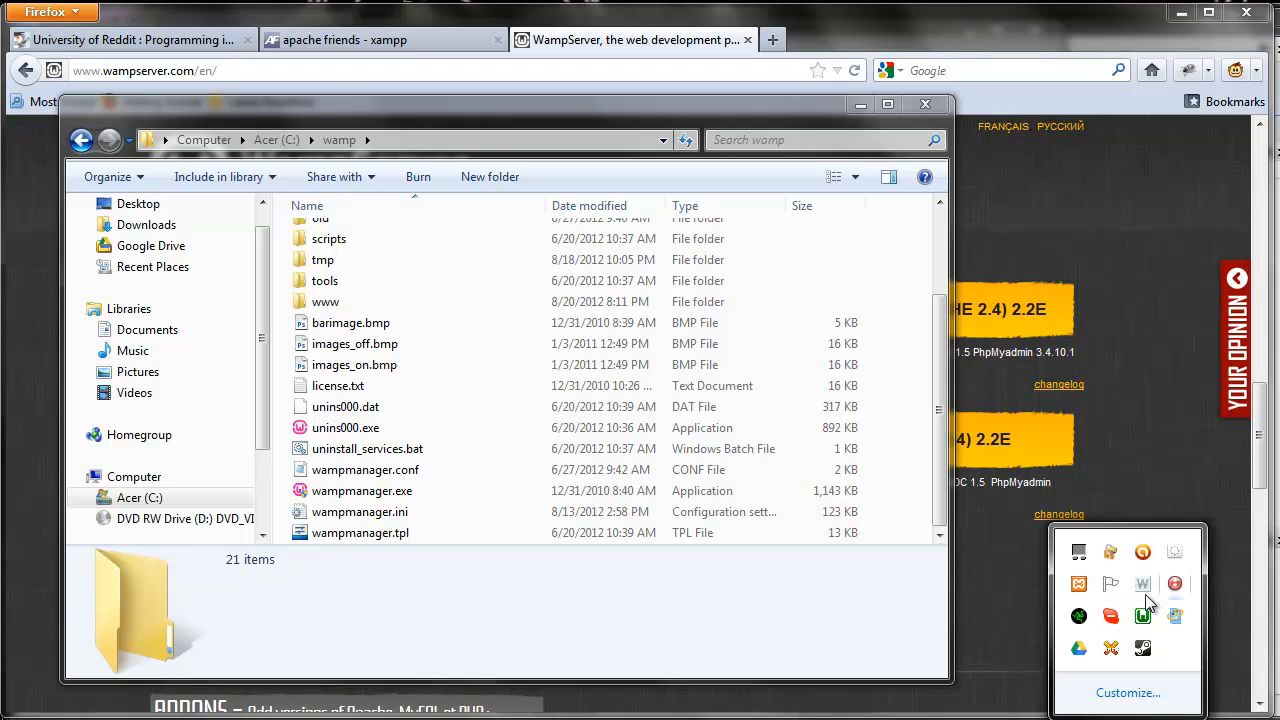
mouse_move(1143, 616)
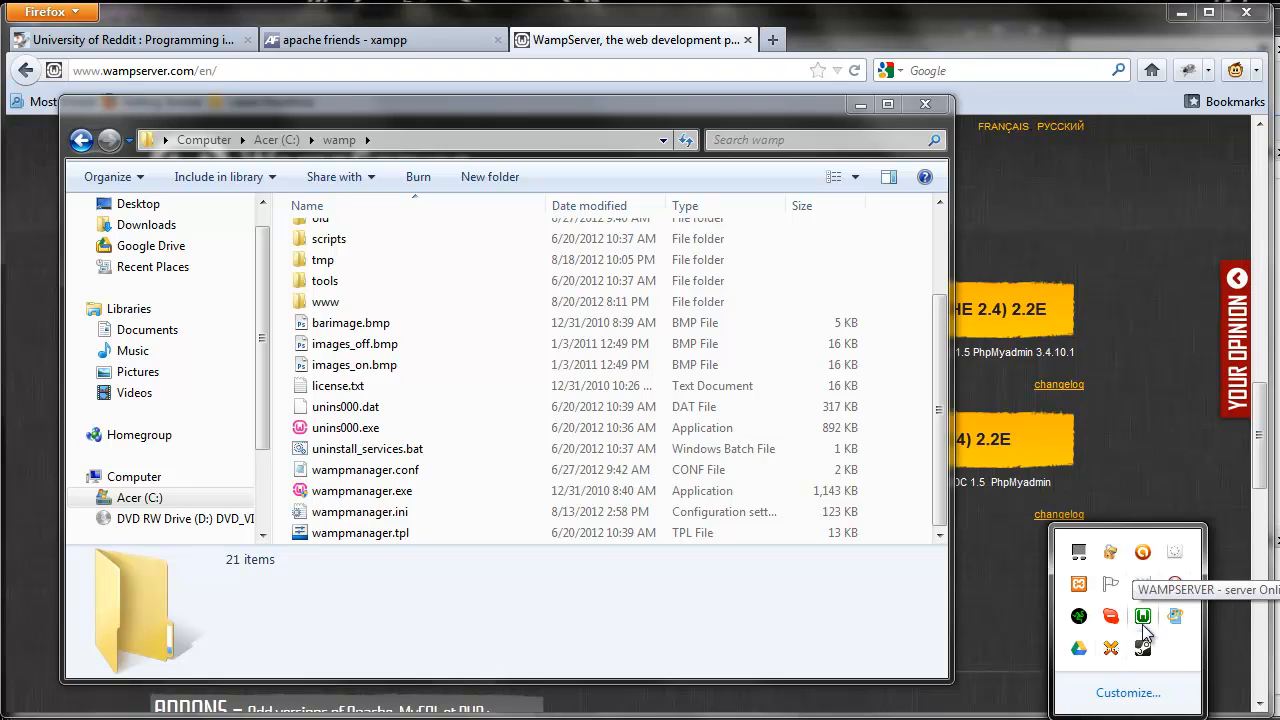
mouse_move(800, 627)
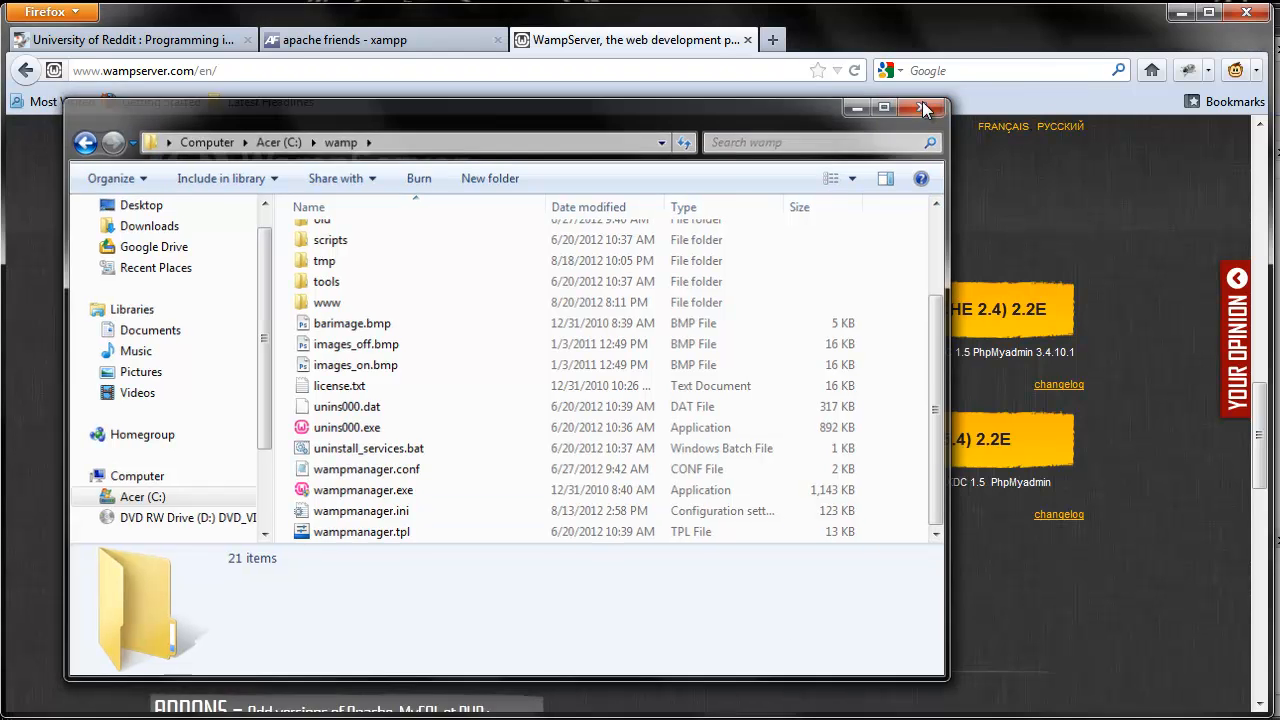
- Close the wamp folder window and load the XAMPP welcome page at localhost:1338
click(923, 107)
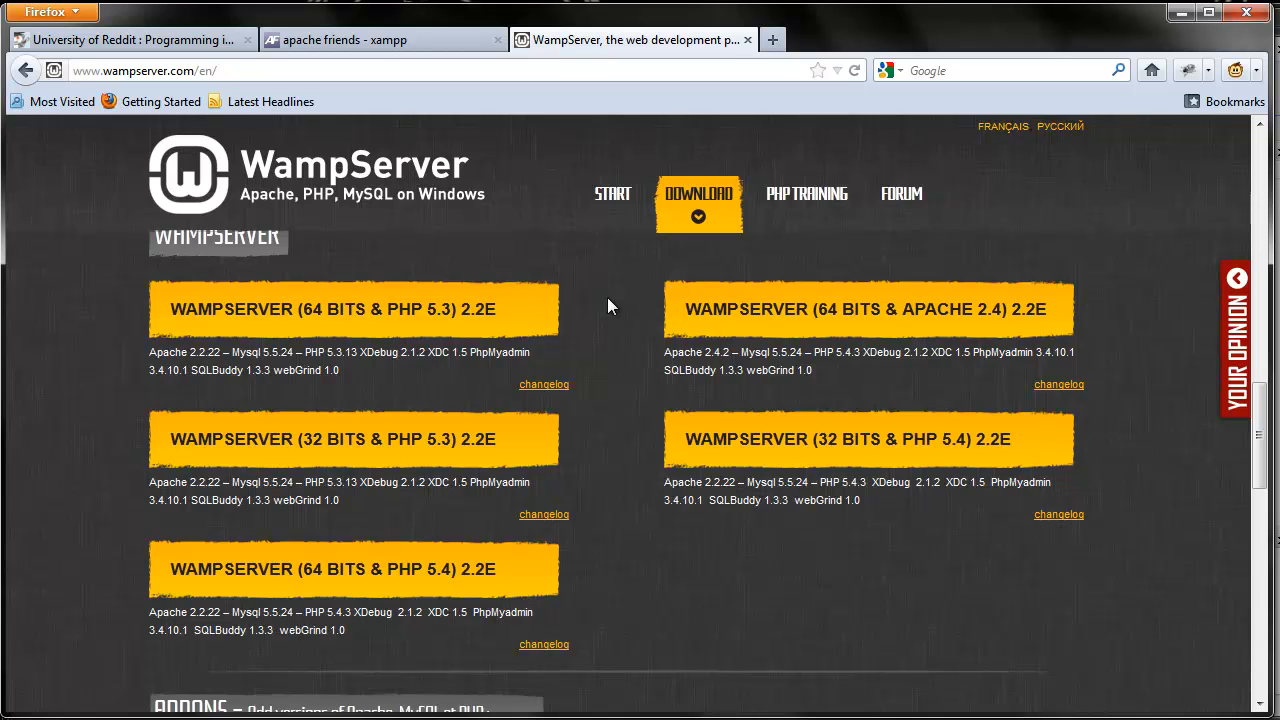
mouse_move(772, 40)
text(localhost:)
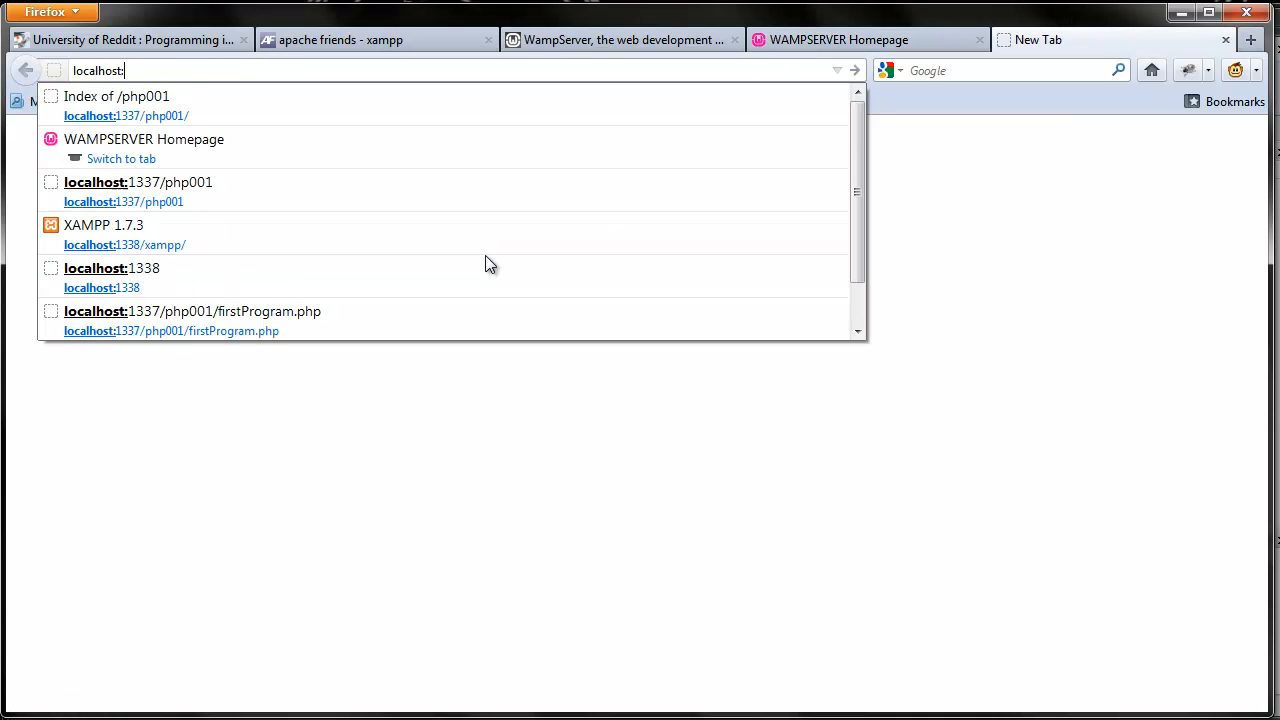
click(124, 244)
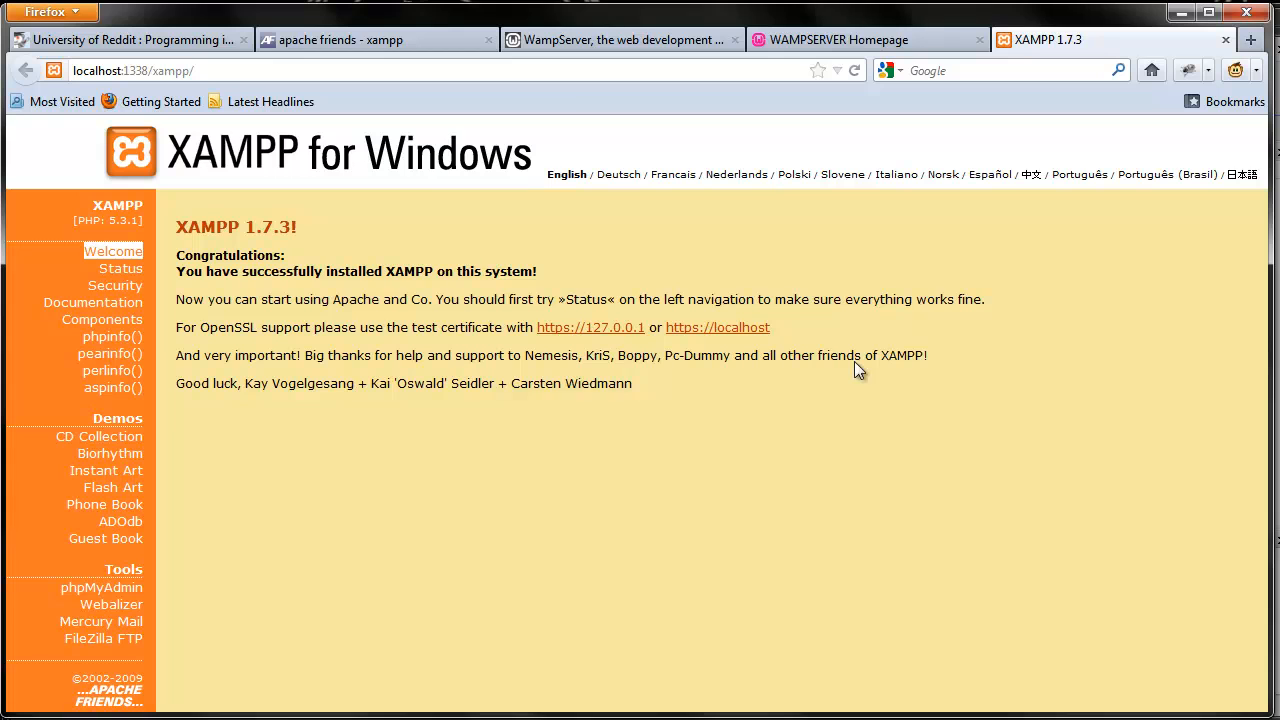
mouse_move(826, 516)
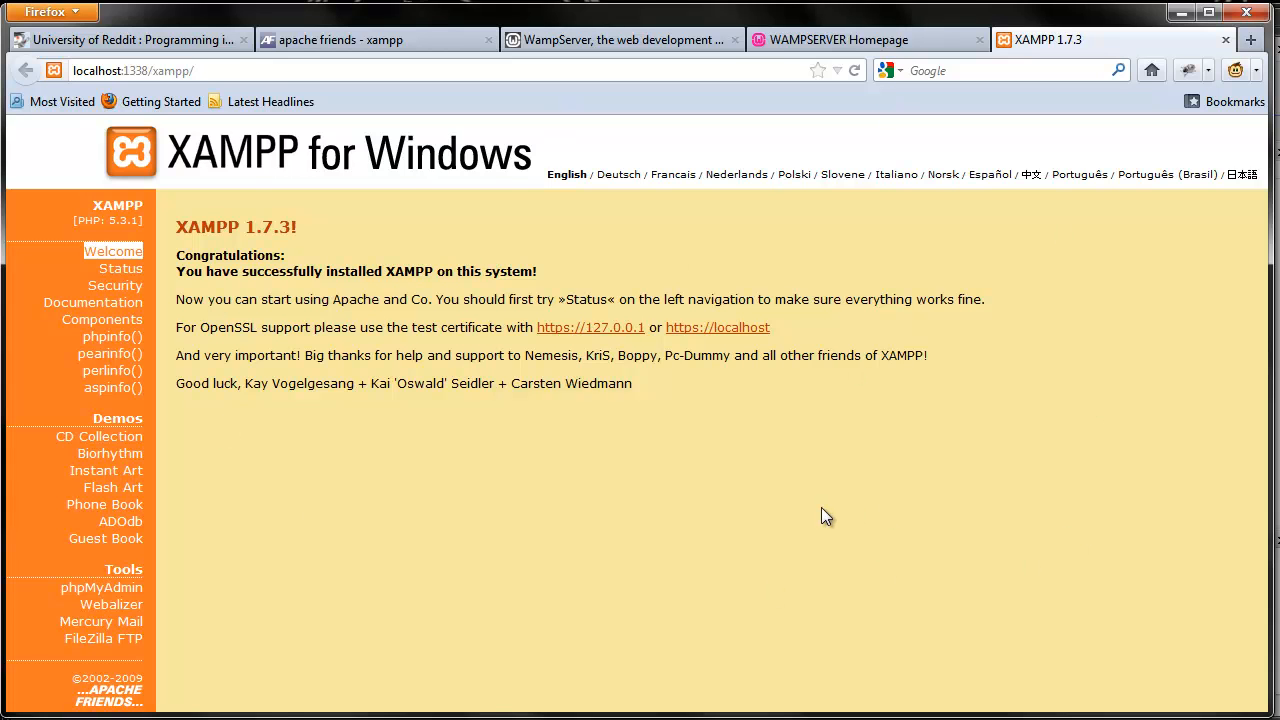
mouse_move(828, 510)
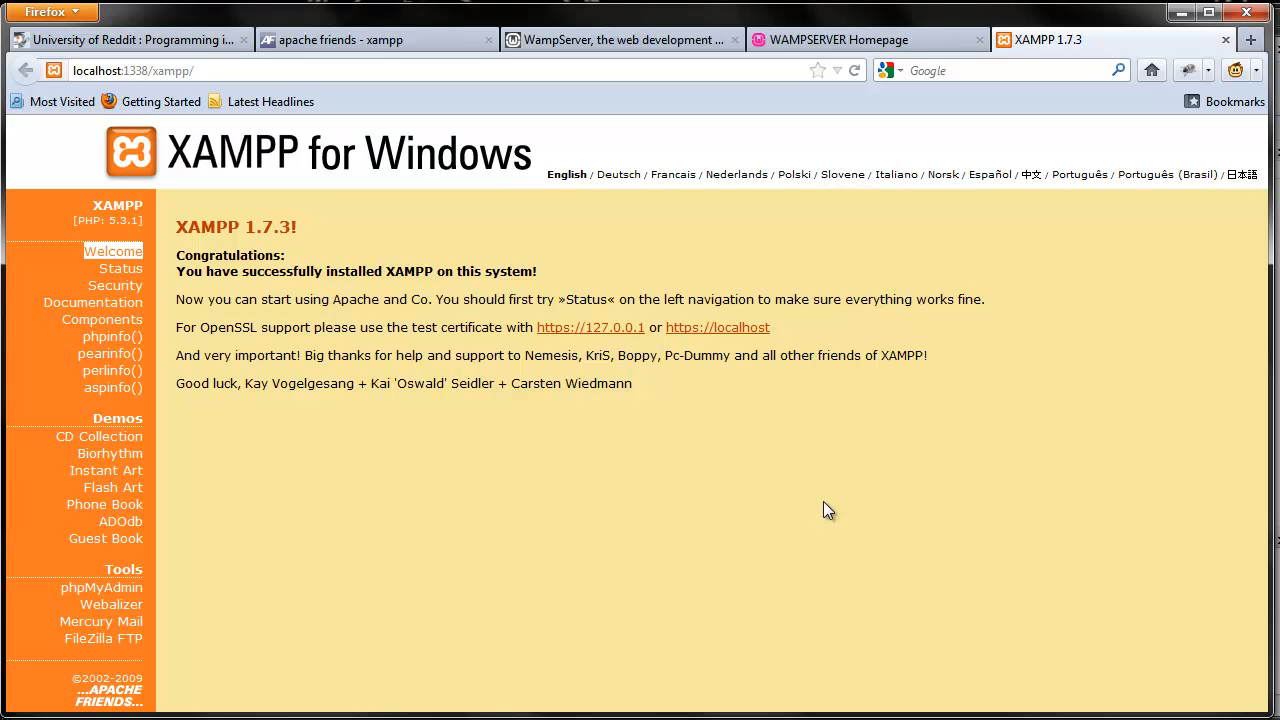
mouse_move(789, 515)
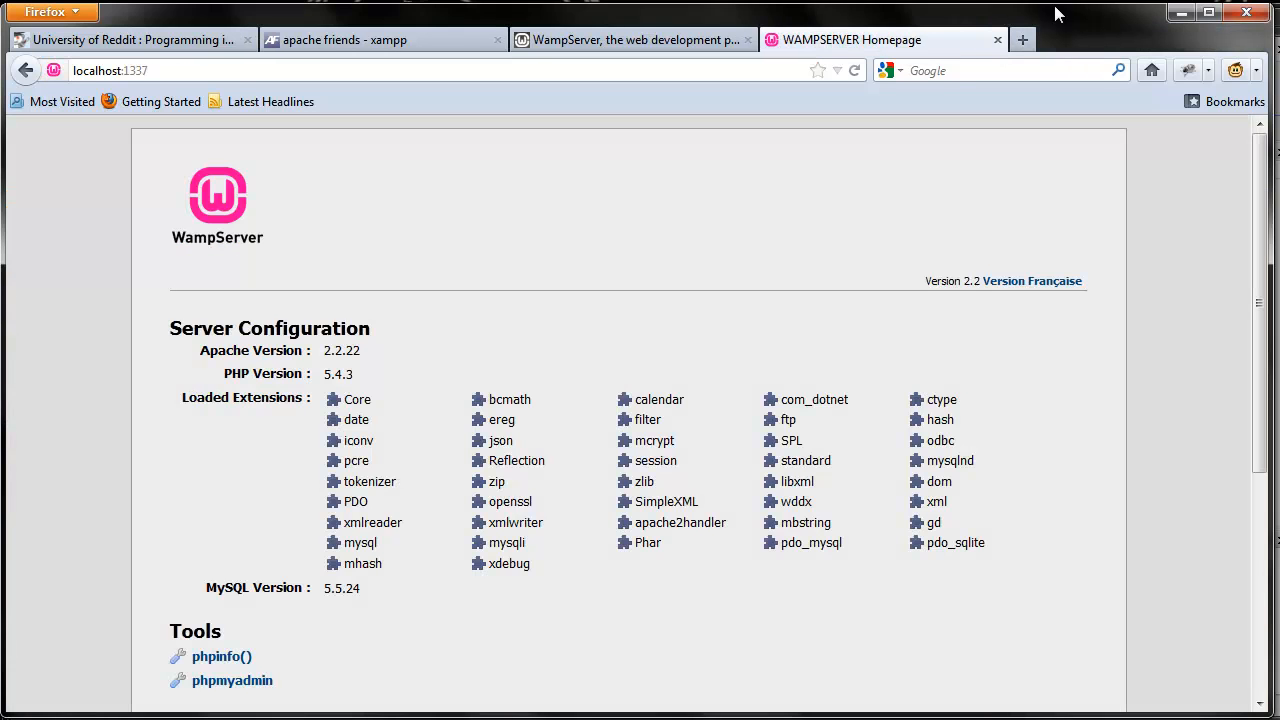
mouse_move(1173, 375)
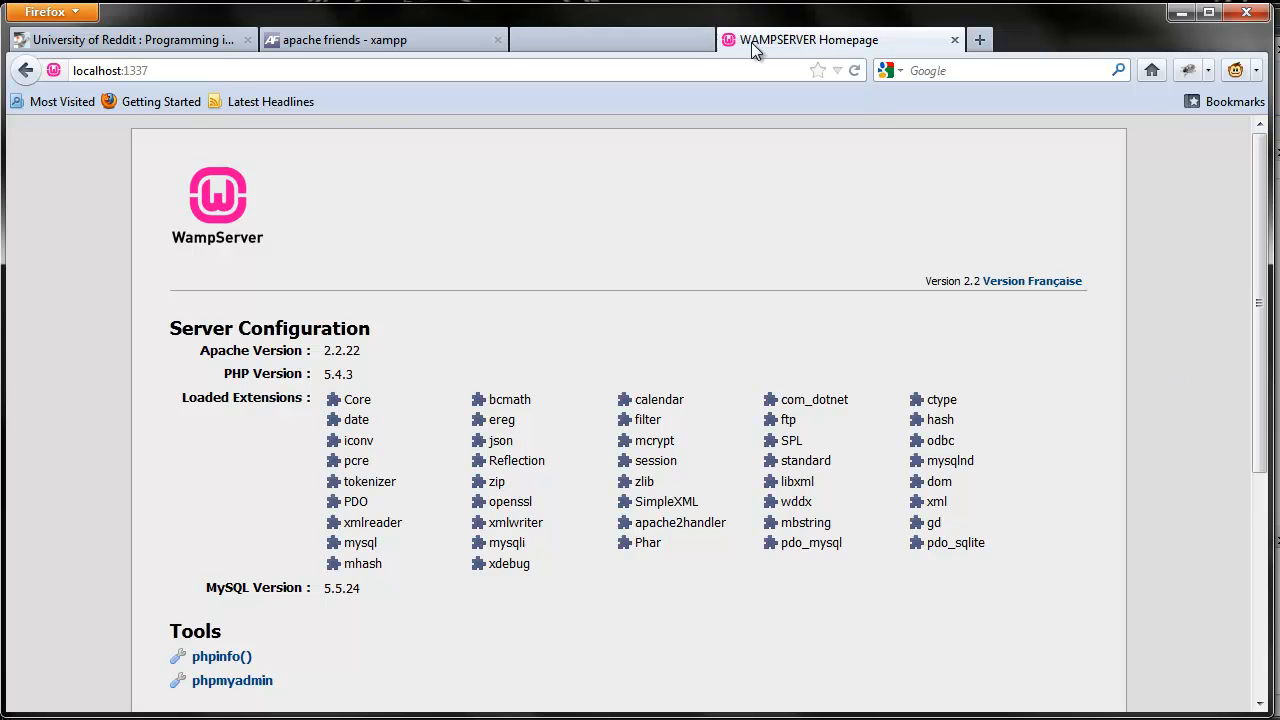
- Close the leftover apache friends and WampServer download website tabs in Firefox
click(498, 40)
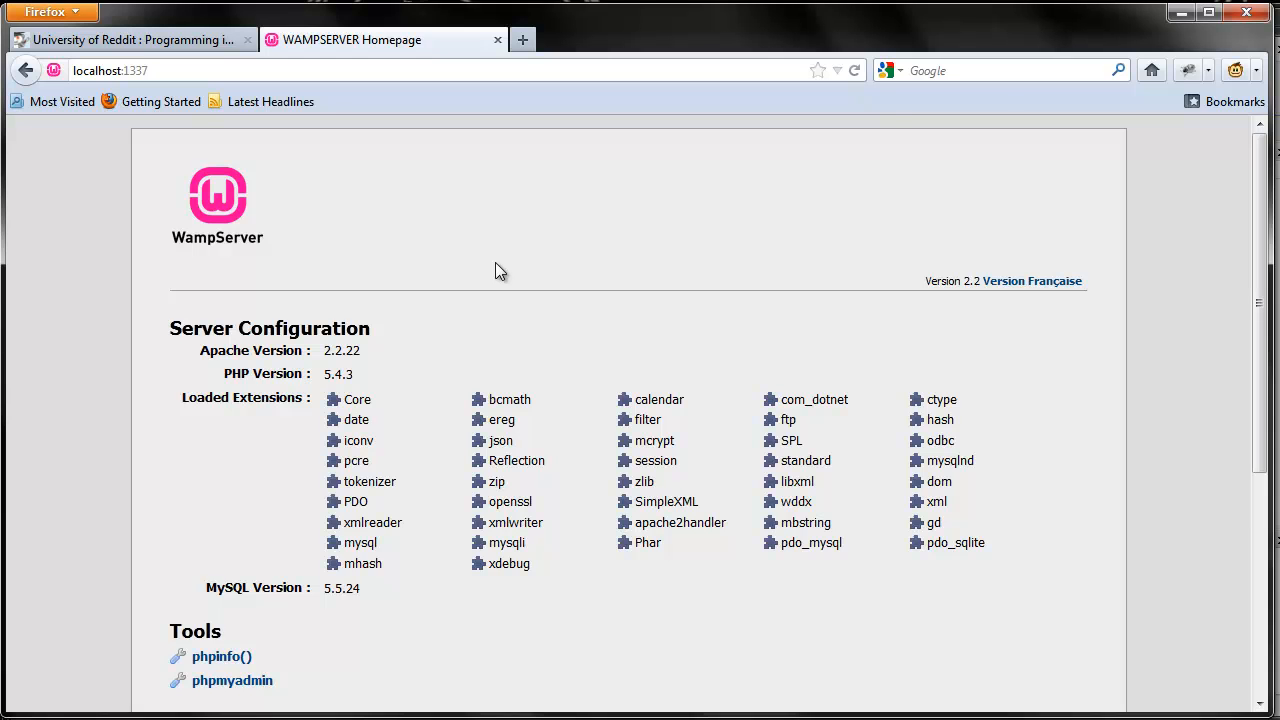
mouse_move(445, 290)
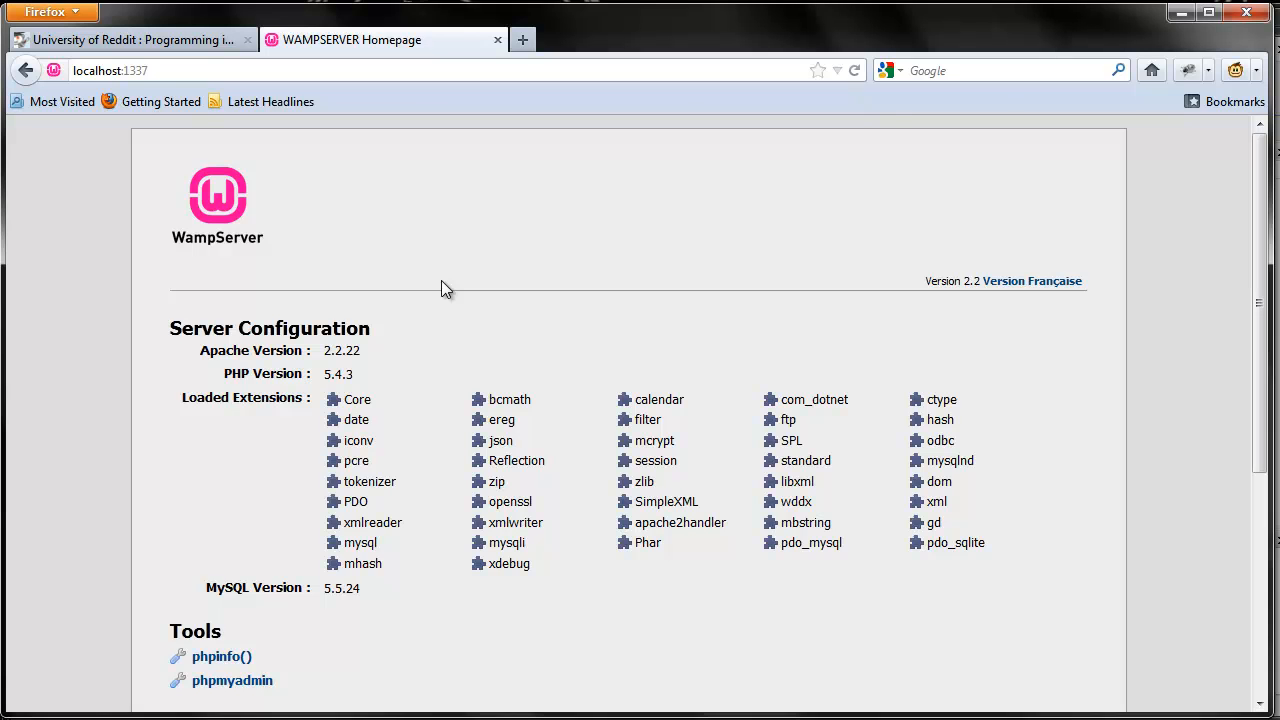
mouse_move(252, 457)
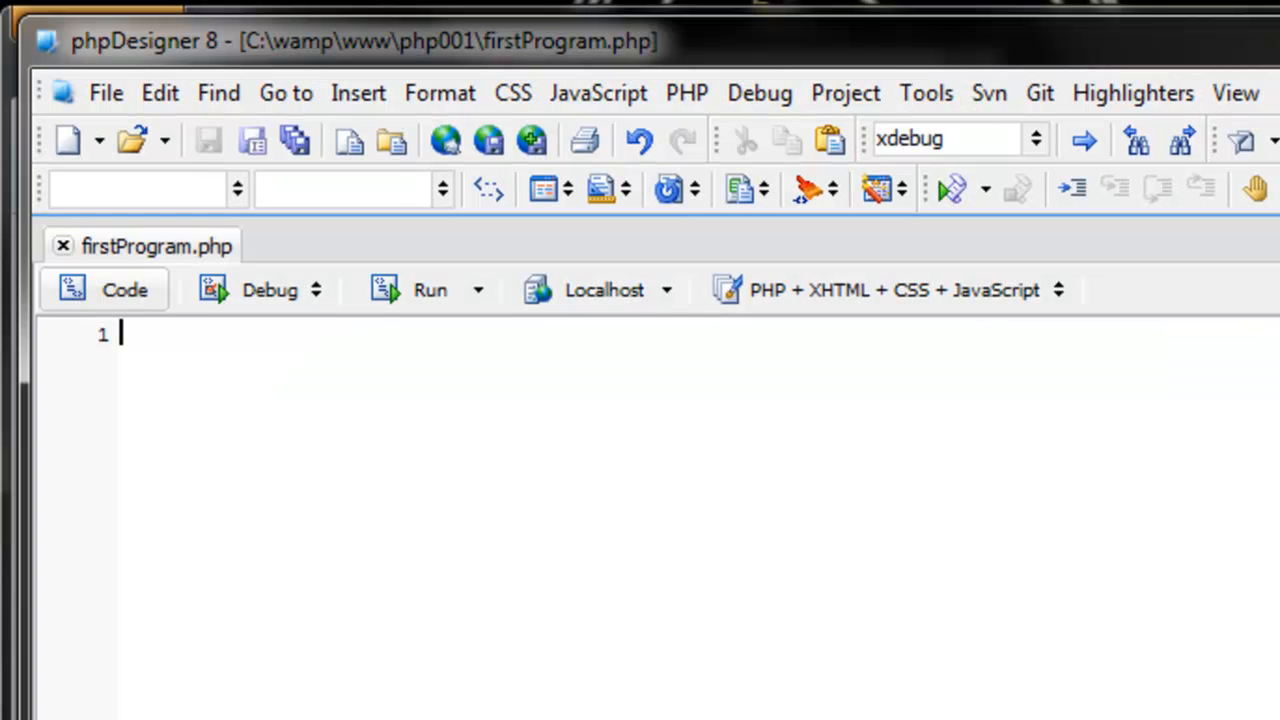
mouse_move(933, 540)
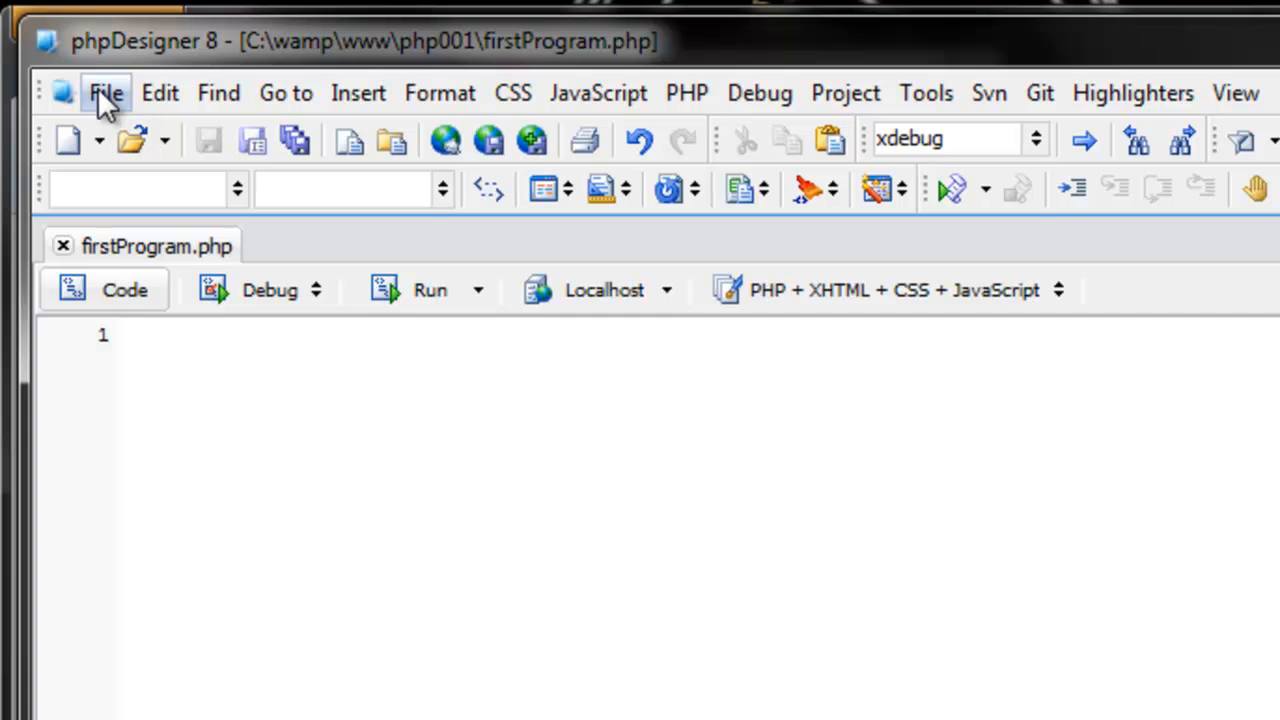
click(159, 92)
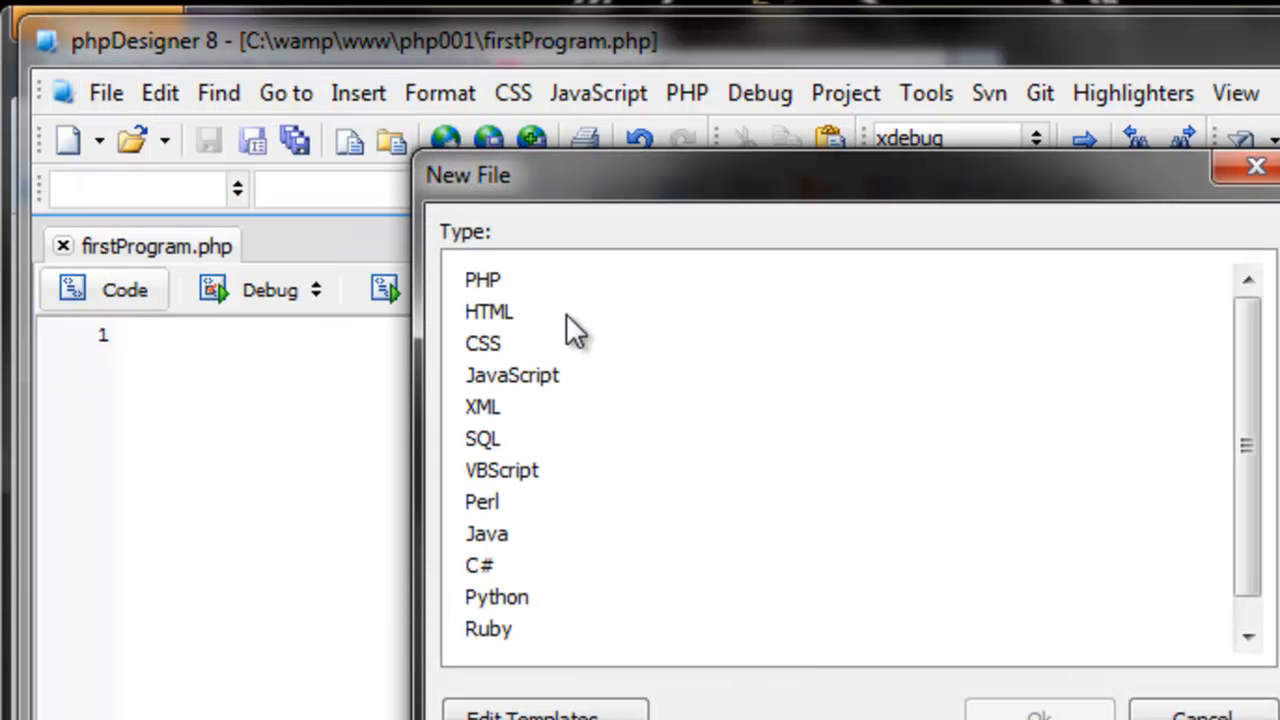
mouse_move(1057, 588)
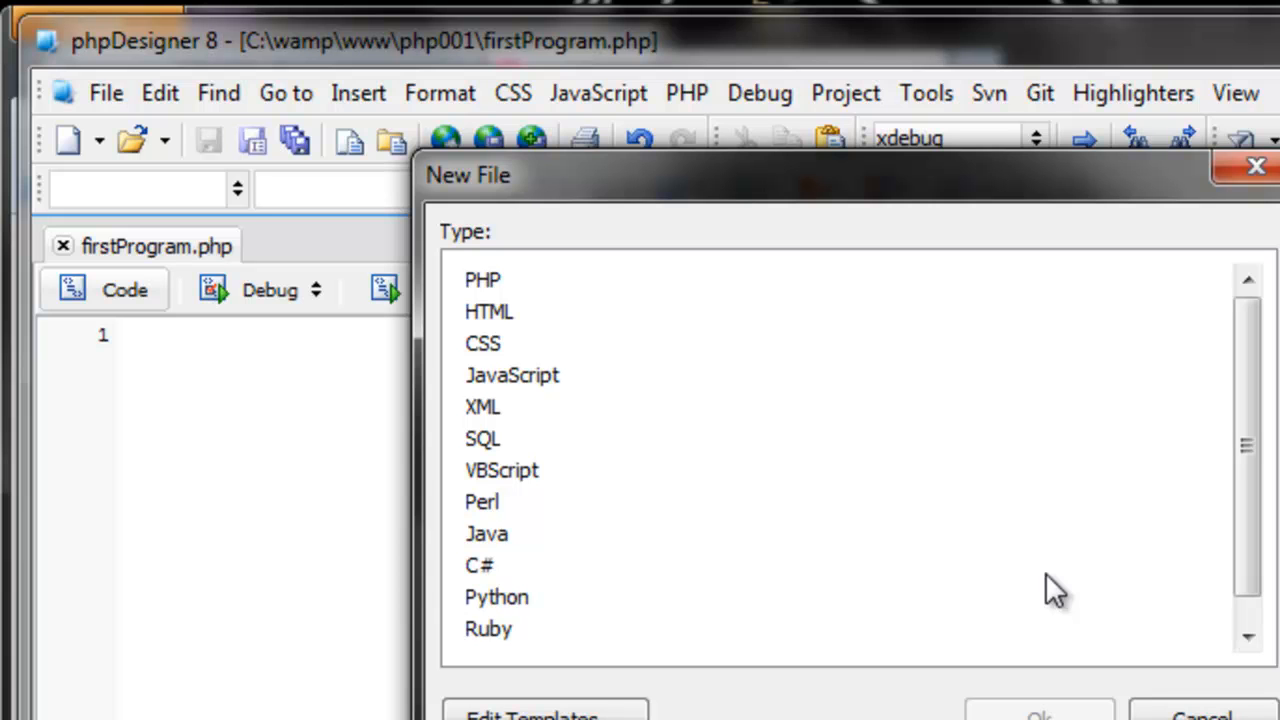
click(483, 280)
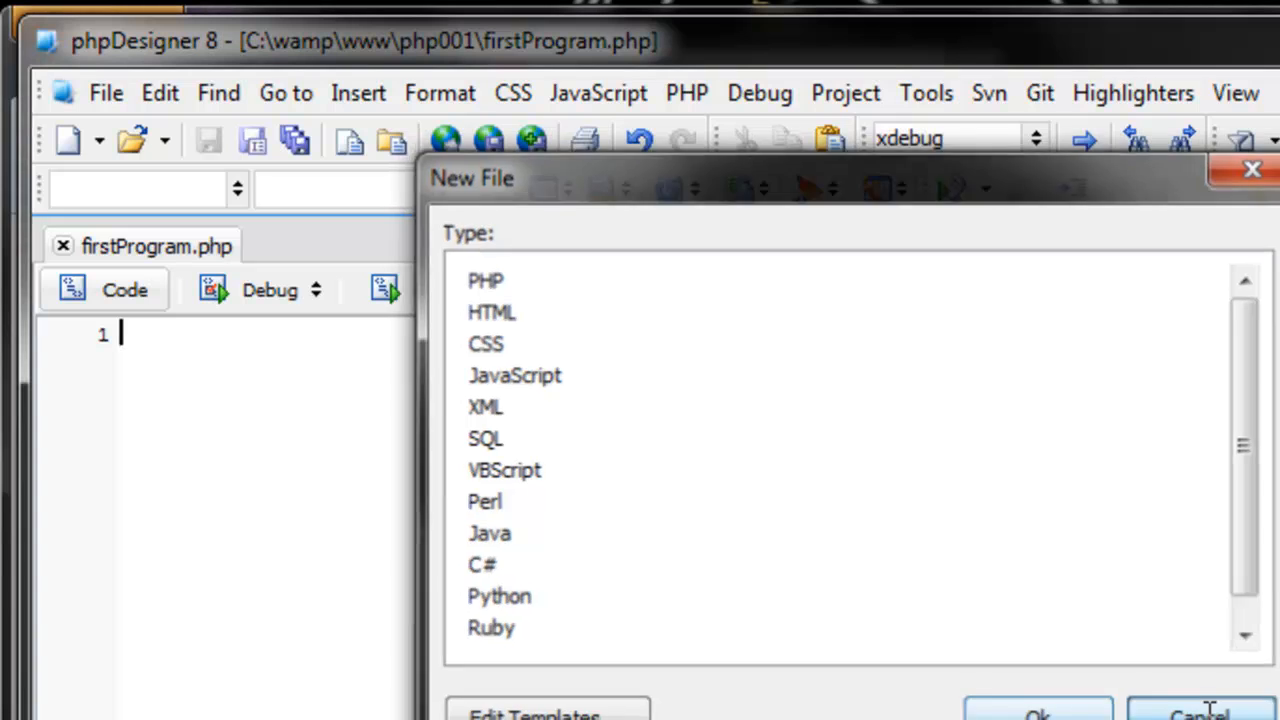
click(1195, 710)
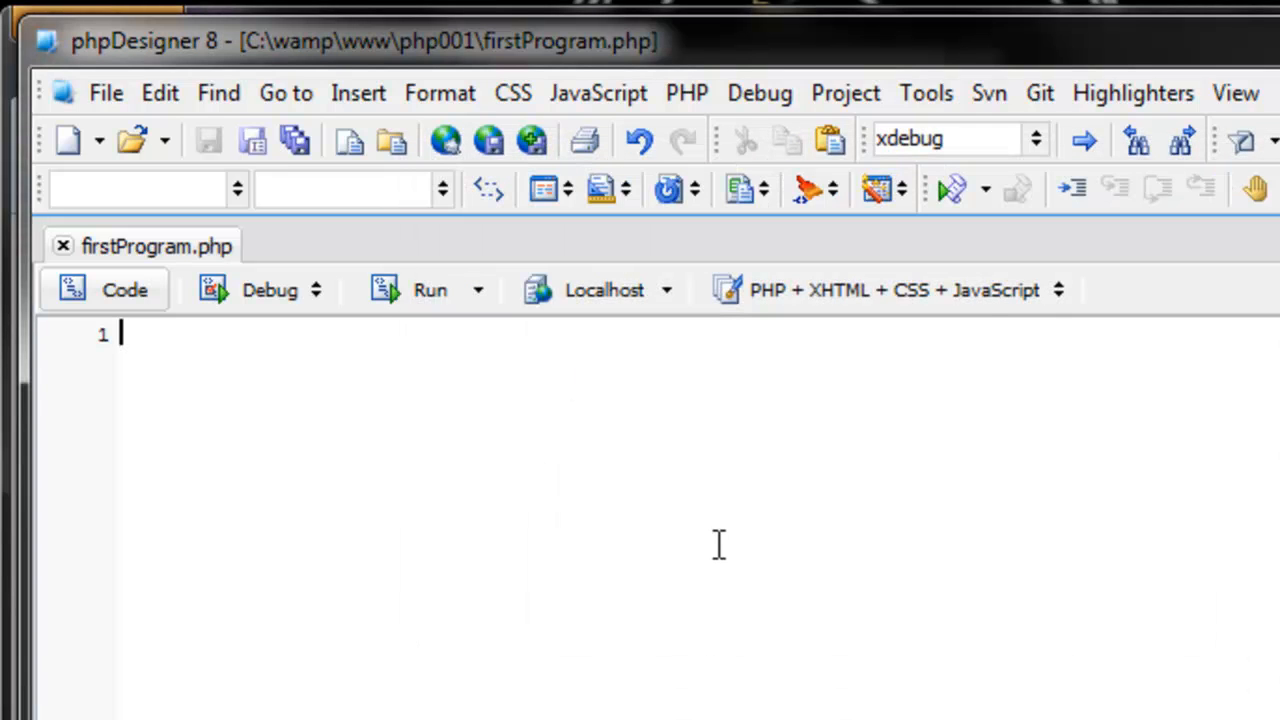
mouse_move(618, 550)
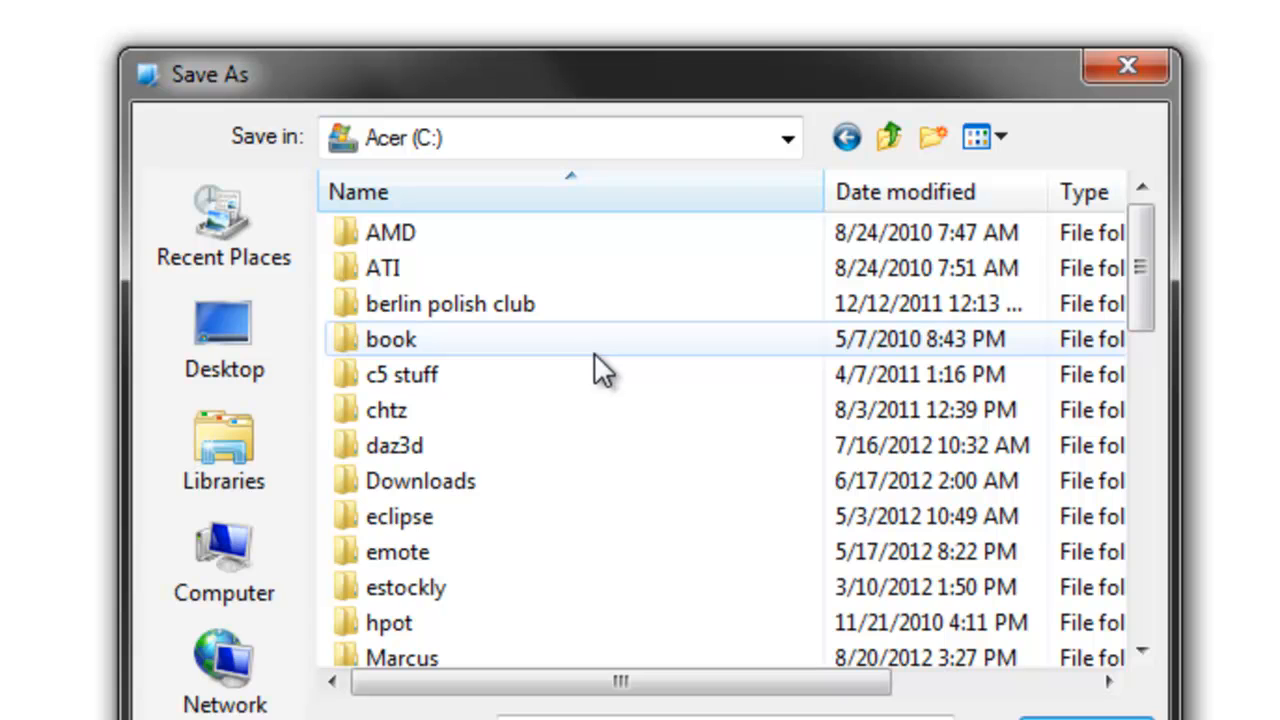
- Browse to C:\wamp\www\php001 and select the existing firstProgram.php as the save target
scroll(down, 3)
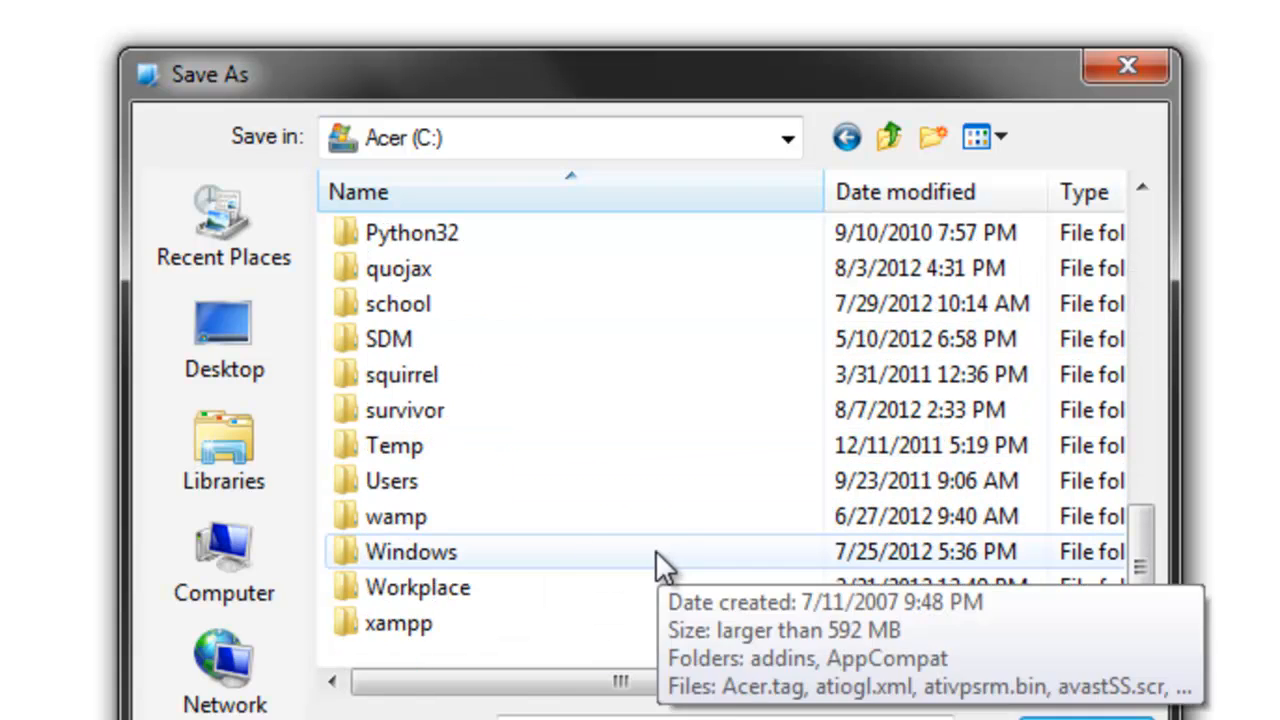
double_click(396, 516)
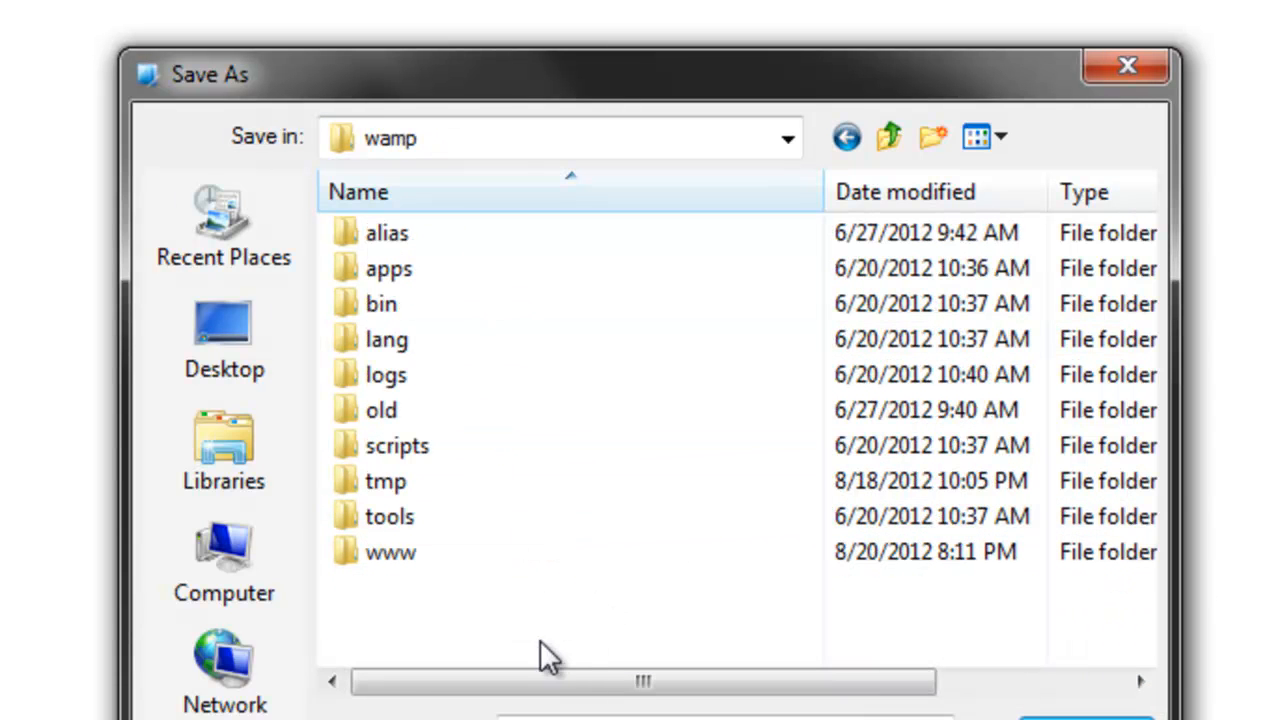
mouse_move(520, 640)
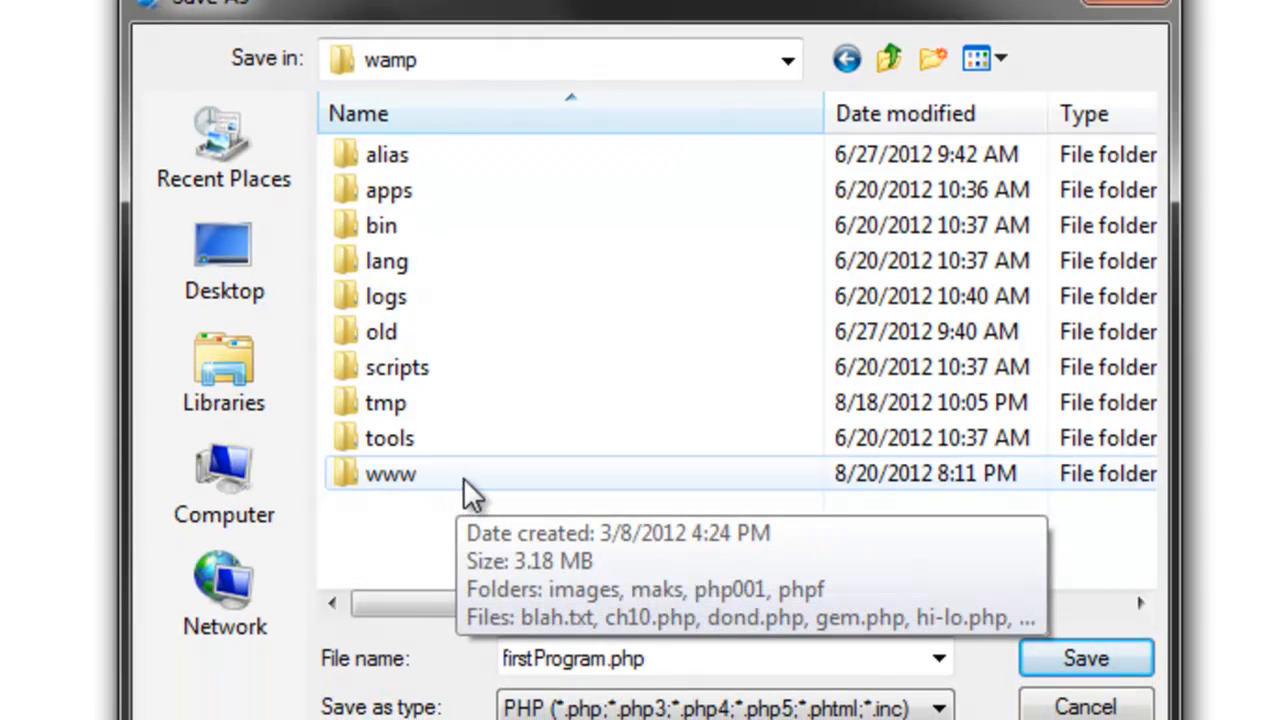
double_click(390, 473)
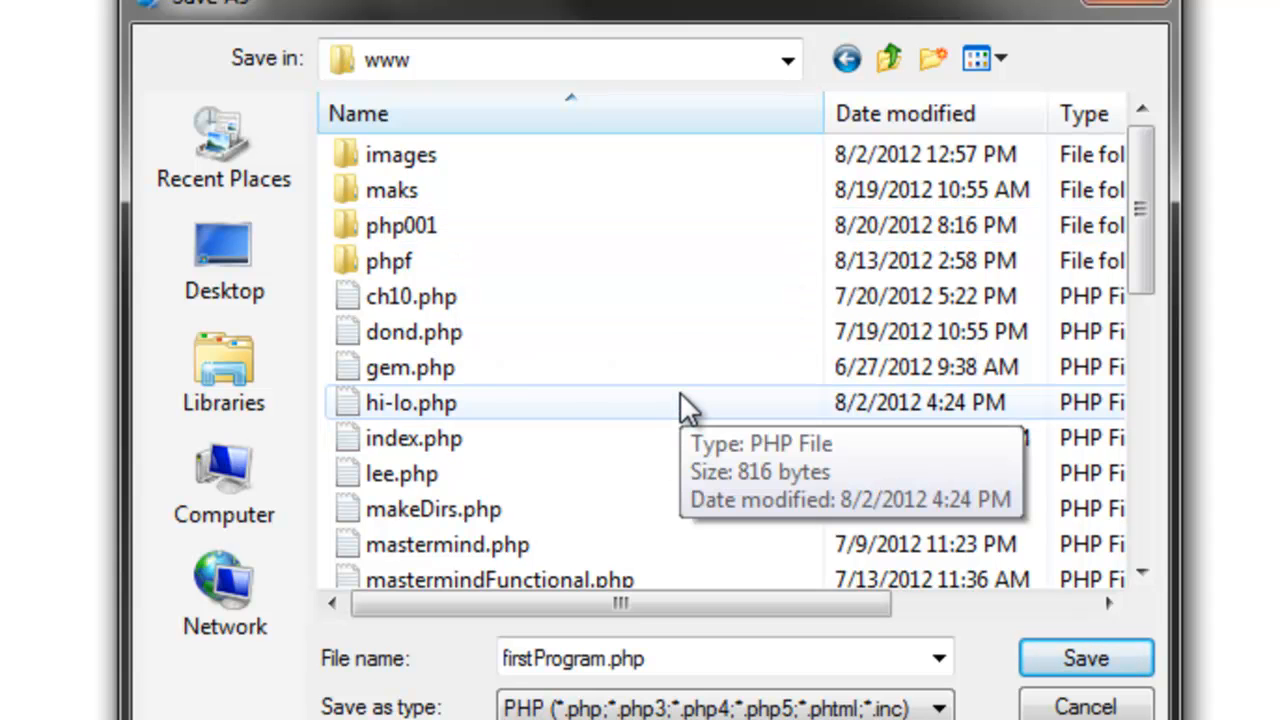
mouse_move(620, 485)
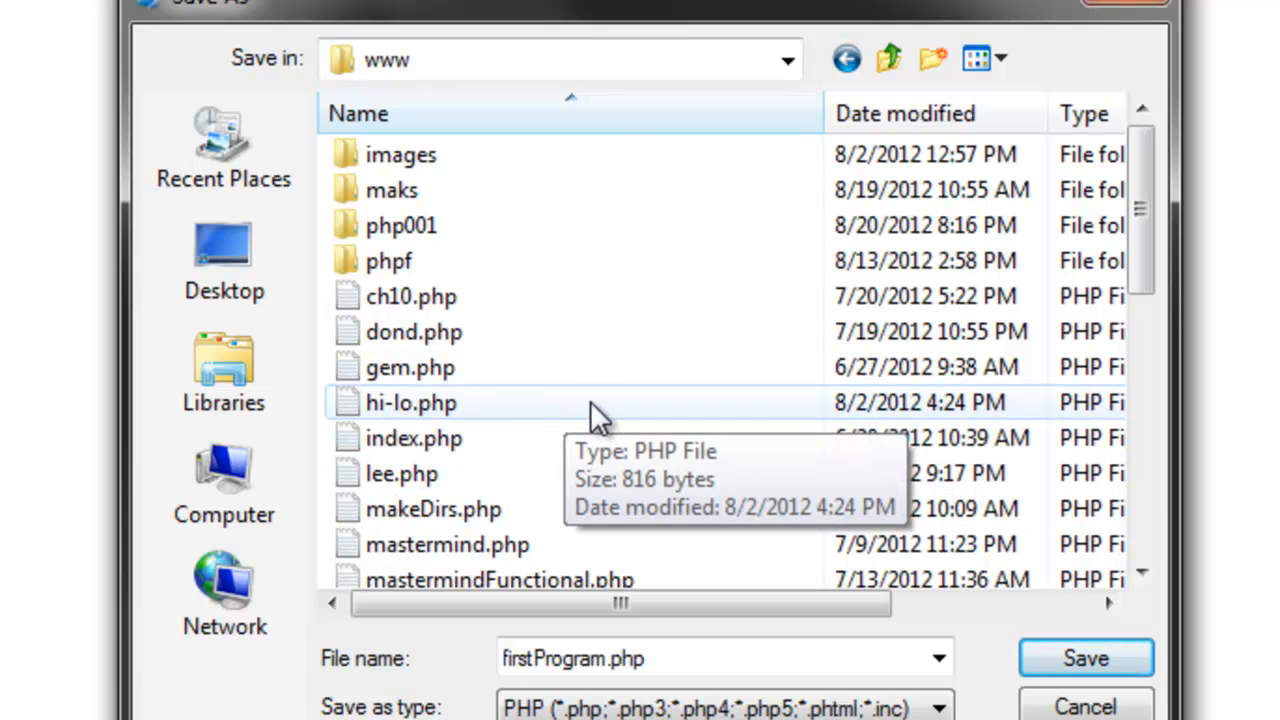
mouse_move(500, 225)
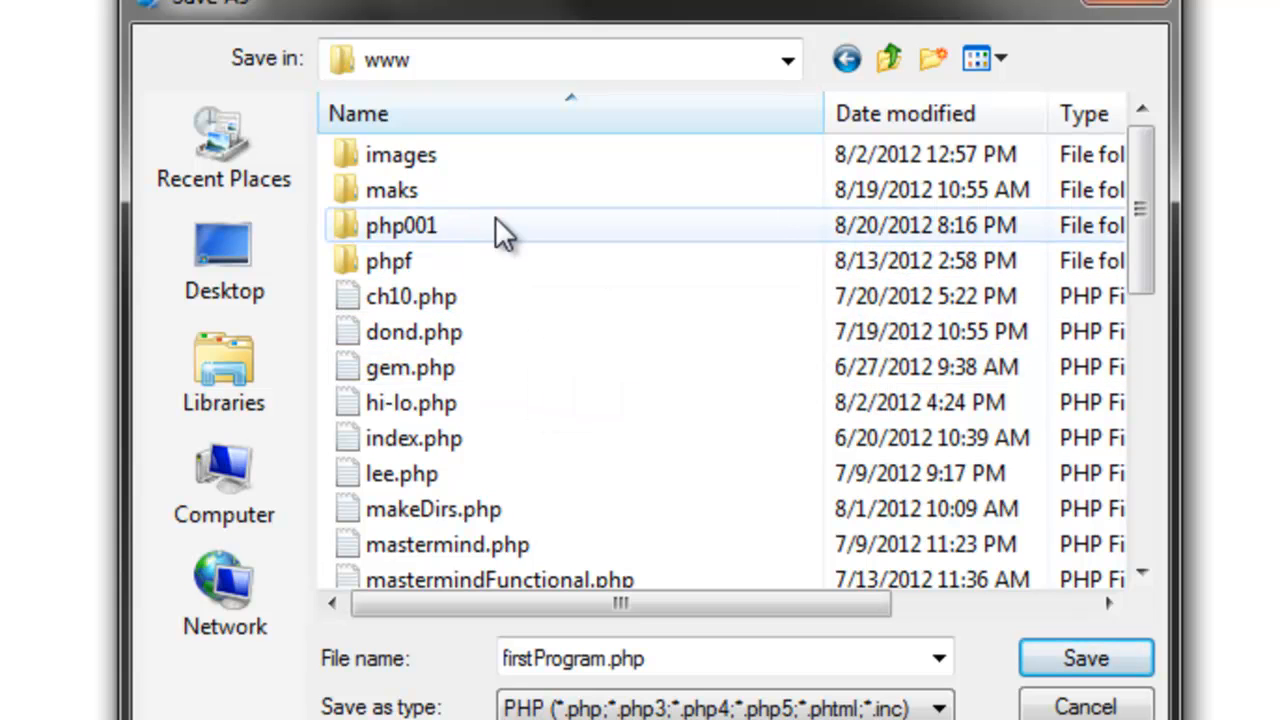
double_click(401, 225)
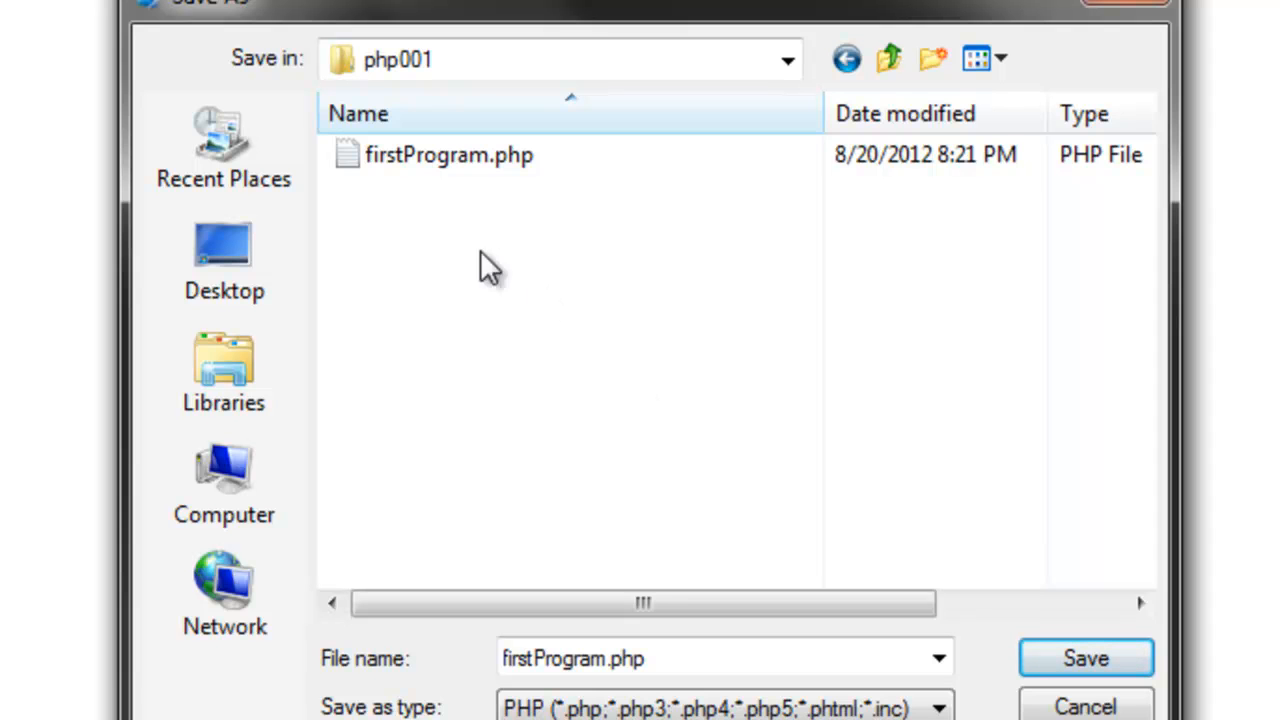
click(449, 154)
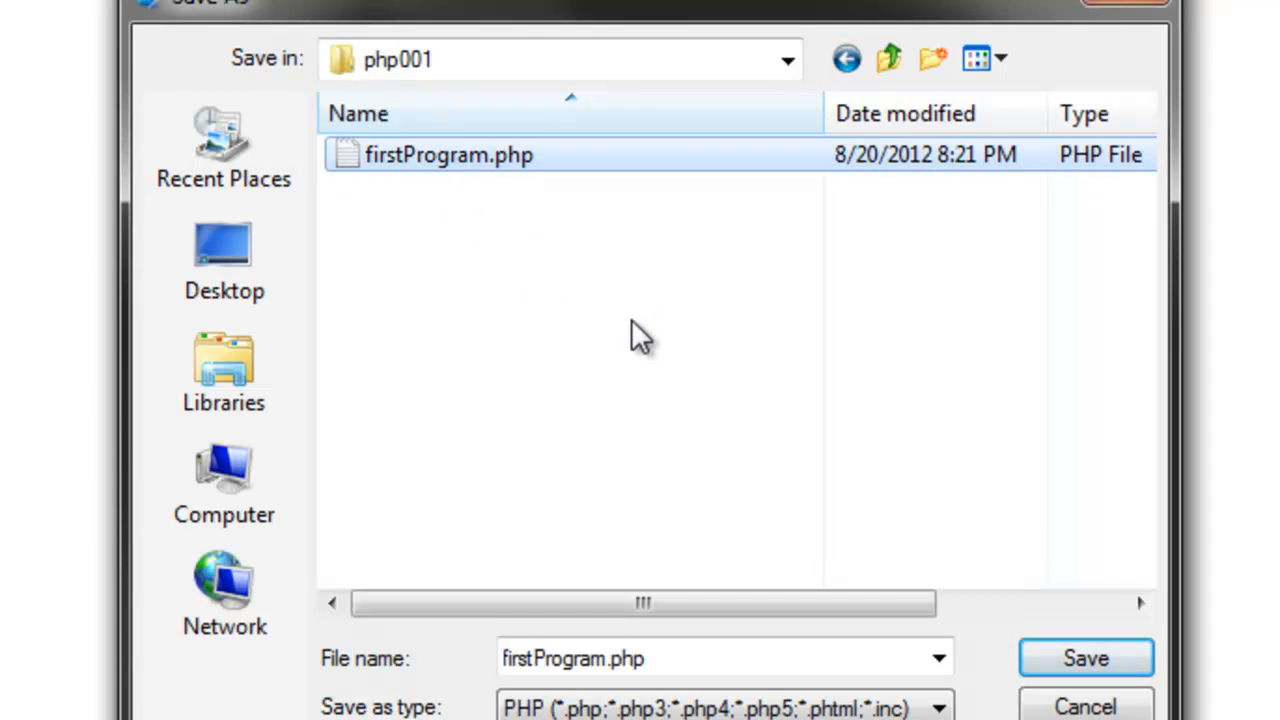
mouse_move(1085, 657)
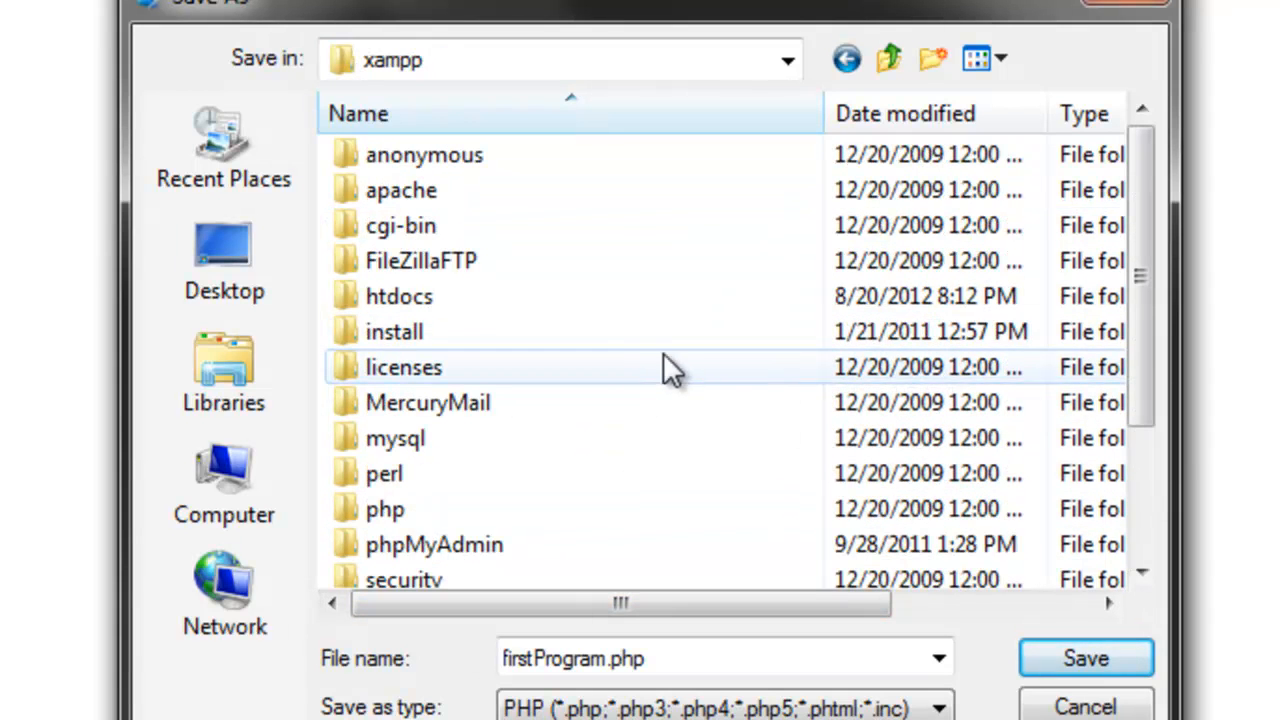
mouse_move(580, 296)
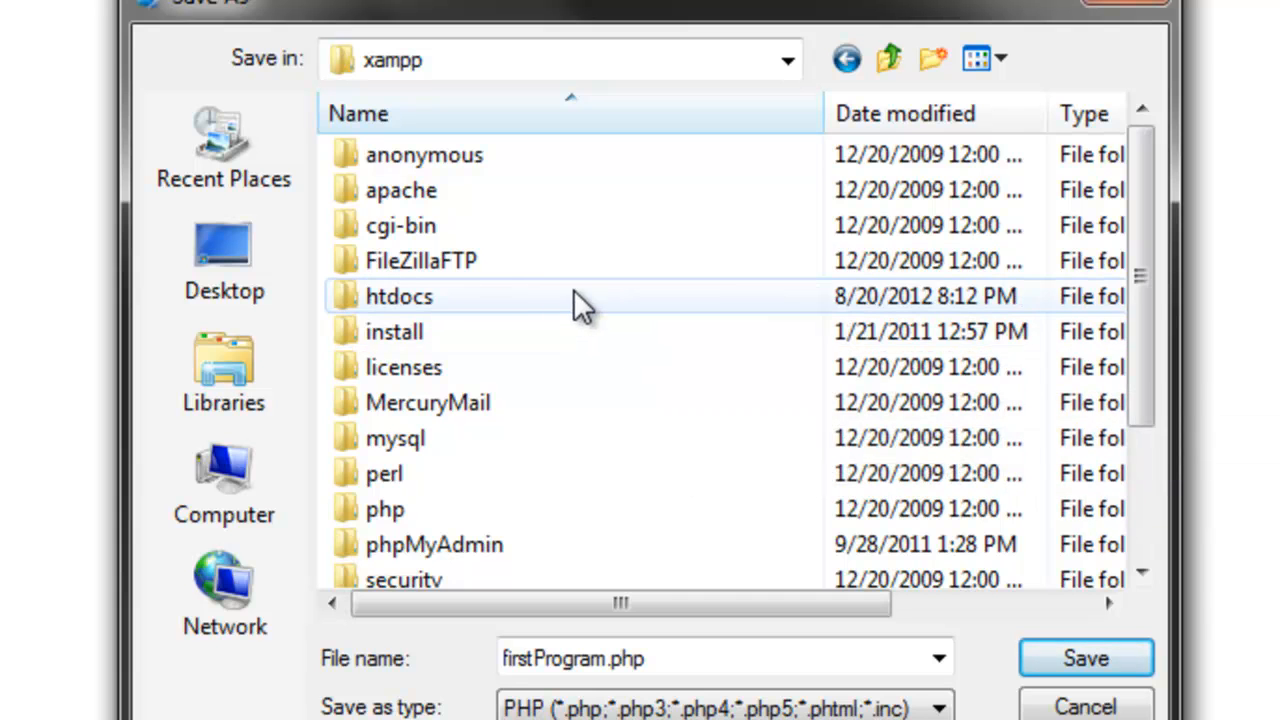
- Check the empty xampp\htdocs\php001 folder, then return to the Computer drives list
double_click(399, 296)
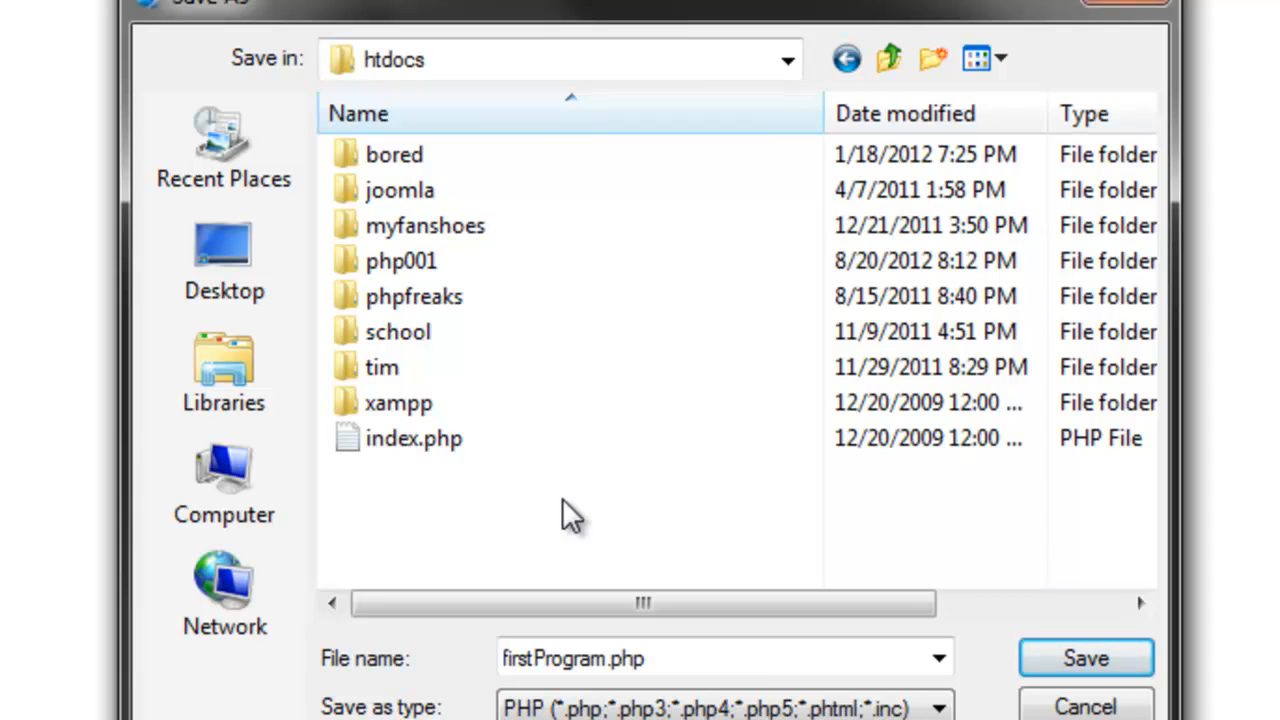
double_click(401, 261)
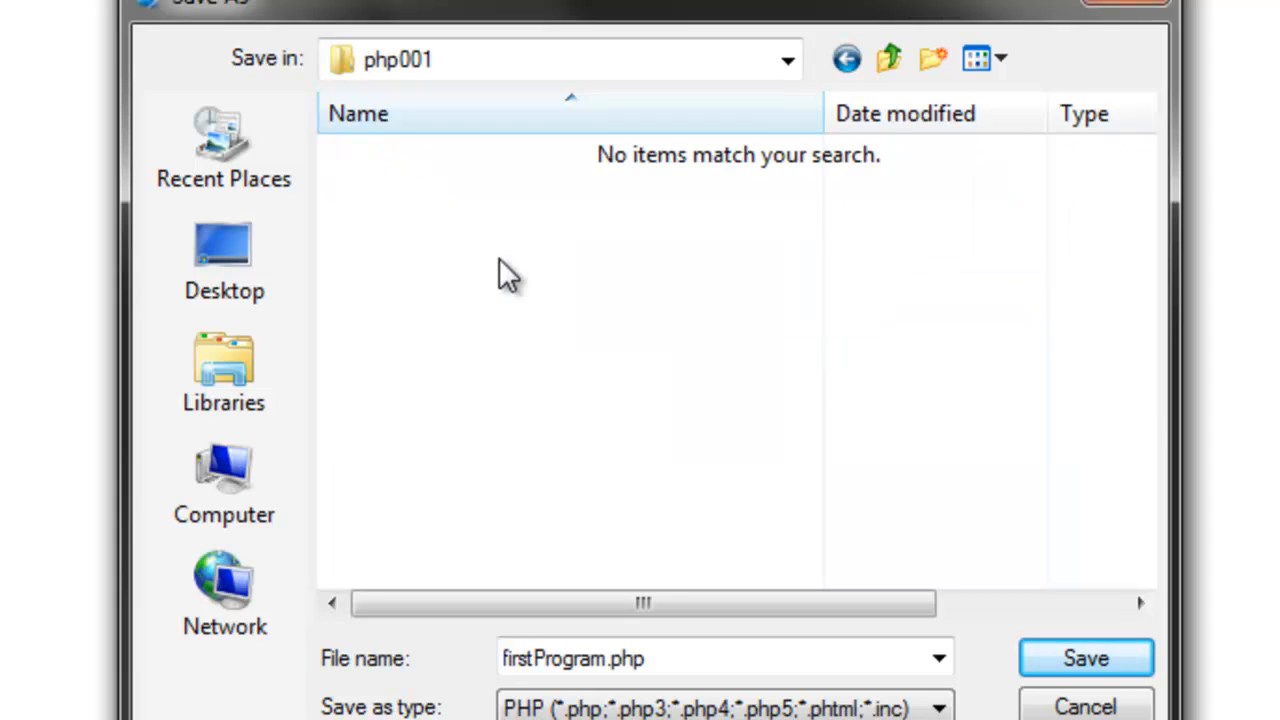
mouse_move(555, 425)
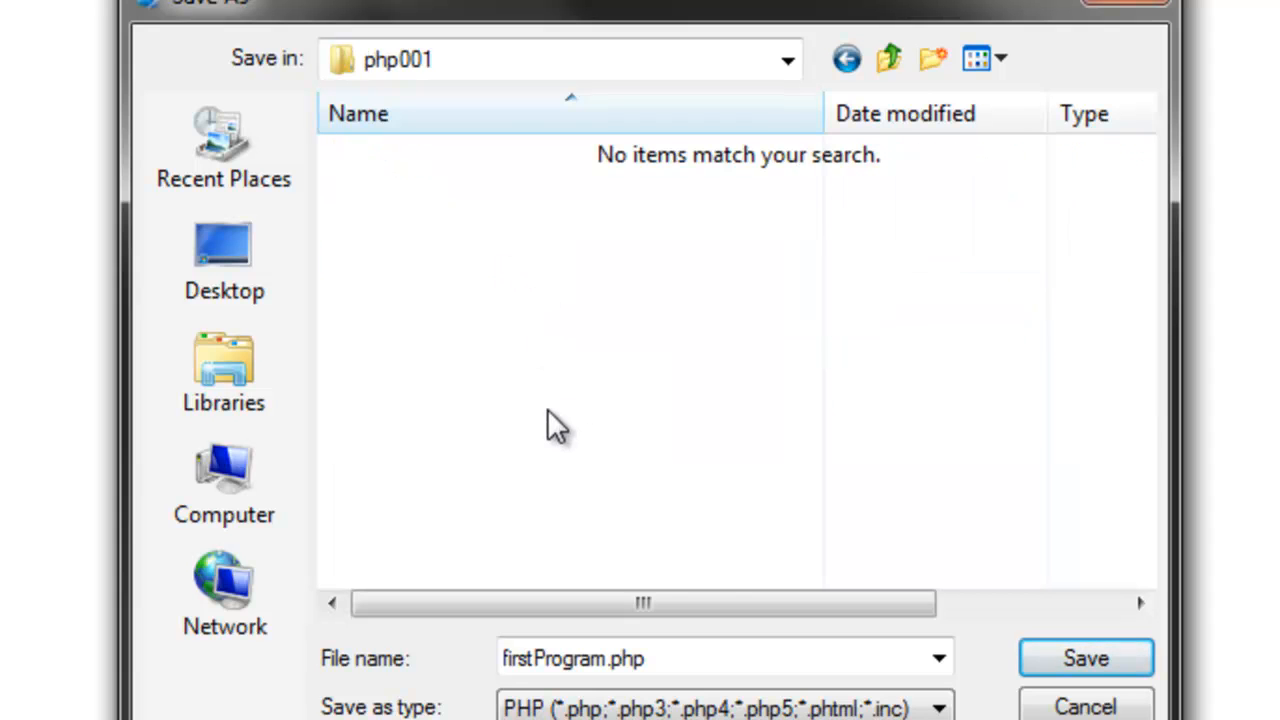
click(720, 658)
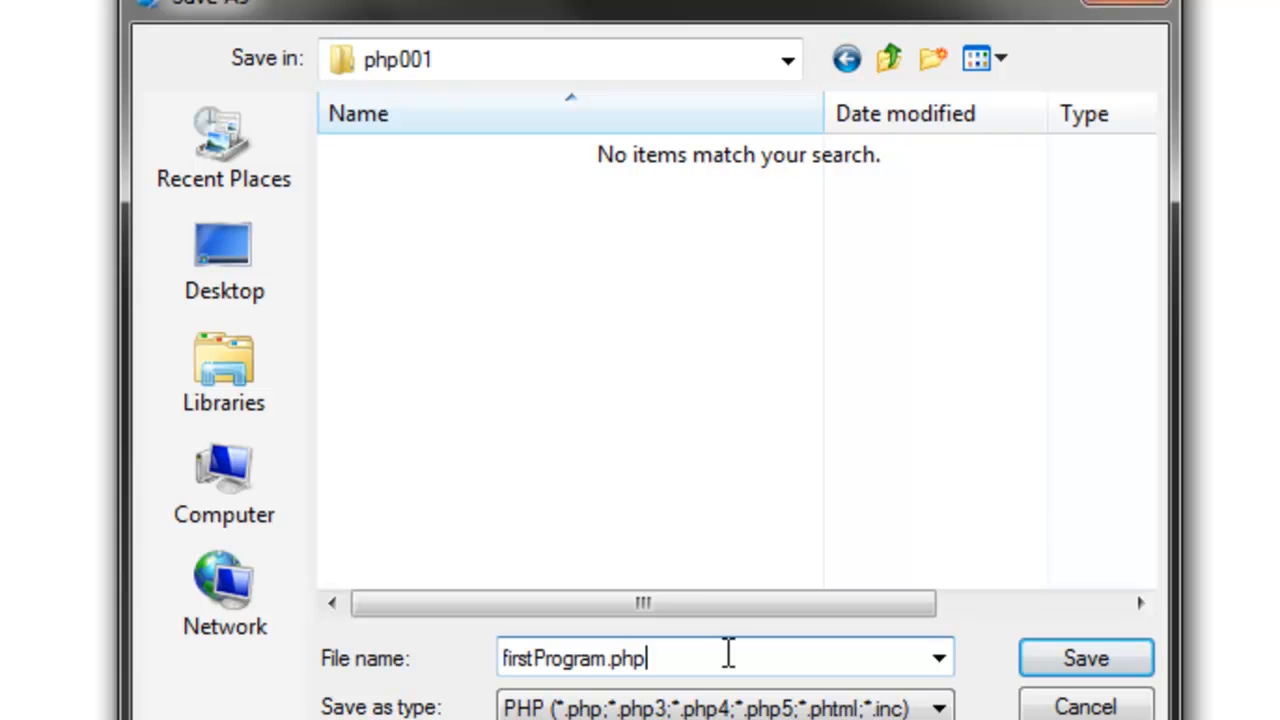
mouse_move(613, 480)
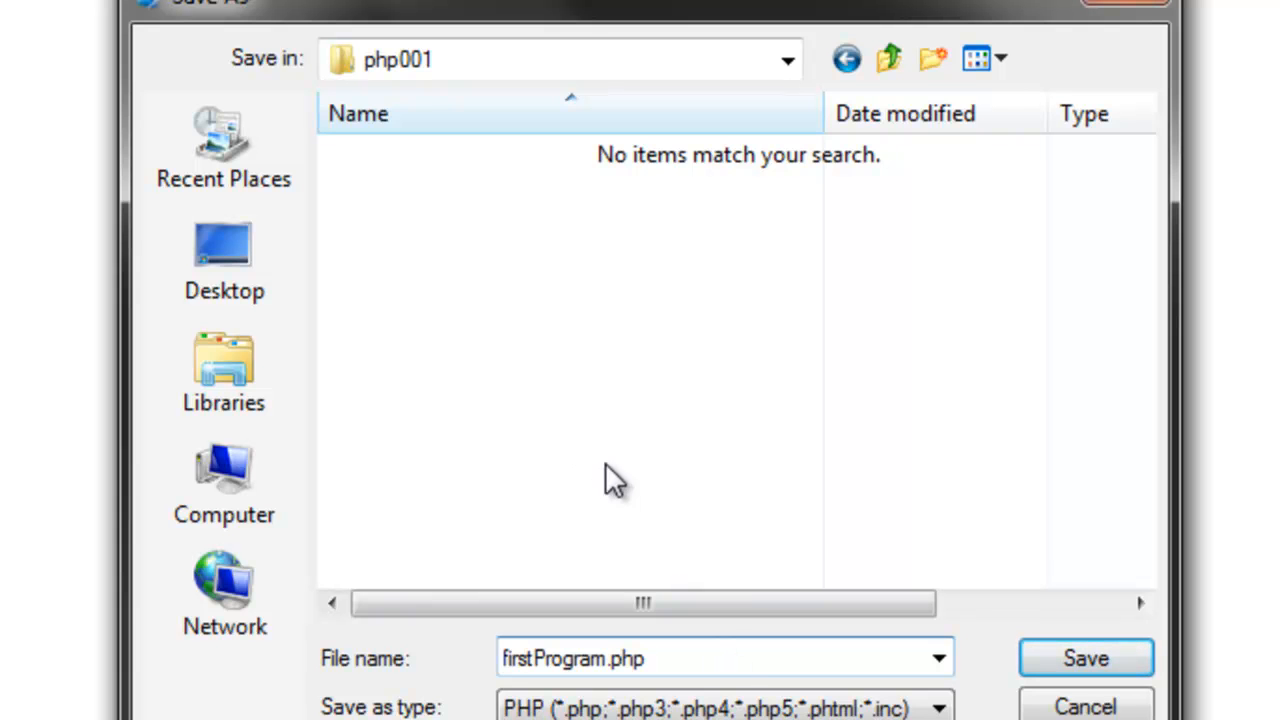
click(224, 485)
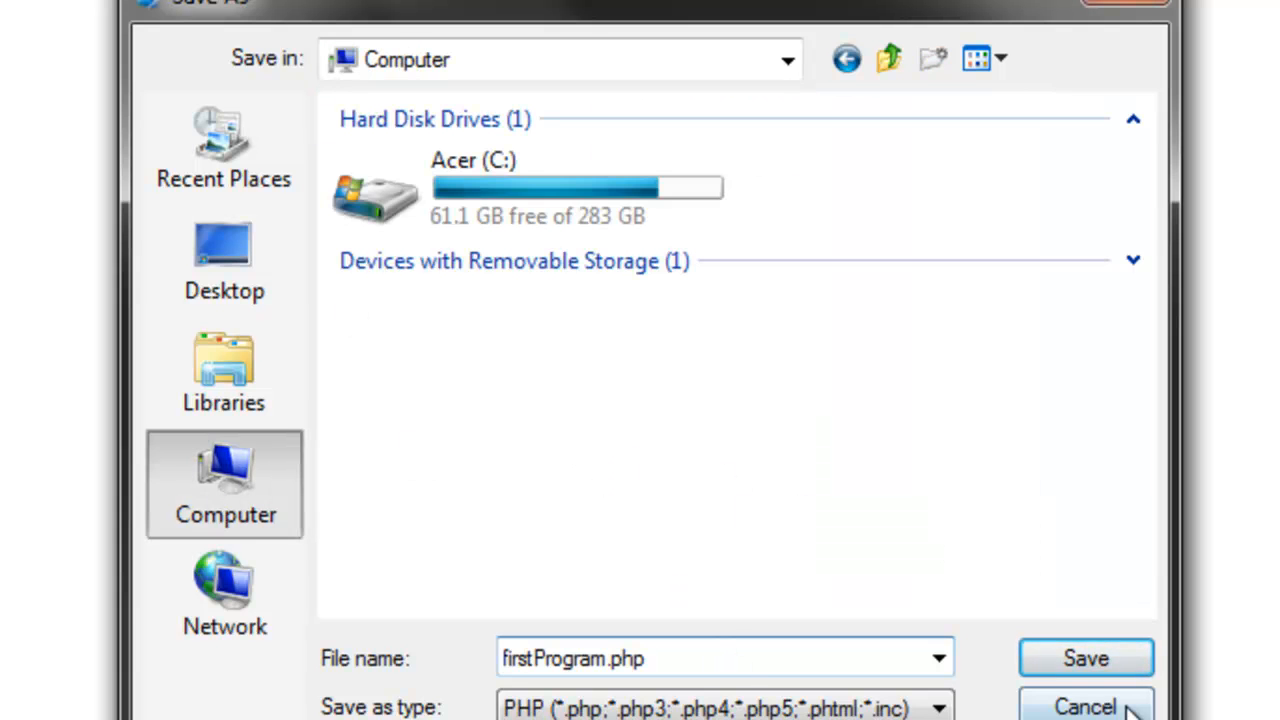
- Cancel the Save As dialog and bring up the php001 directory listing in Firefox
click(1085, 657)
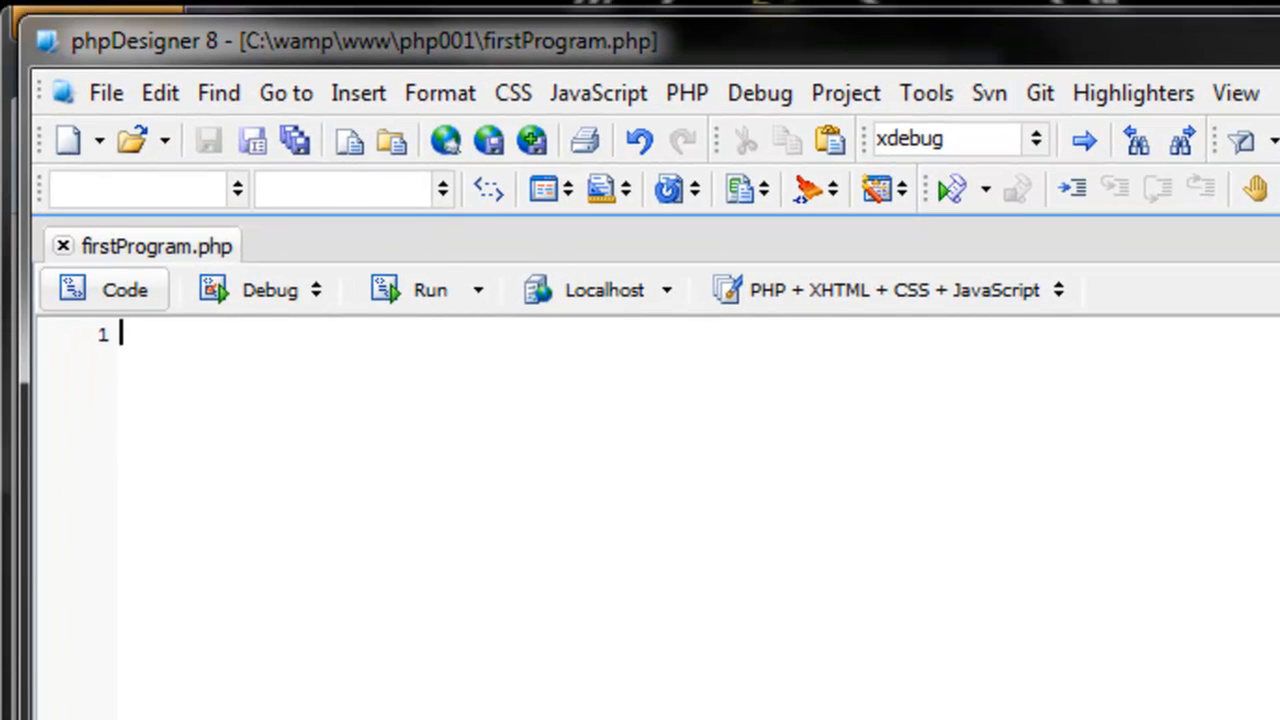
click(505, 190)
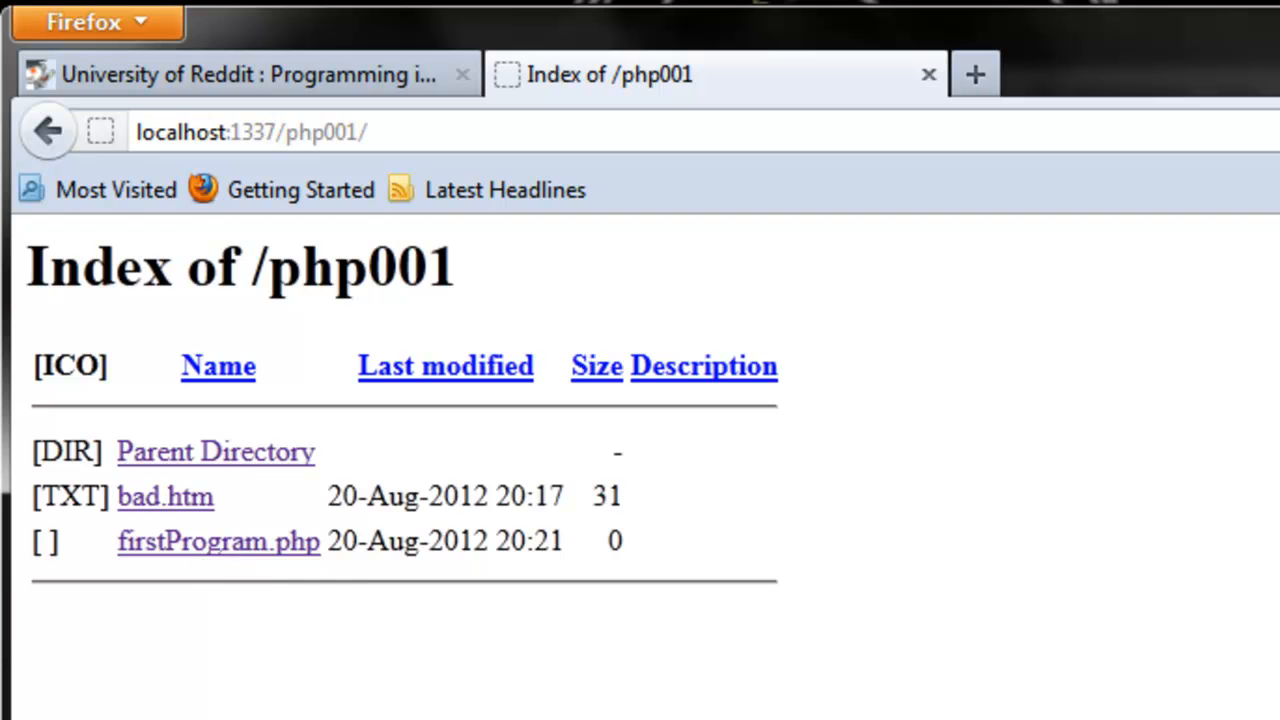
mouse_move(130, 555)
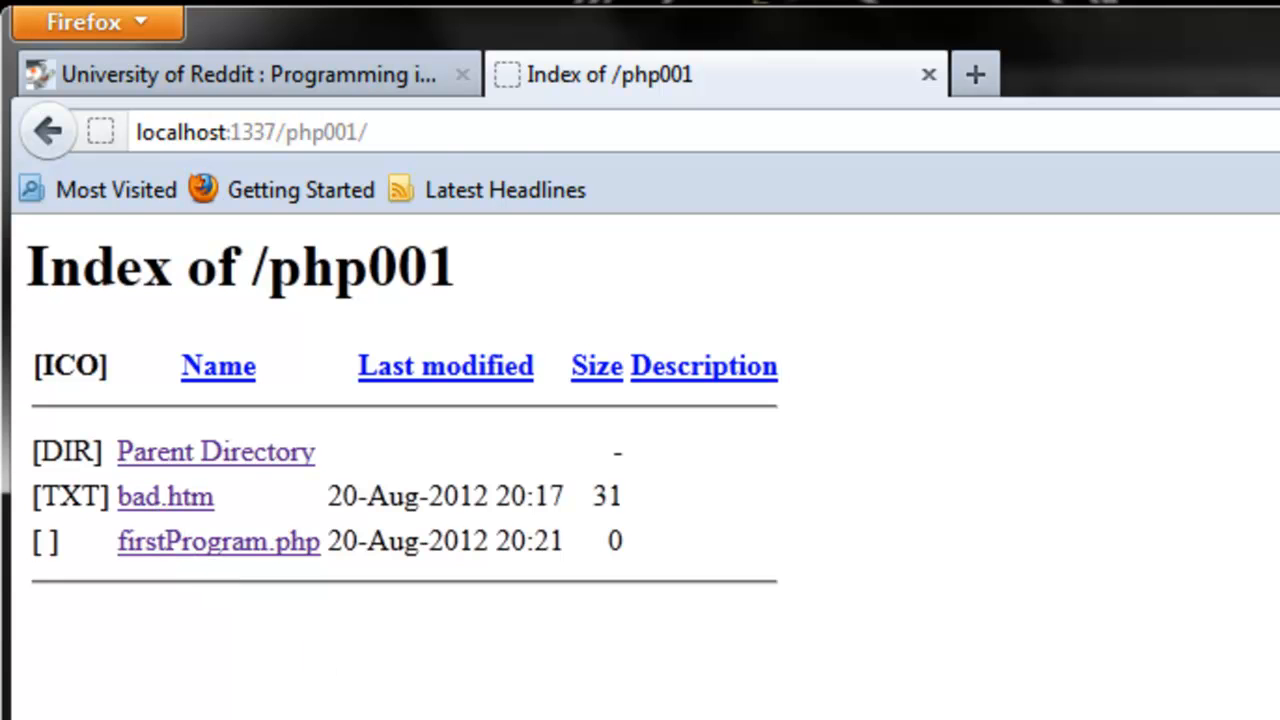
- Open firstProgram.php from the Index of /php001 listing
click(218, 541)
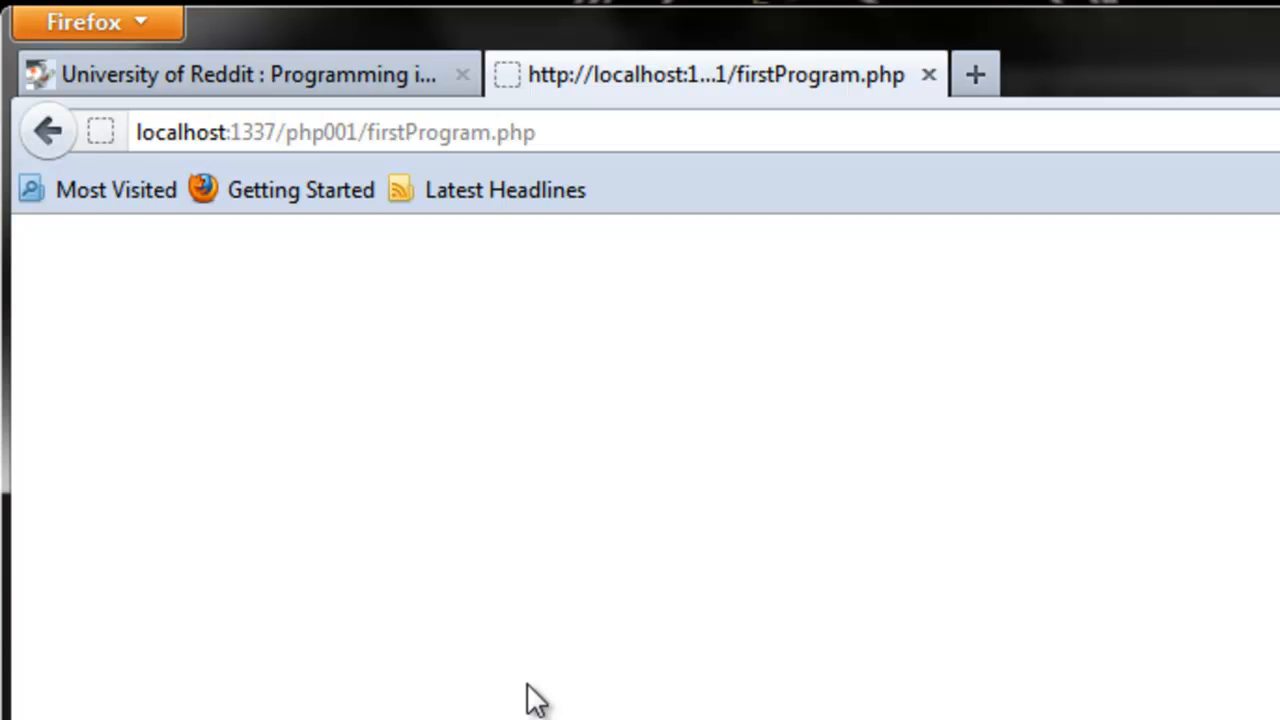
mouse_move(525, 693)
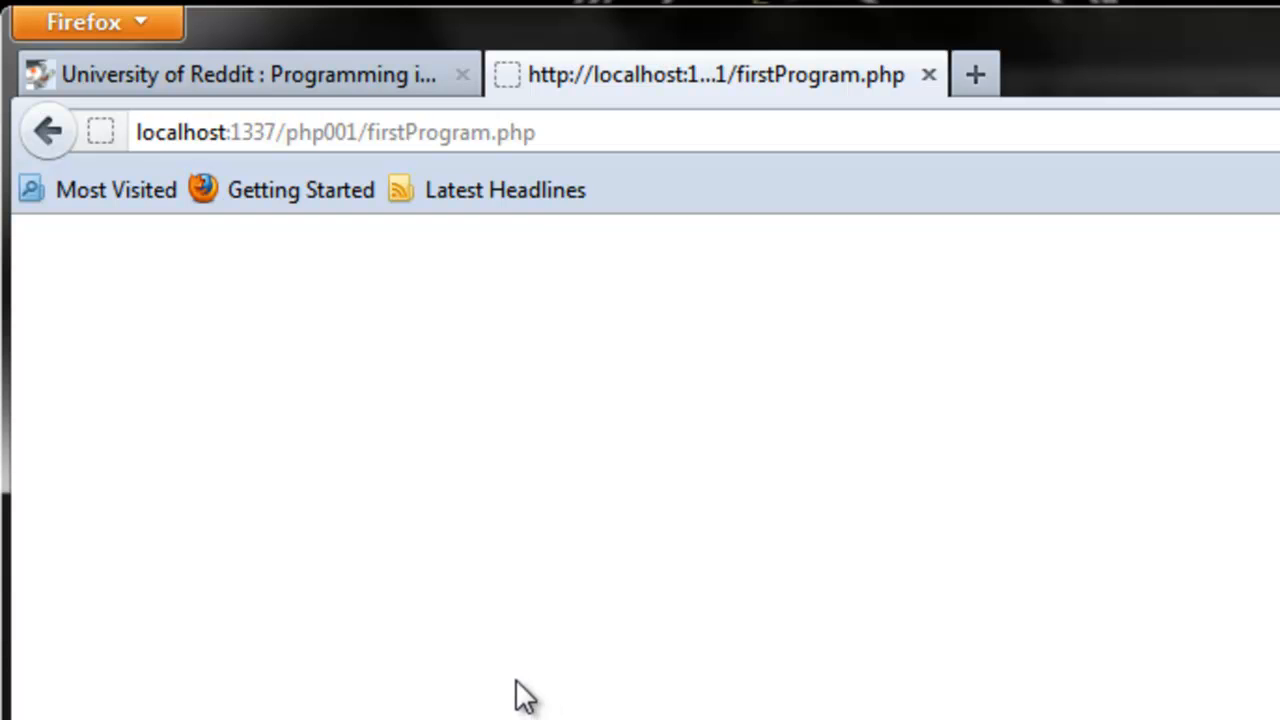
mouse_move(500, 650)
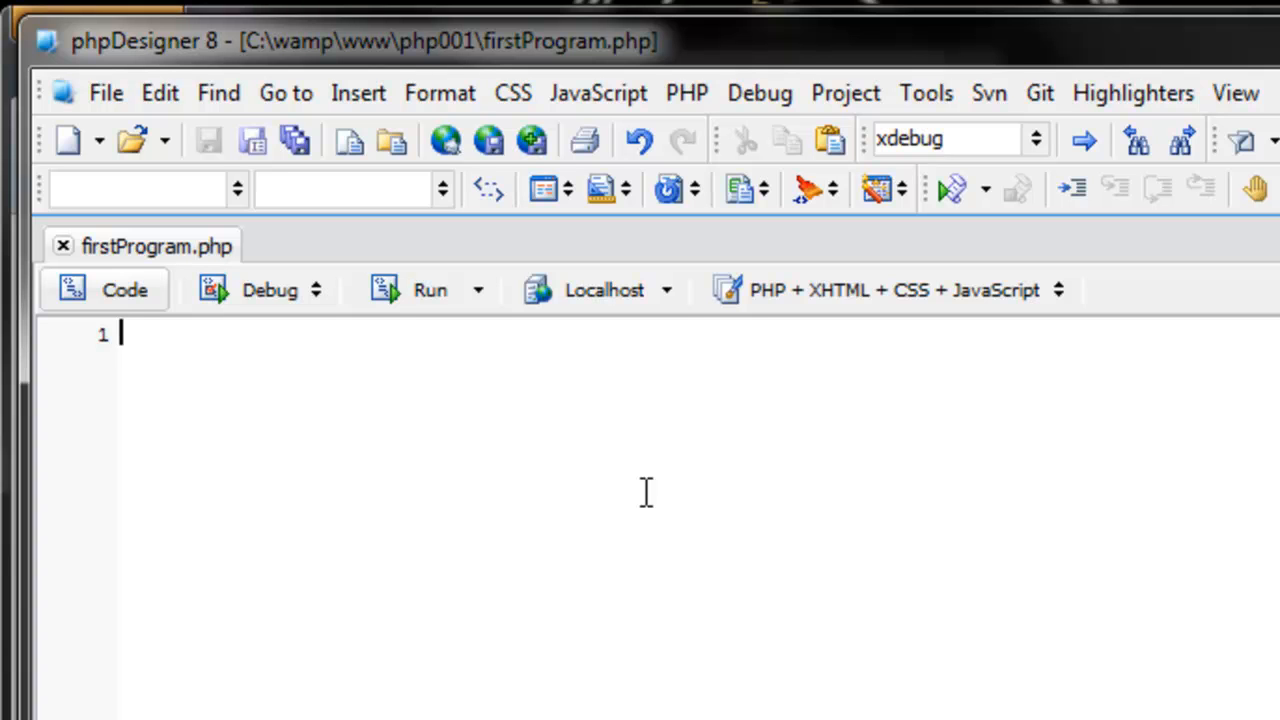
text(pri)
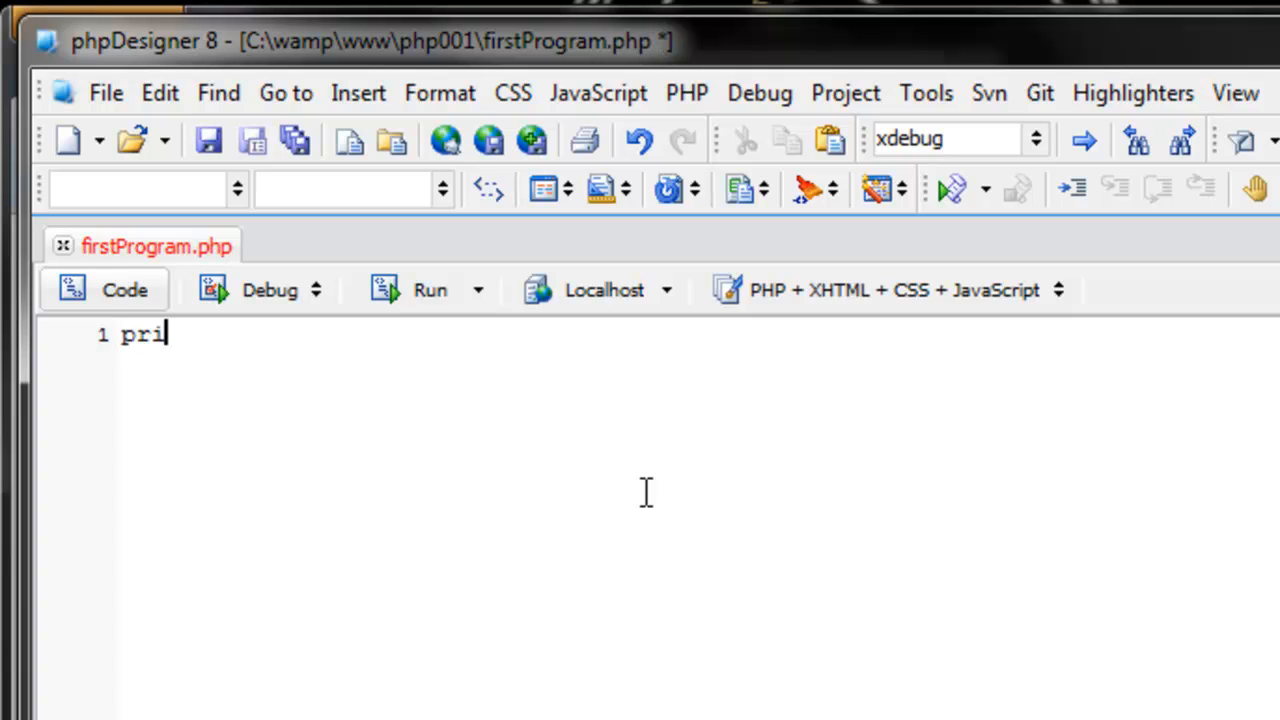
text(nt)
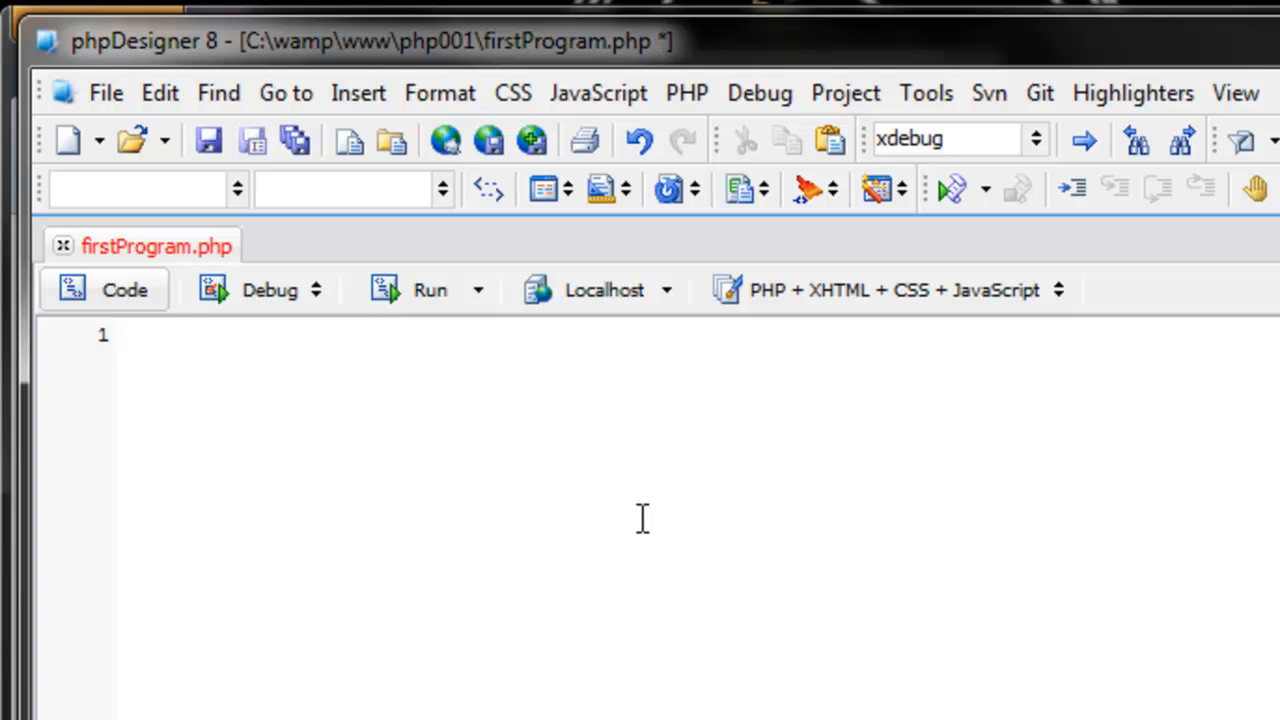
click(120, 335)
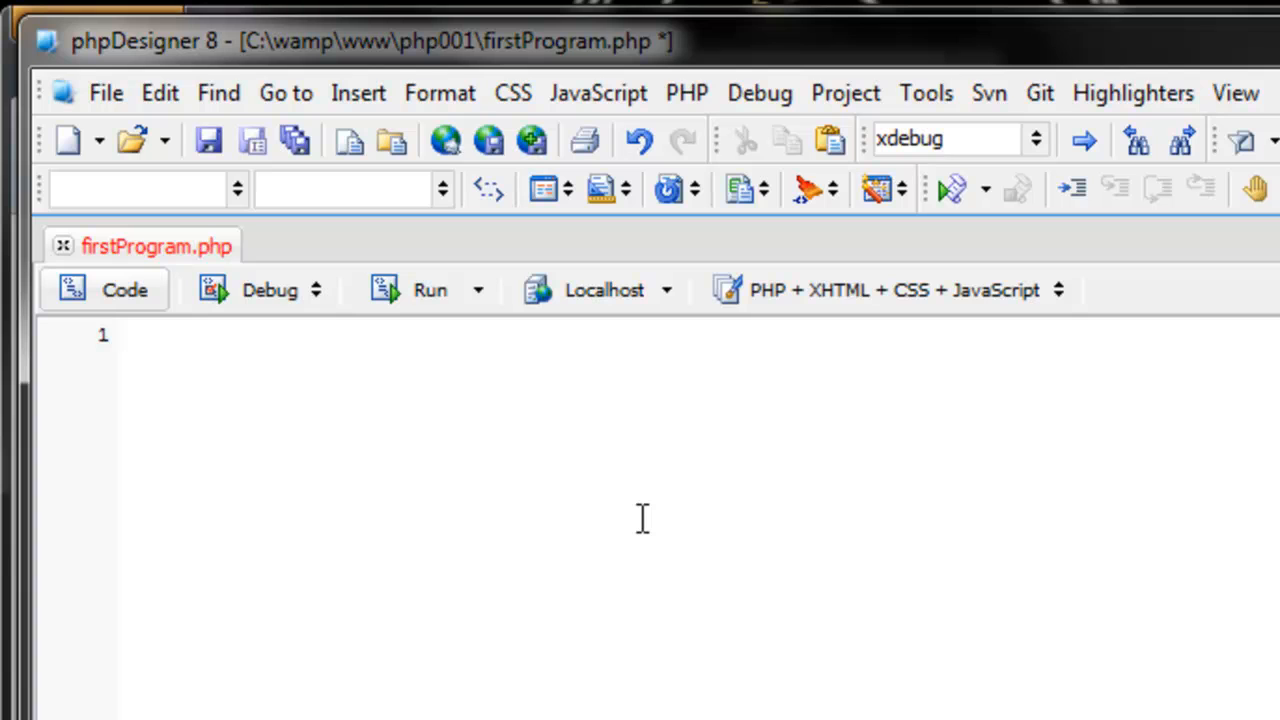
click(120, 334)
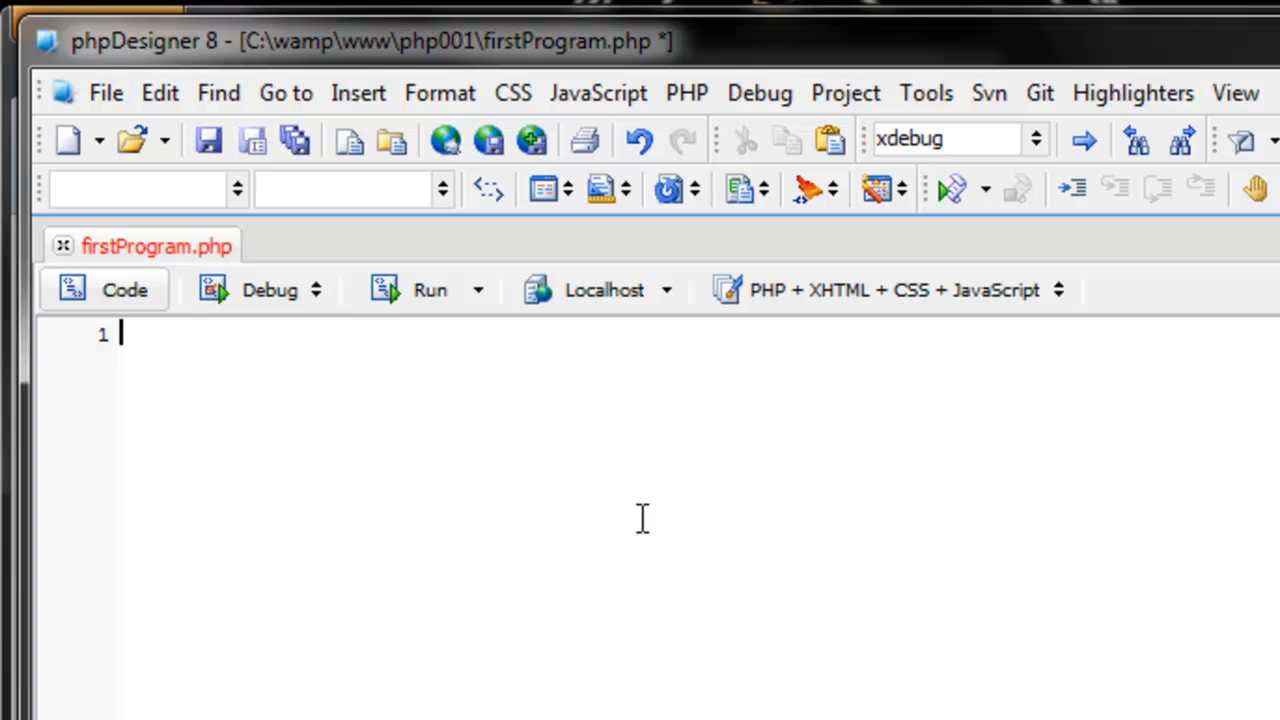
- Type the <?php opening tag on line 1 and the ?> closing tag on line 3
text(<?php)
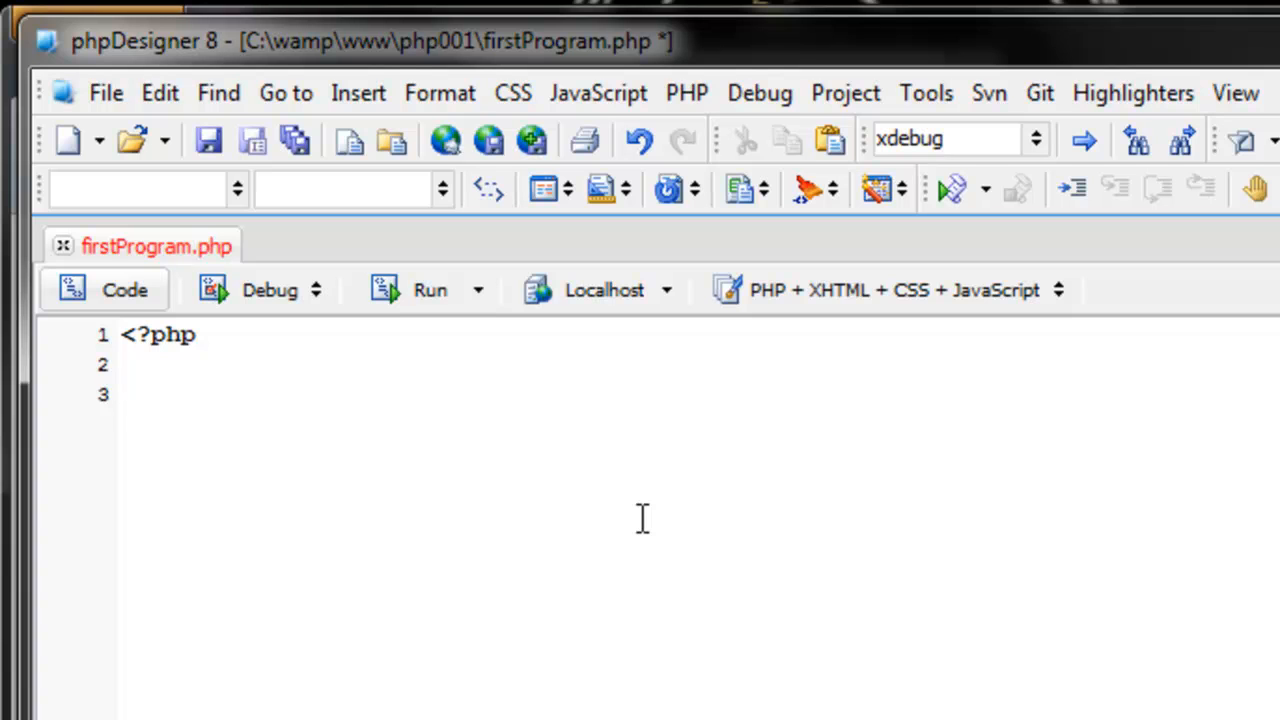
text(?>)
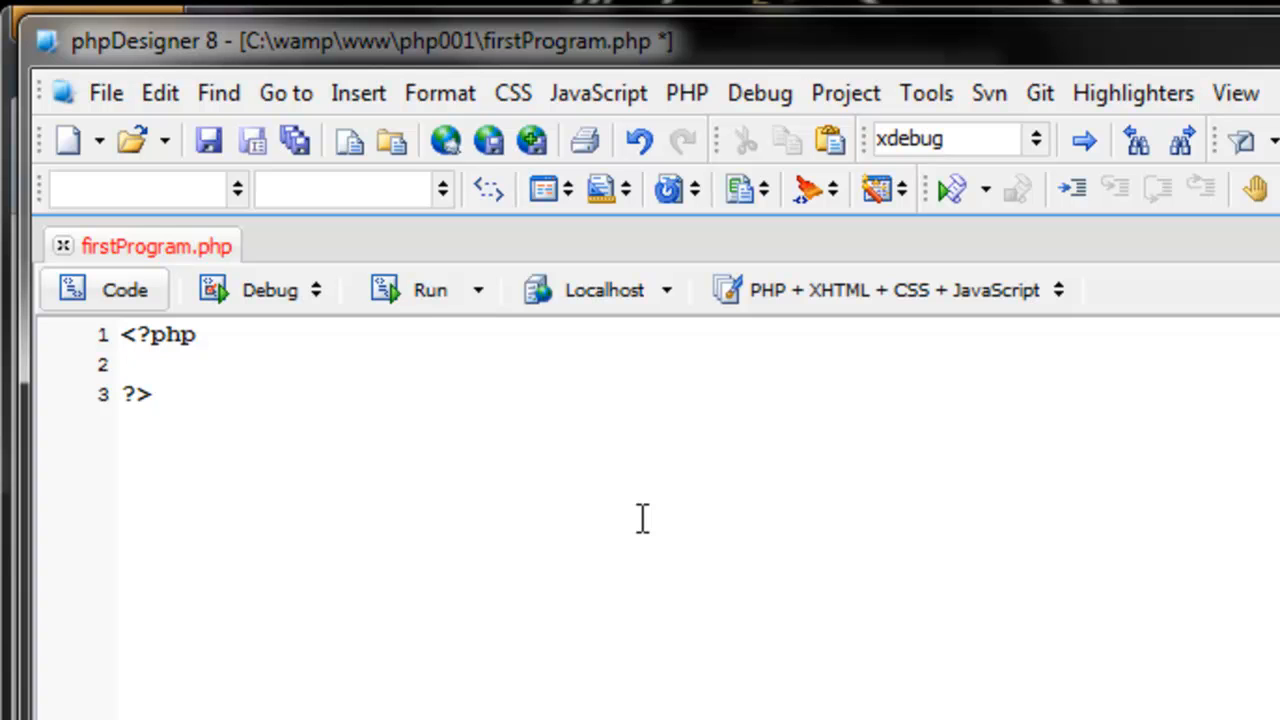
- Switch to Firefox and right-click the blank firstProgram.php page to view its source
click(208, 140)
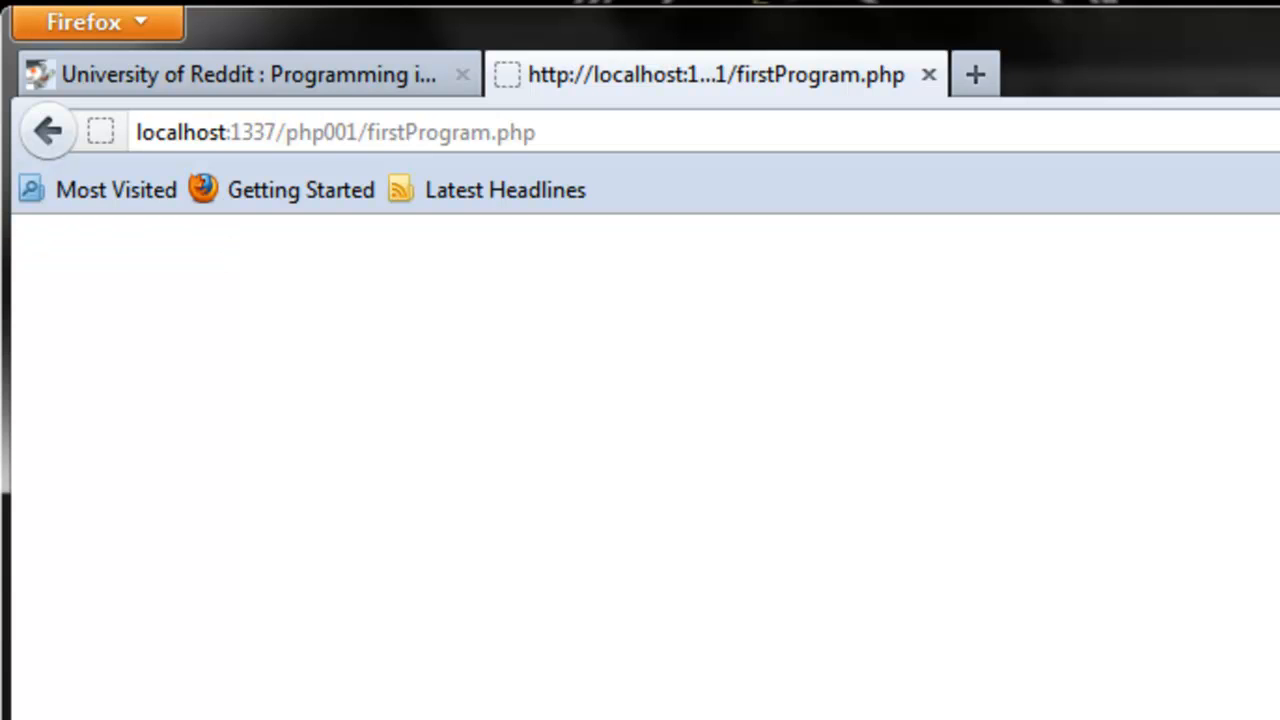
mouse_move(905, 578)
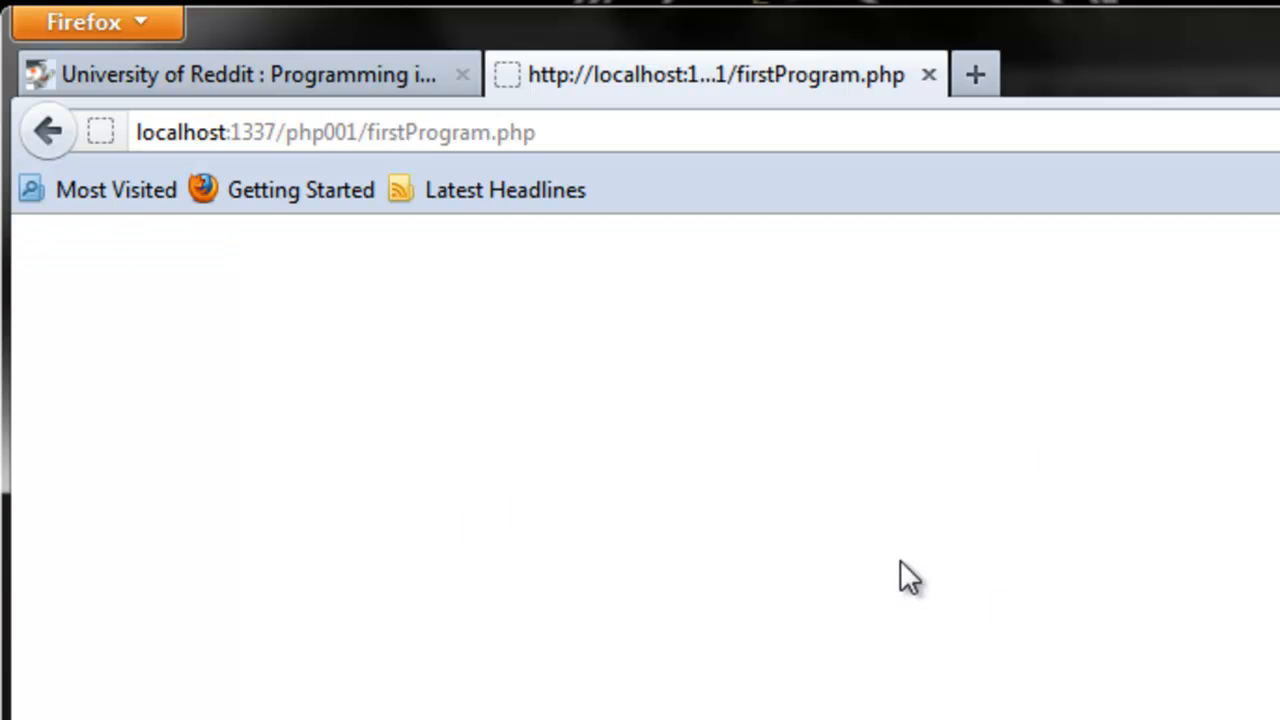
mouse_move(490, 560)
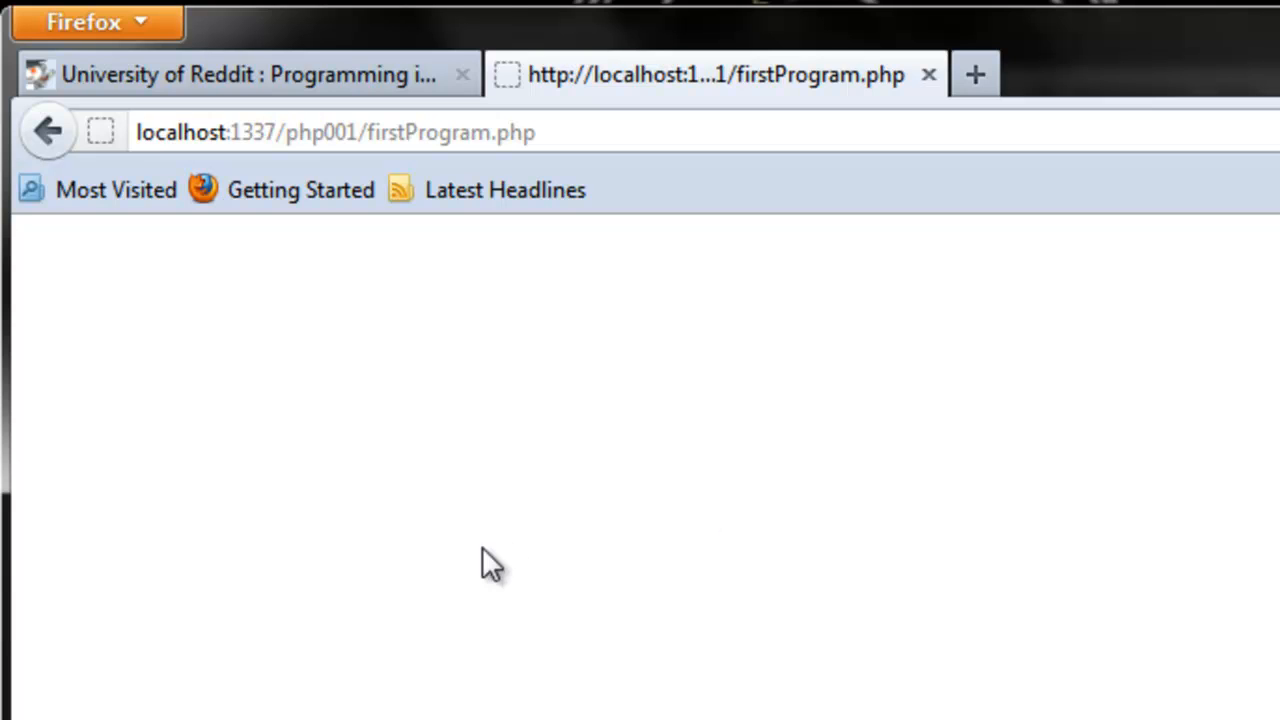
mouse_move(505, 570)
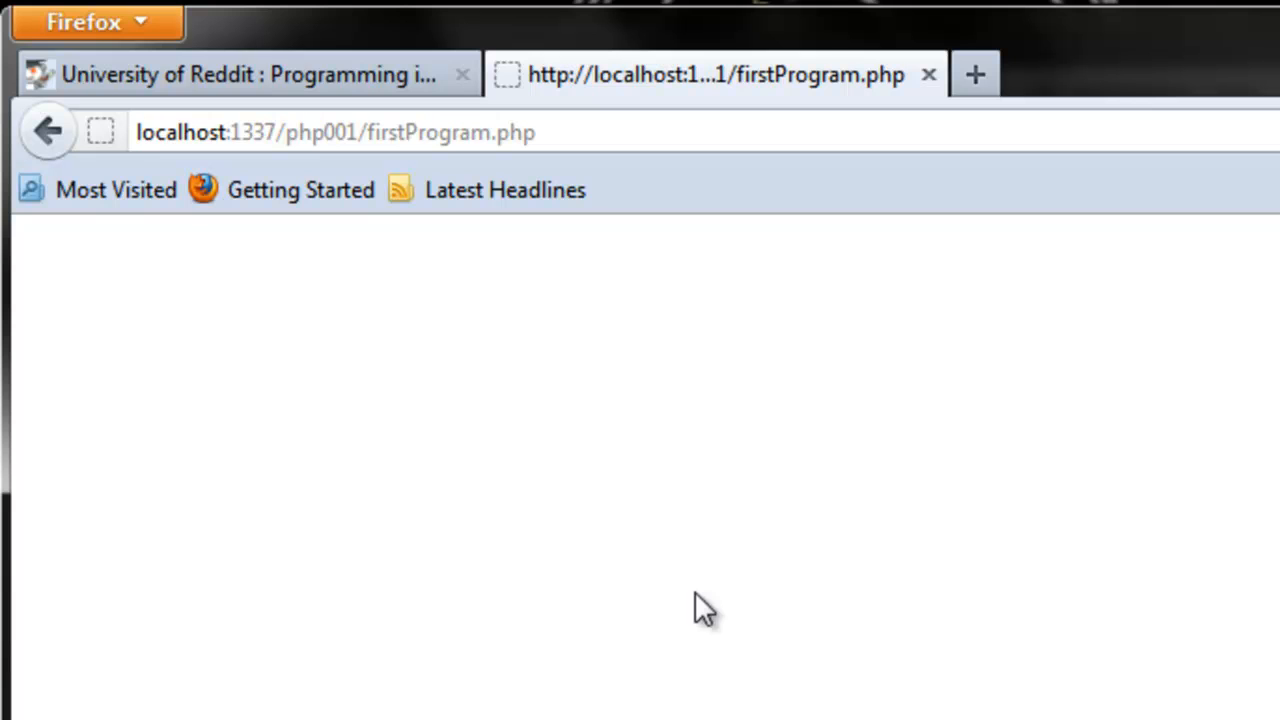
right_click(700, 608)
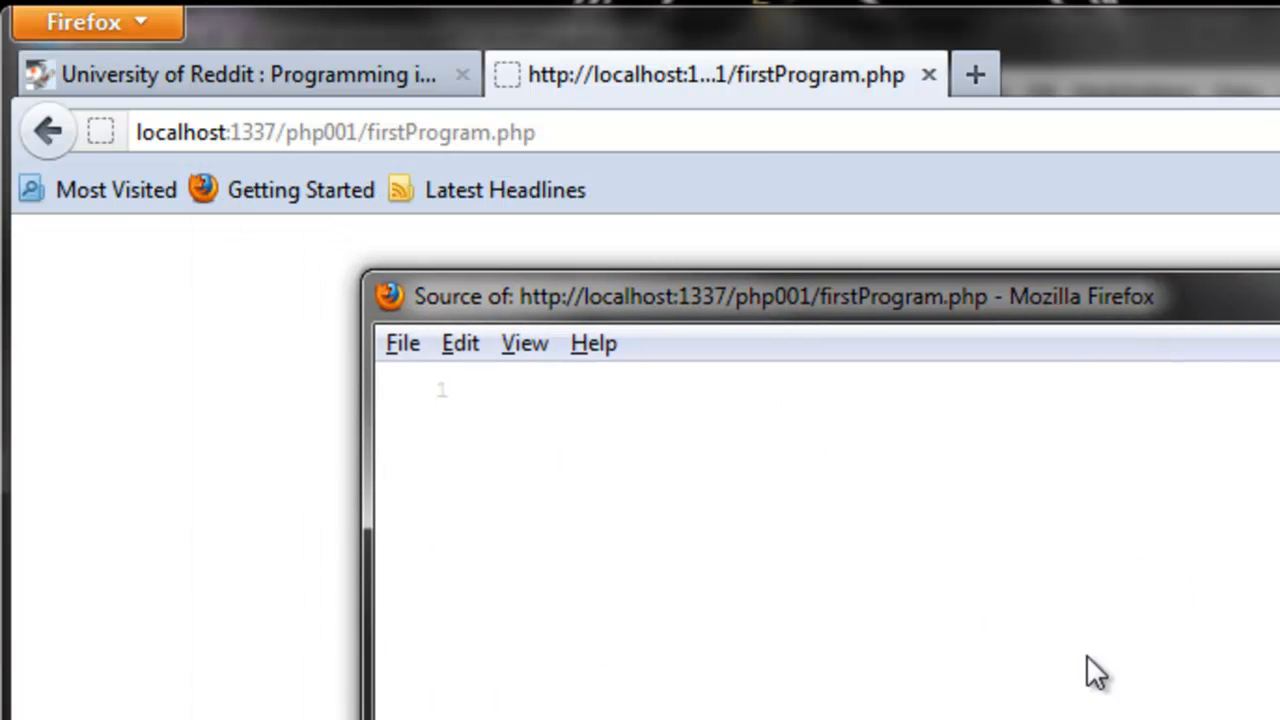
mouse_move(1033, 605)
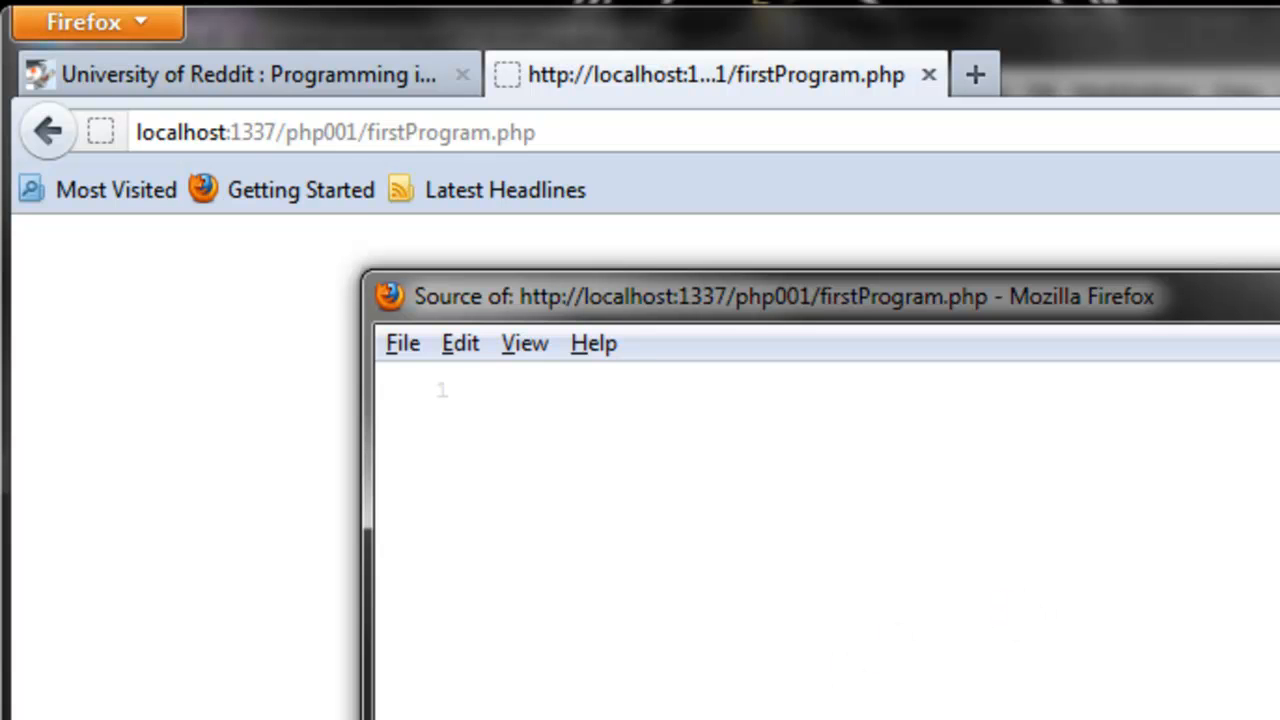
mouse_move(950, 705)
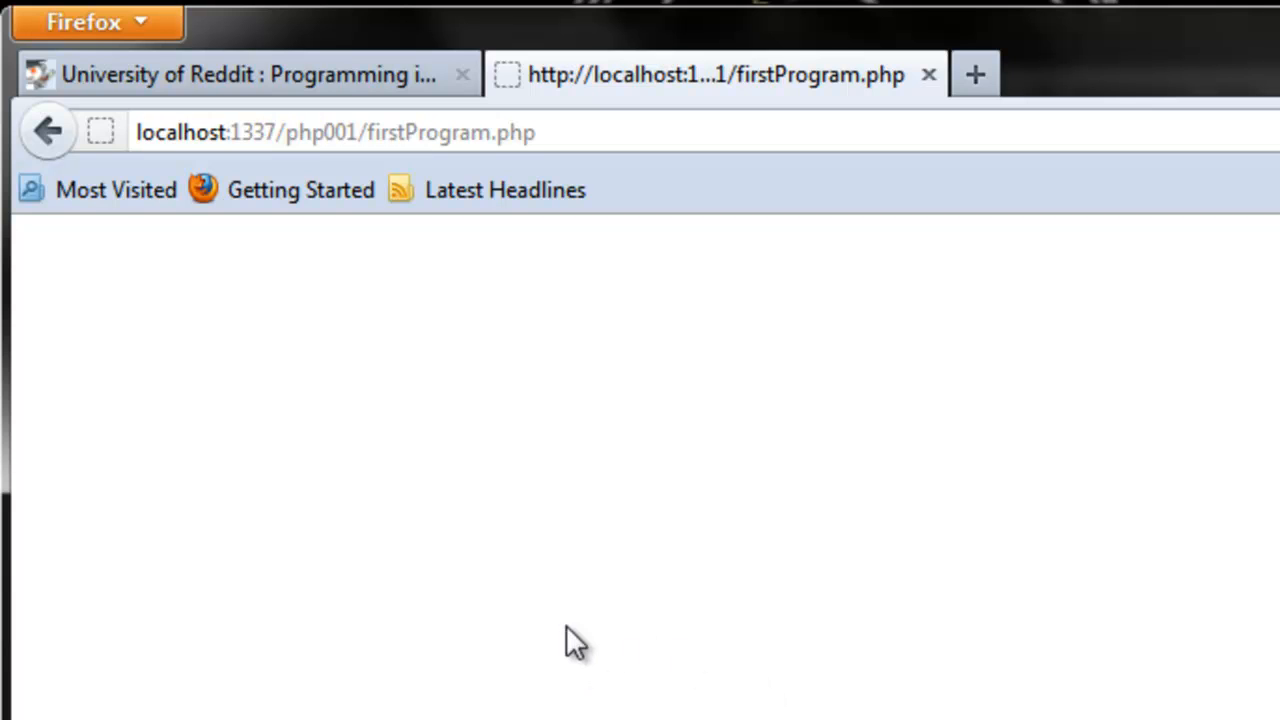
mouse_move(698, 555)
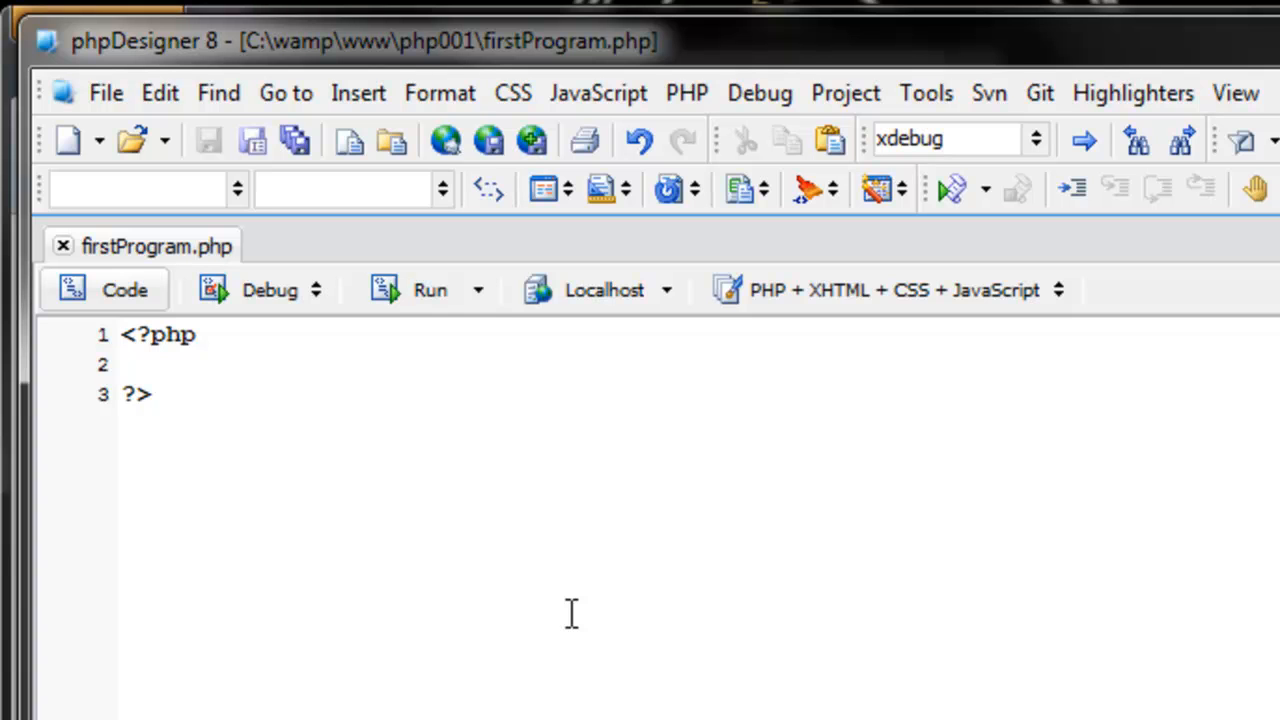
- Write print 'Hello world'; on line 2 and save firstProgram.php
text(pri)
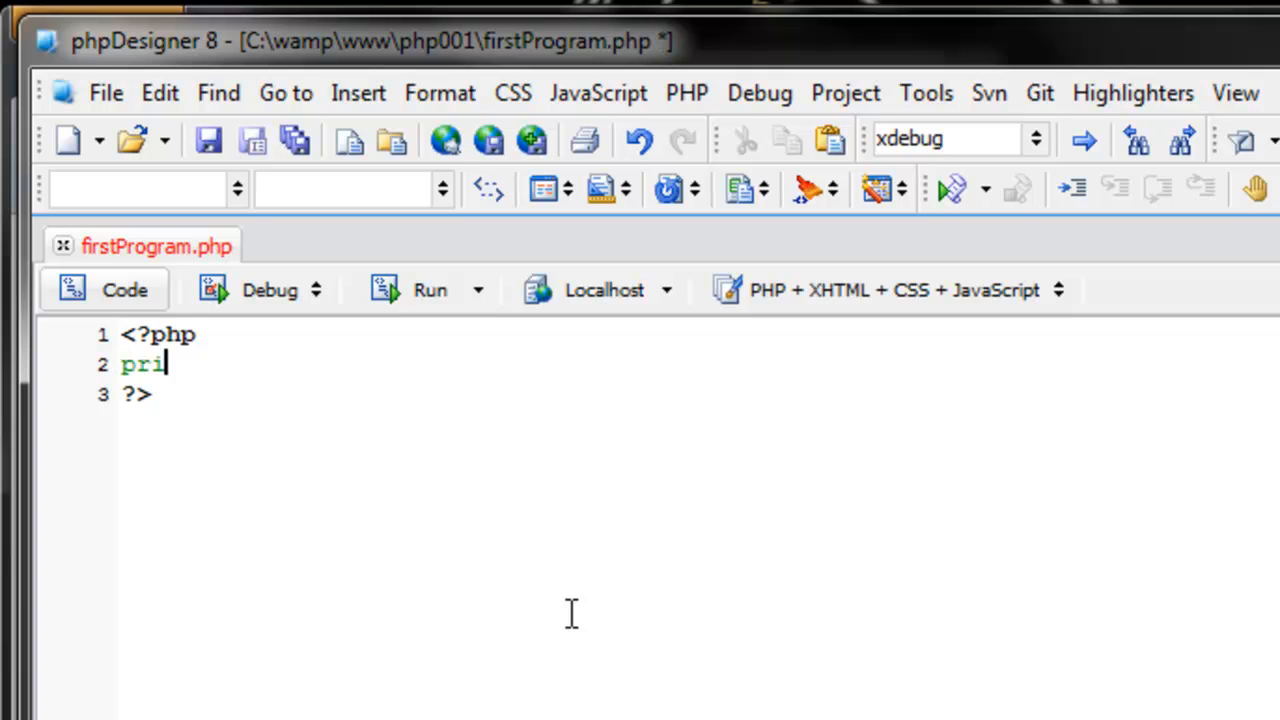
text(nt)
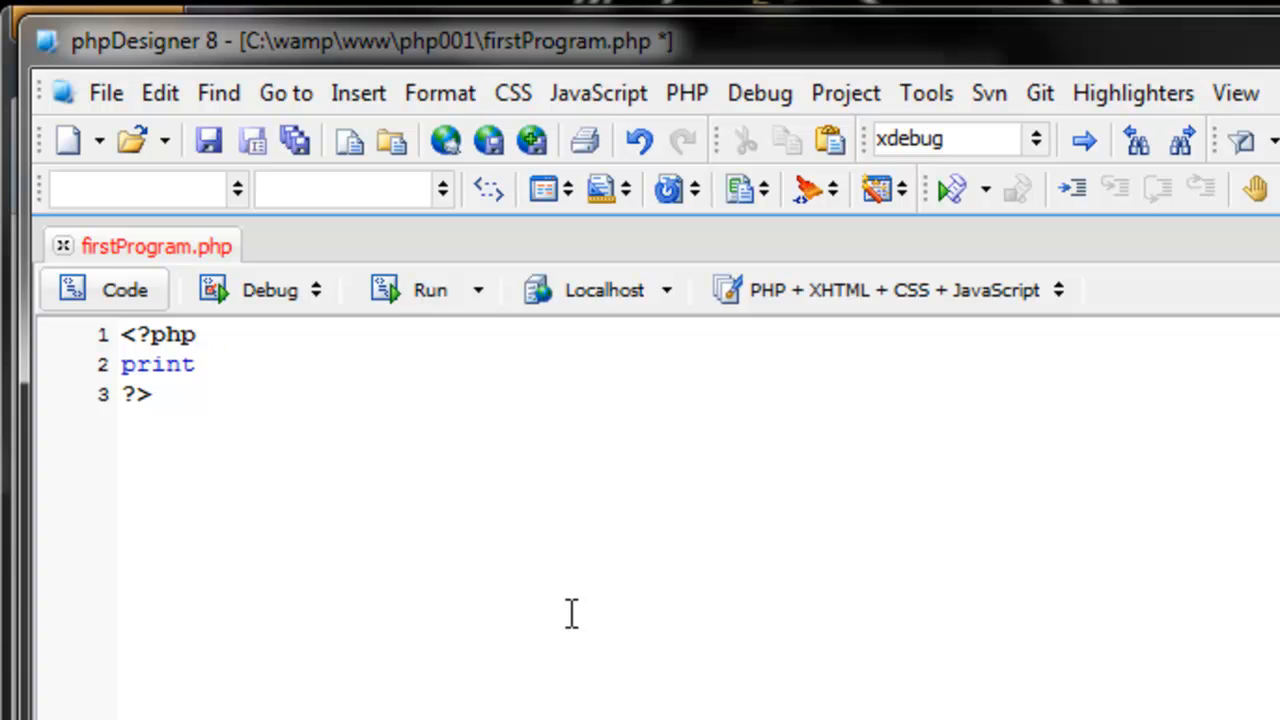
text(())
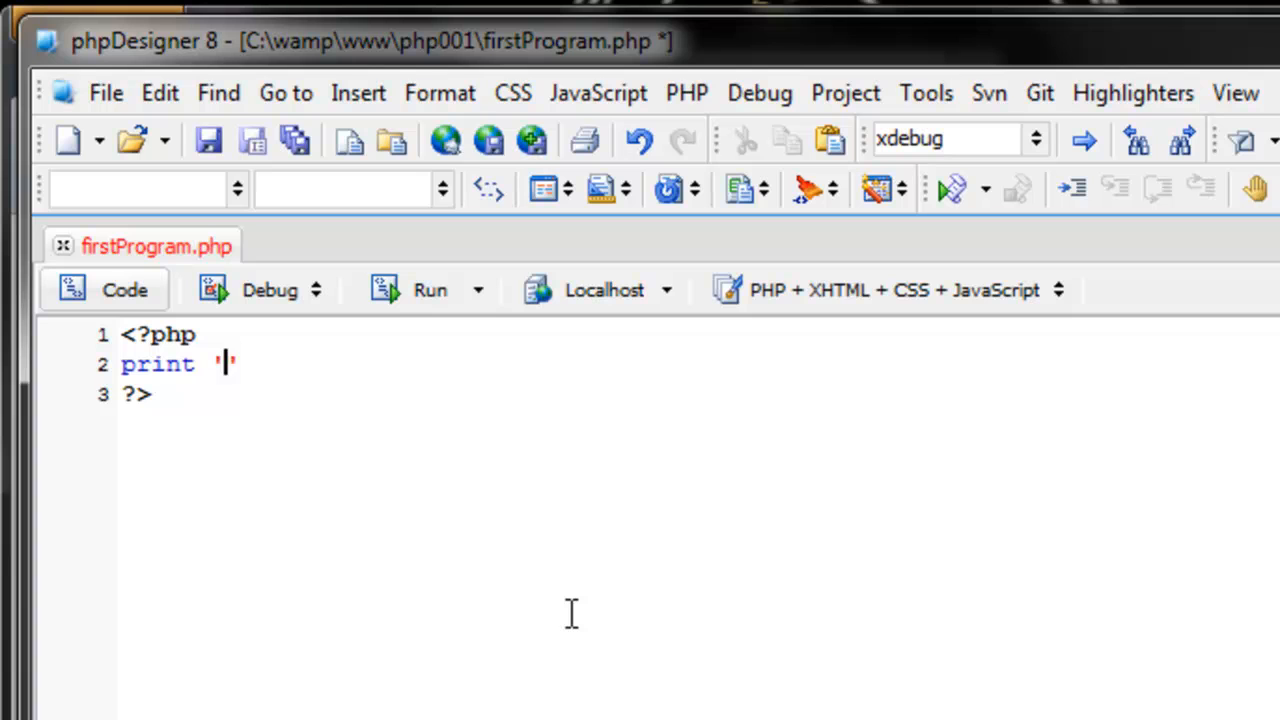
text(H)
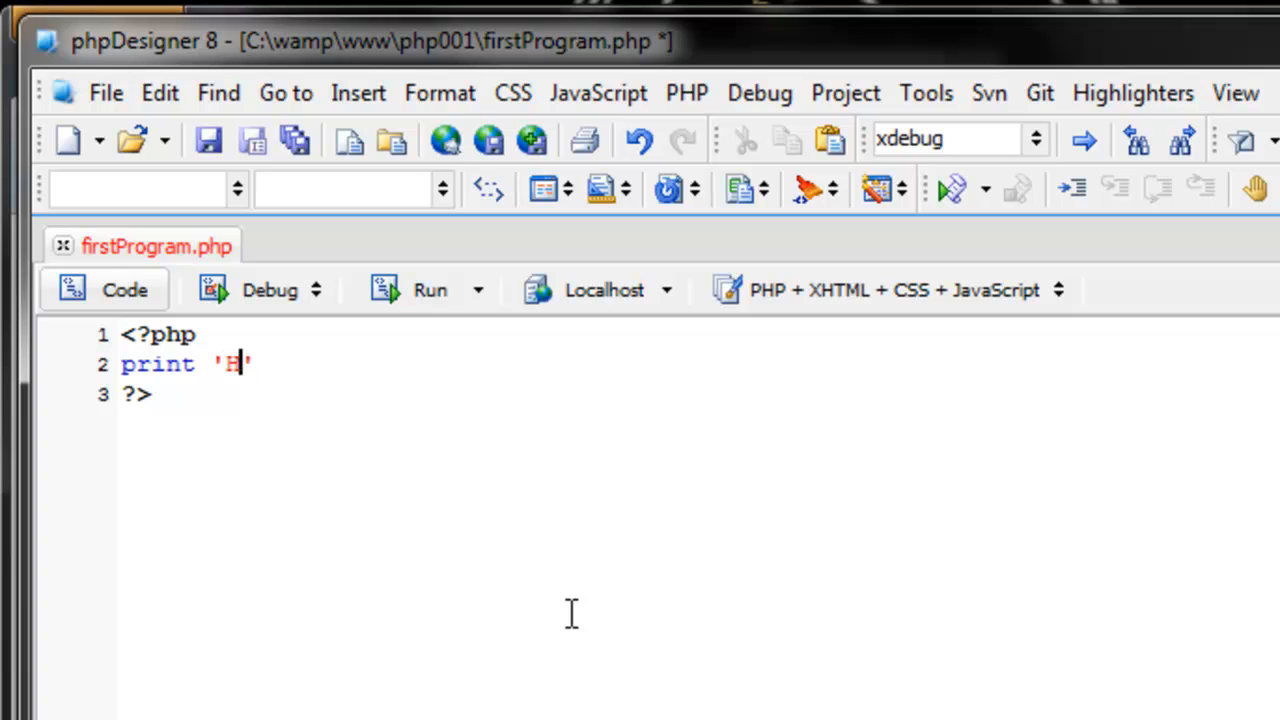
text(ello world)
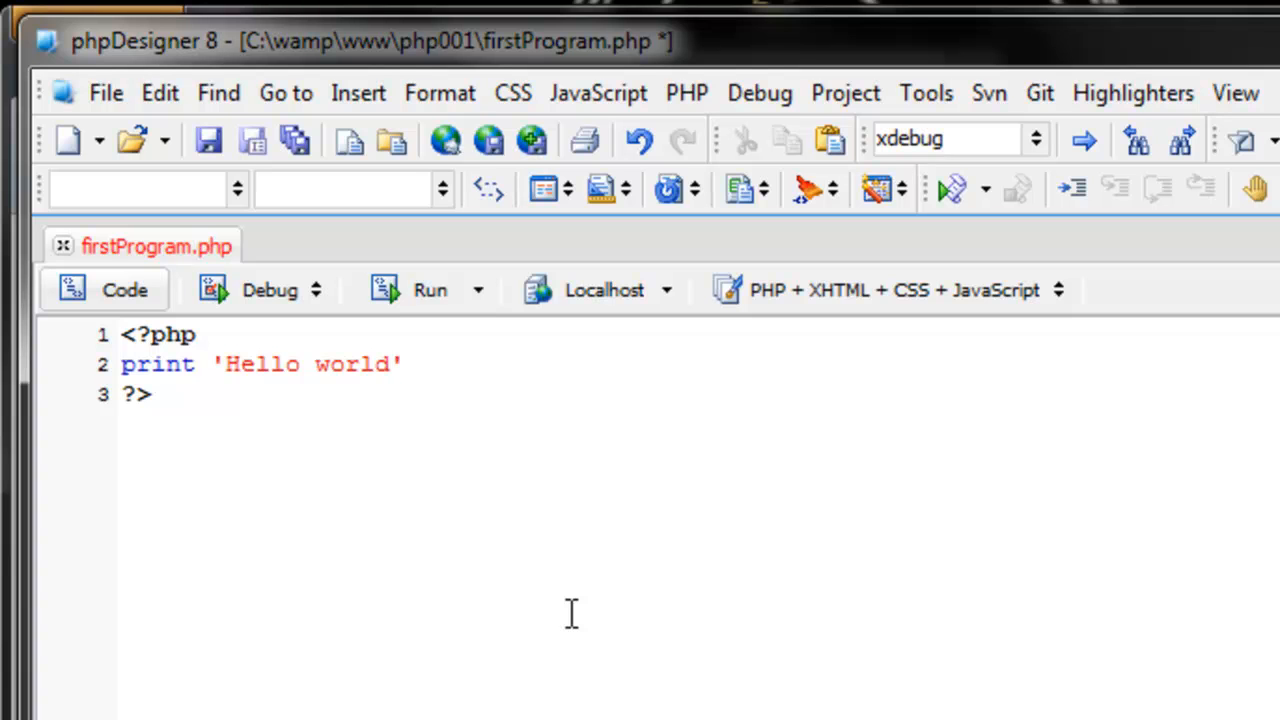
click(404, 364)
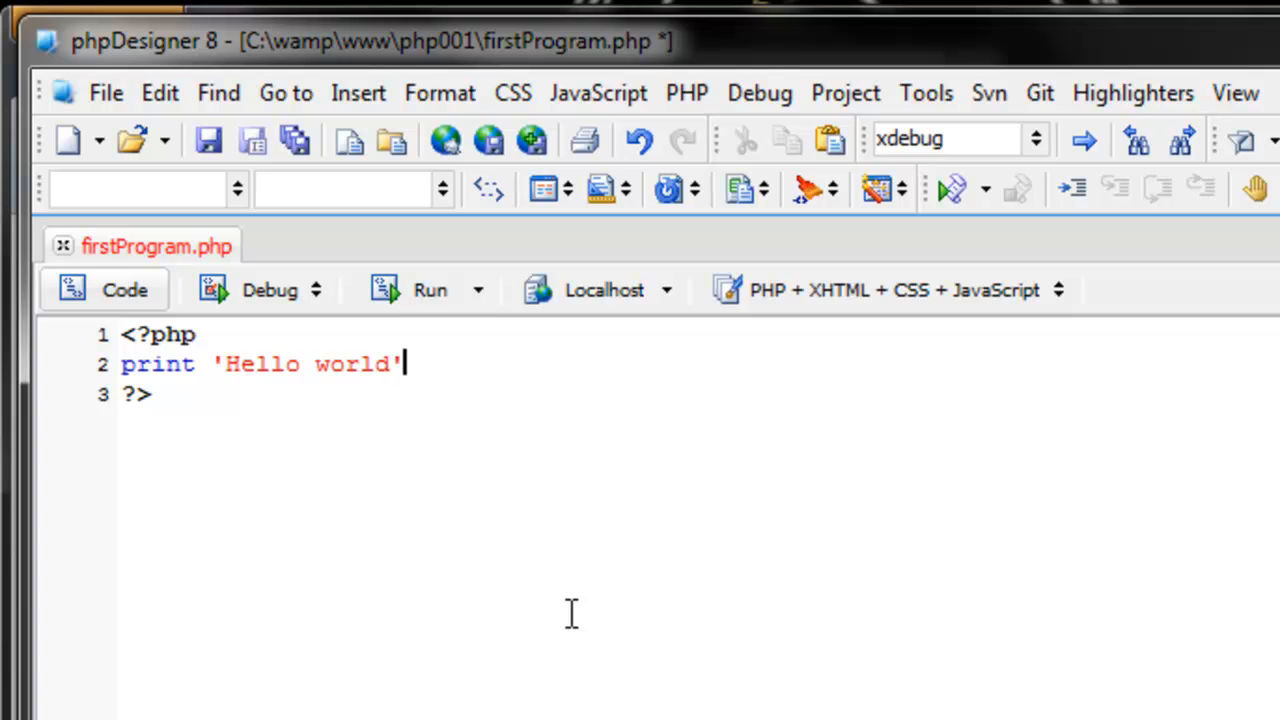
text(;)
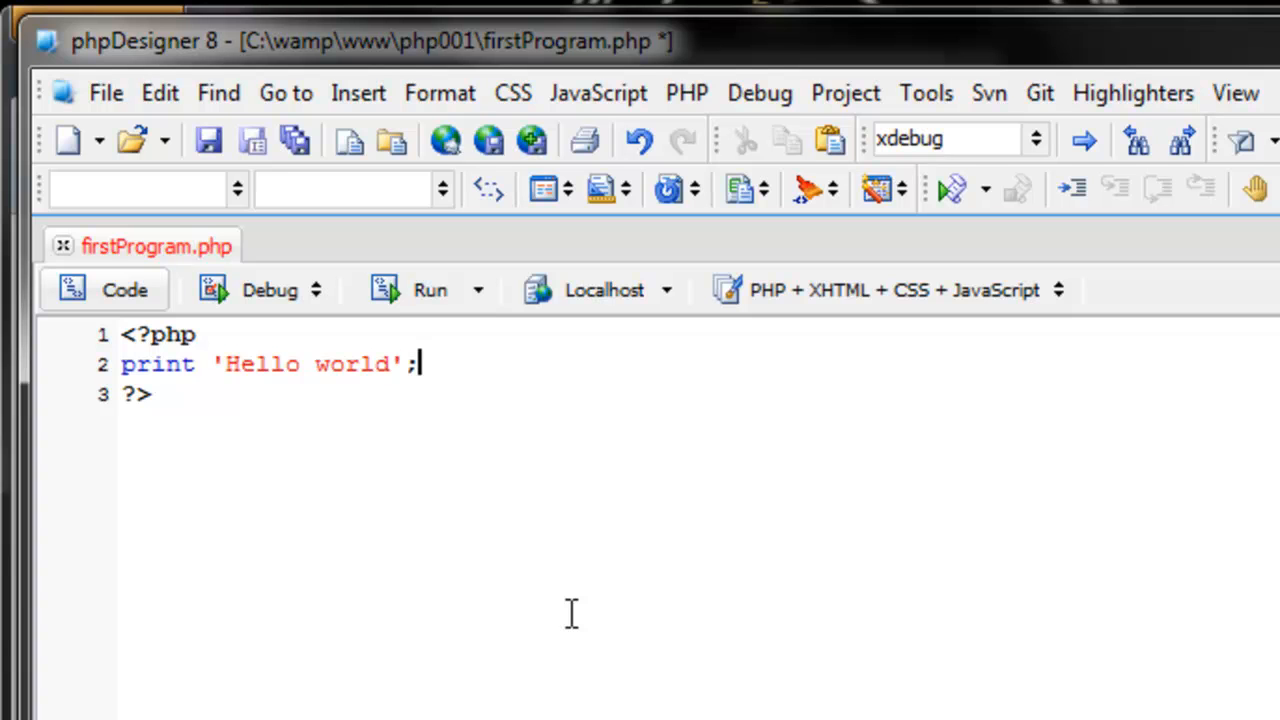
key(Backspace)
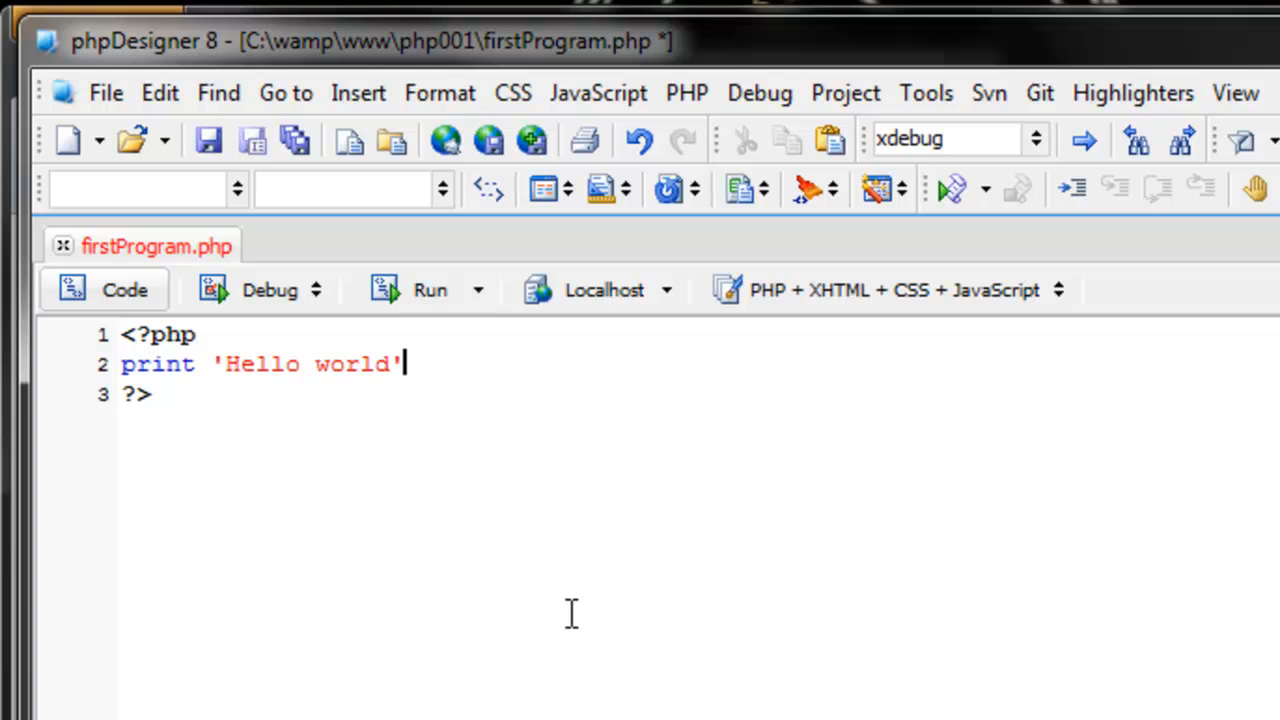
text(;)
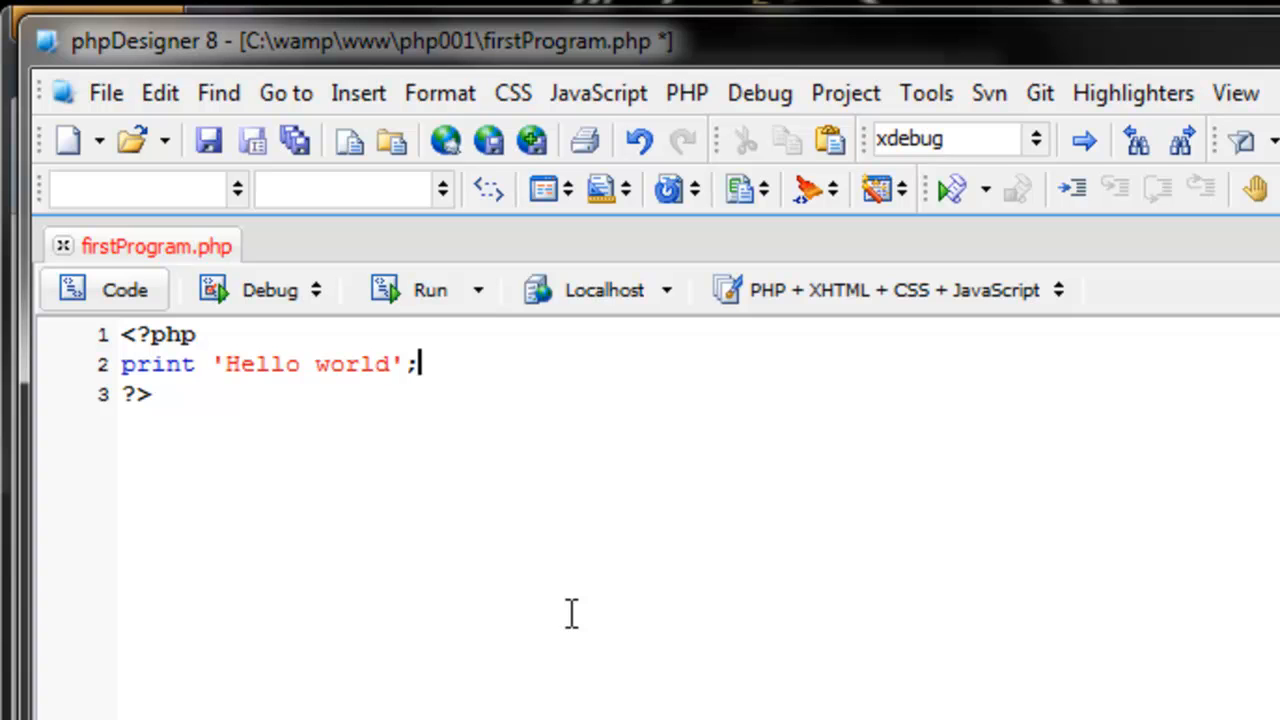
click(208, 140)
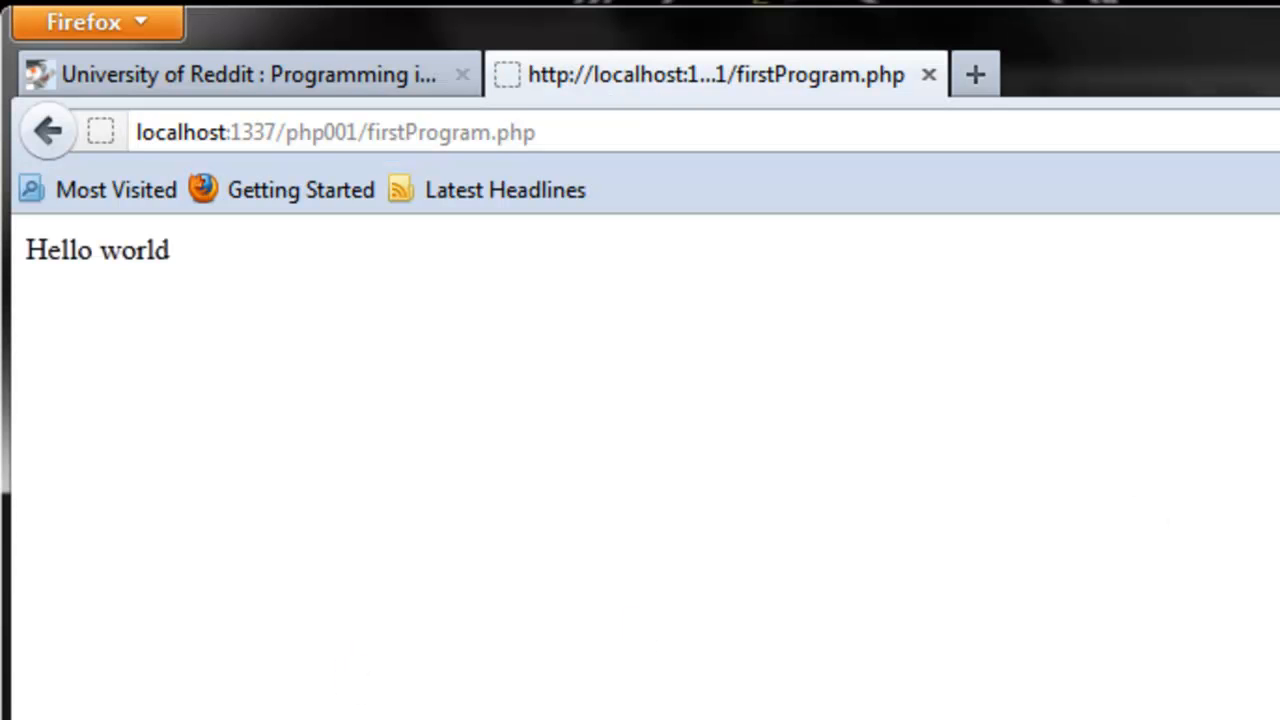
mouse_move(600, 695)
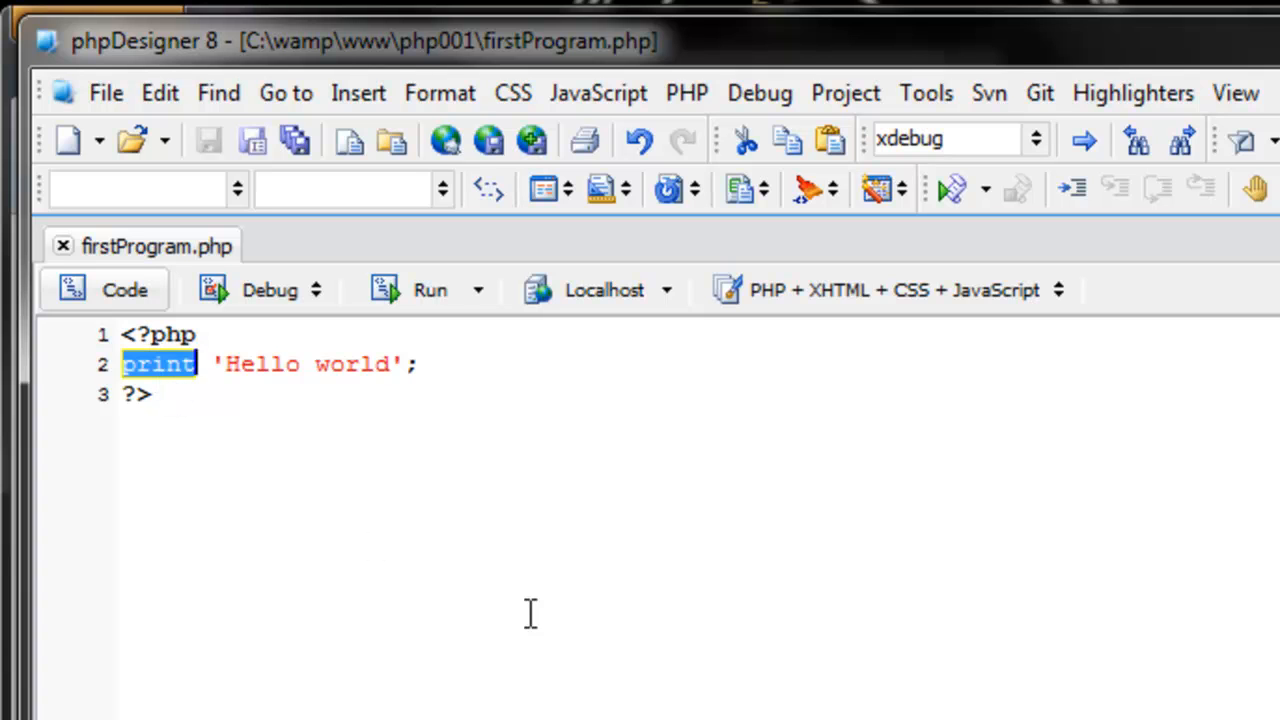
mouse_move(572, 640)
text(echo)
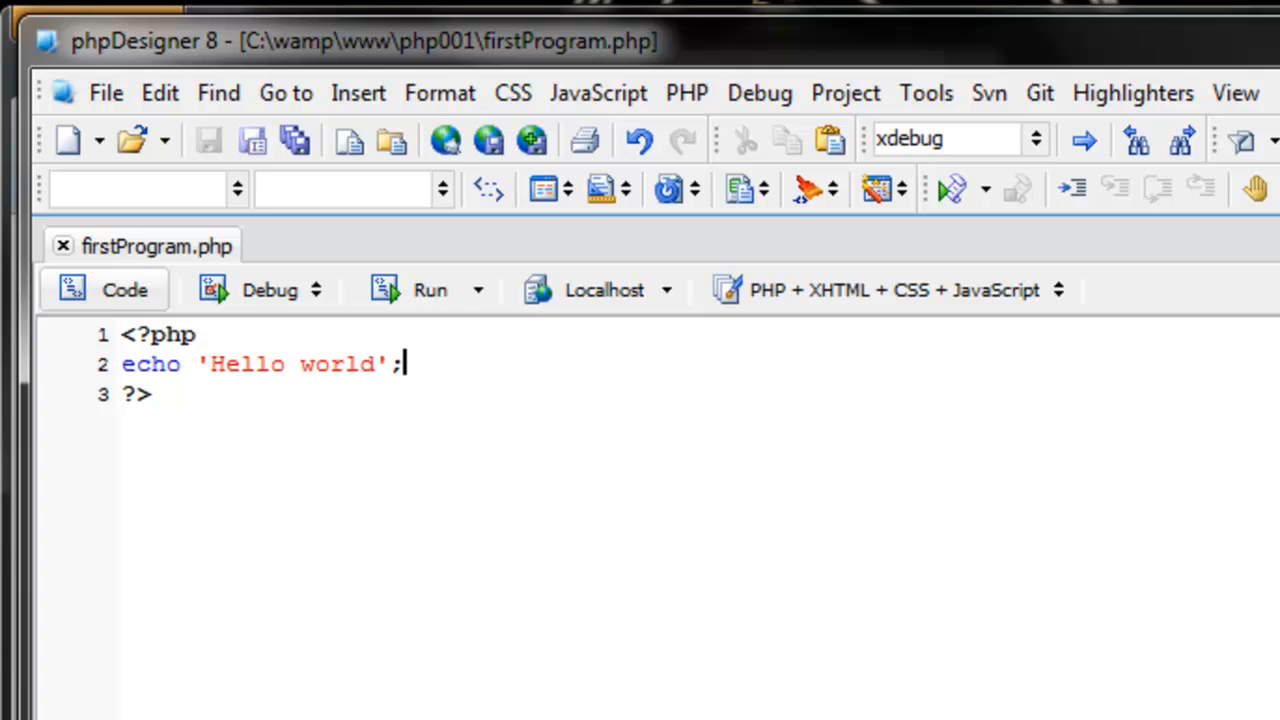
mouse_move(547, 692)
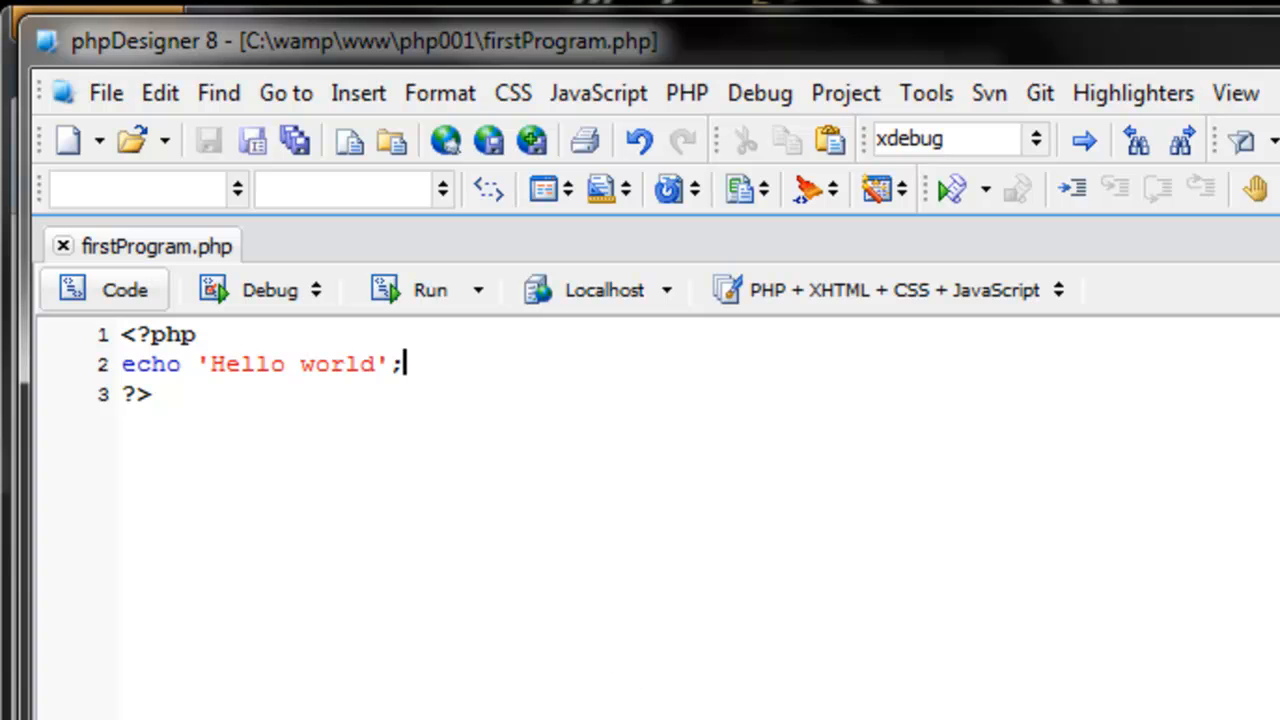
- Switch to Firefox to check the firstProgram.php page output
click(429, 289)
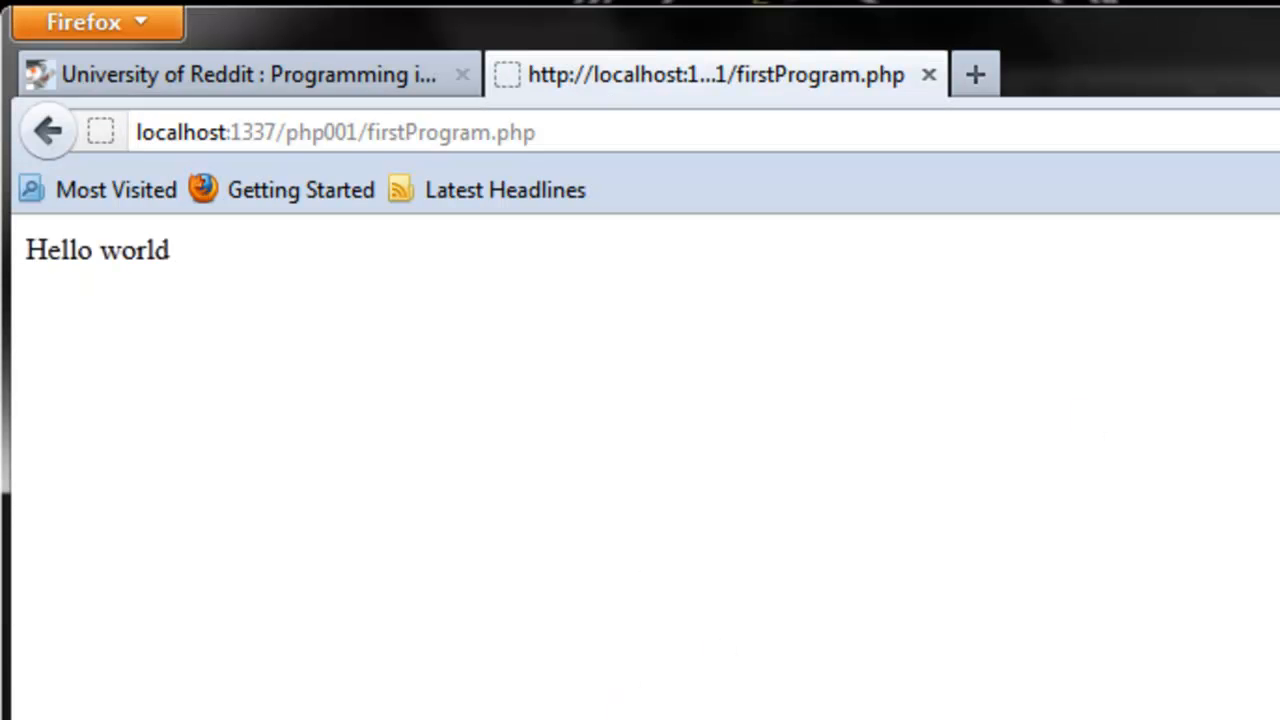
mouse_move(615, 547)
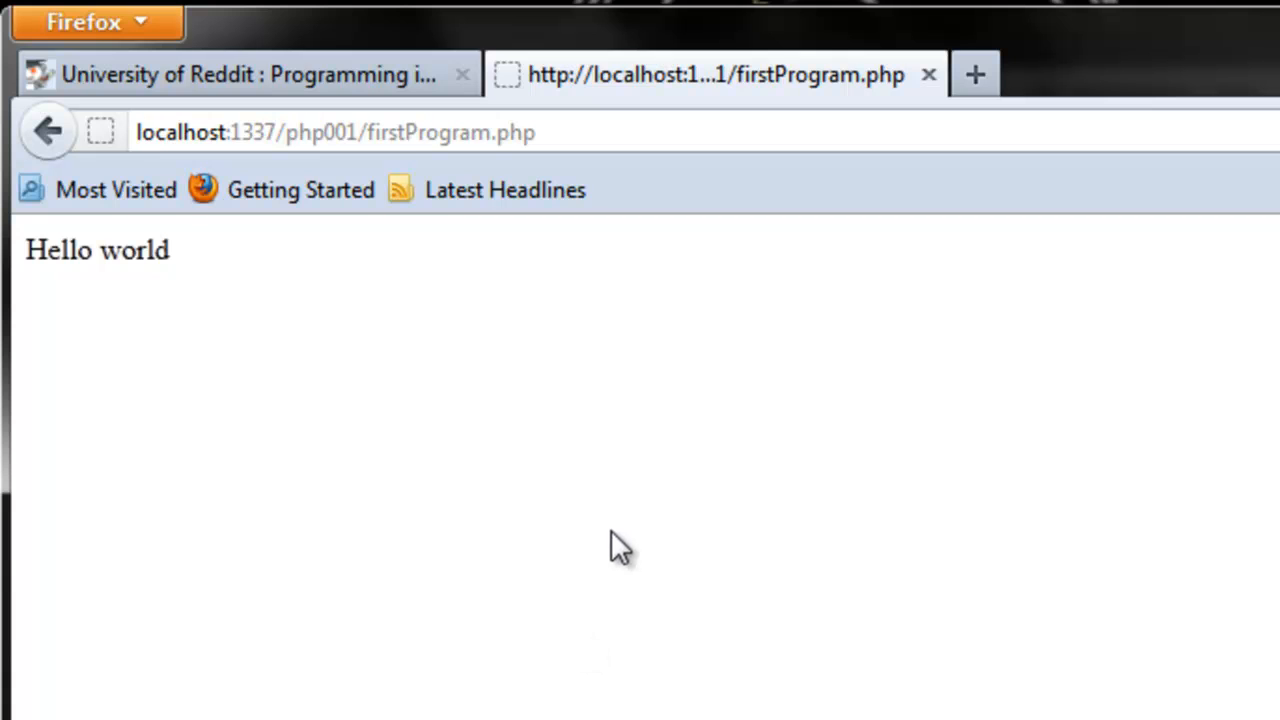
mouse_move(660, 460)
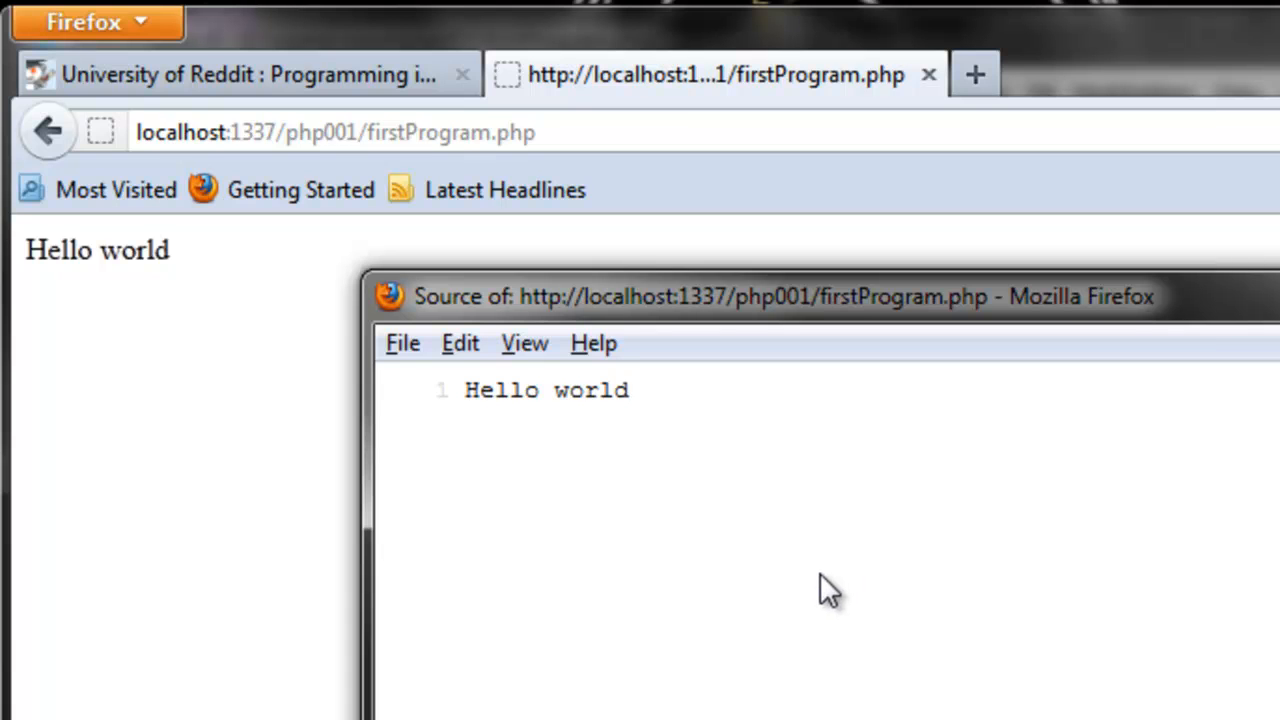
mouse_move(895, 590)
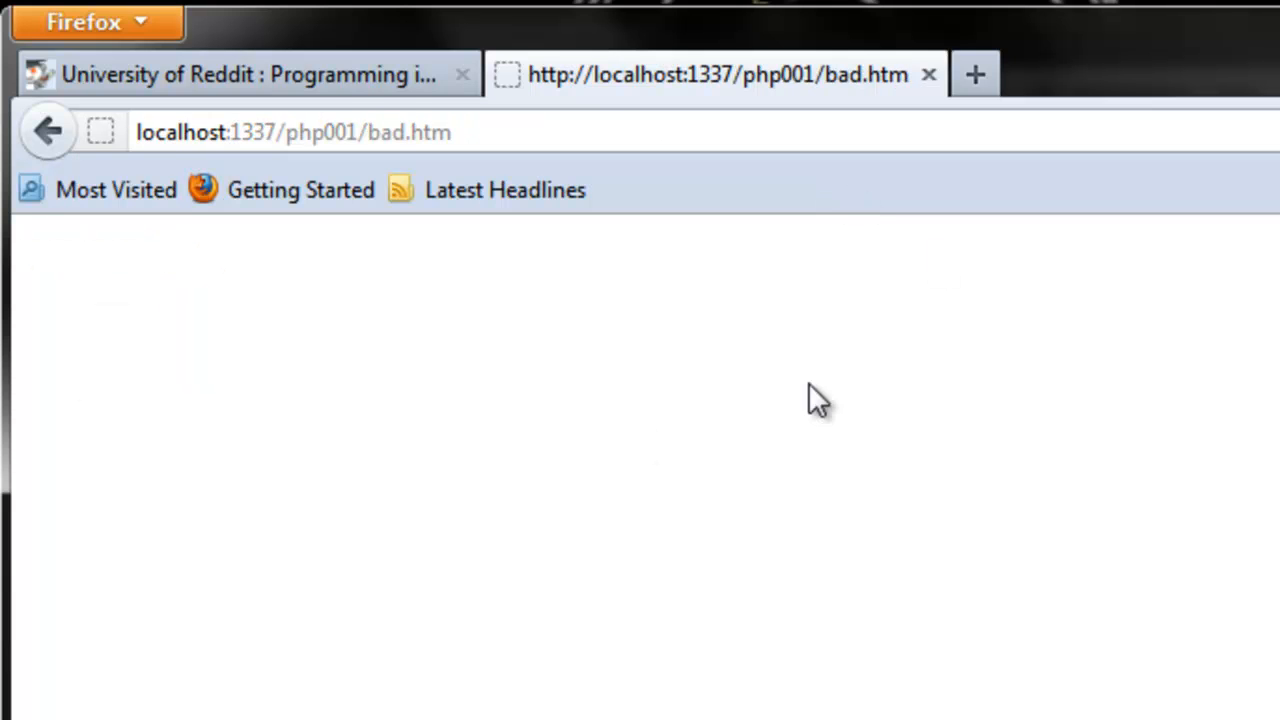
mouse_move(613, 592)
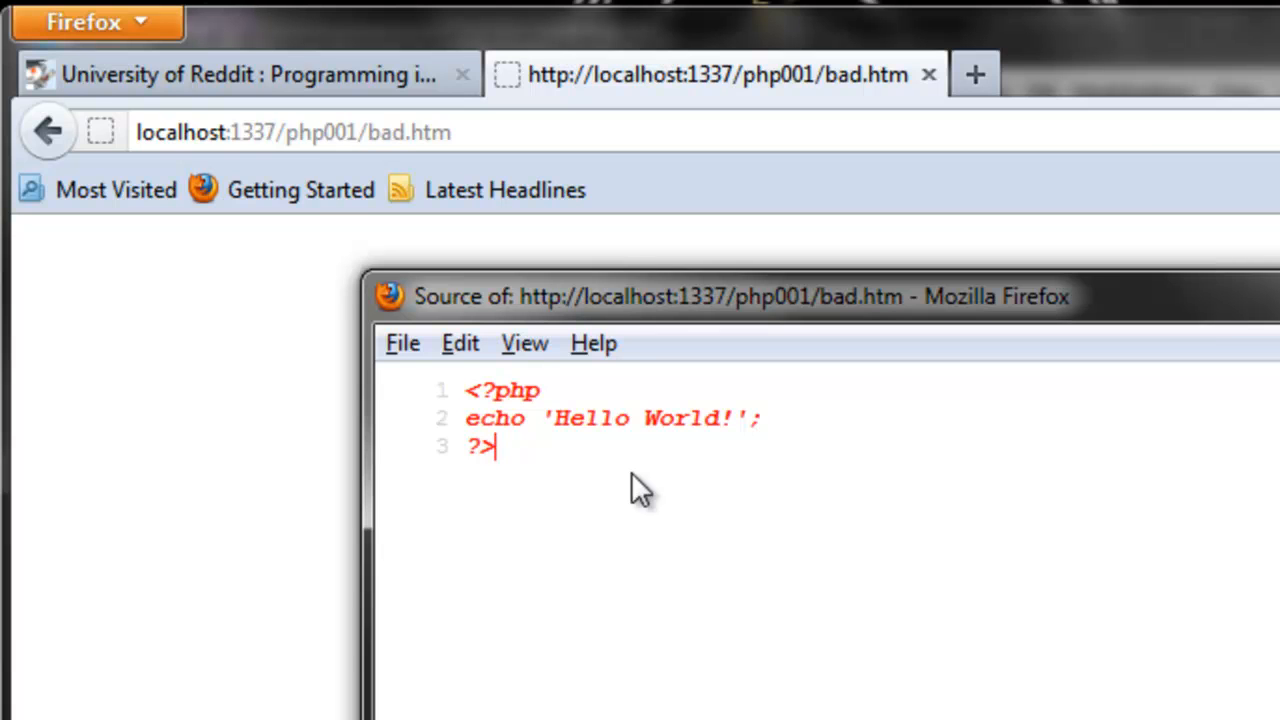
mouse_move(655, 480)
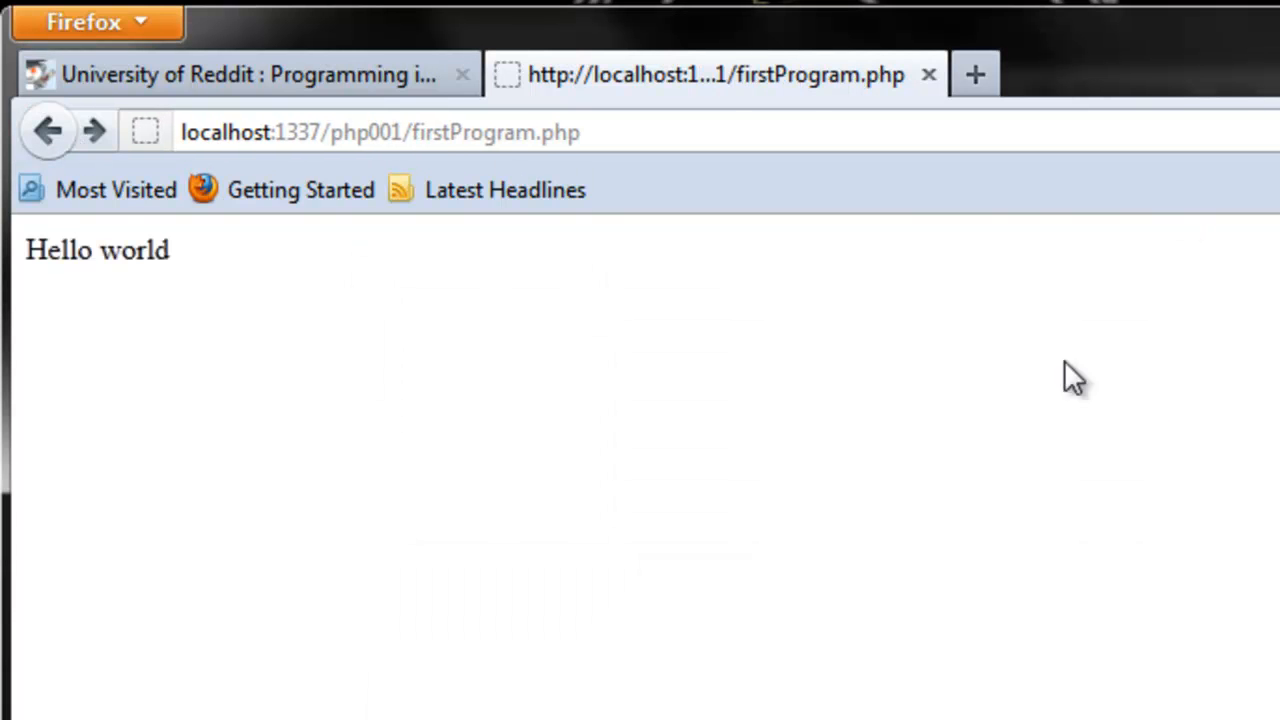
mouse_move(727, 620)
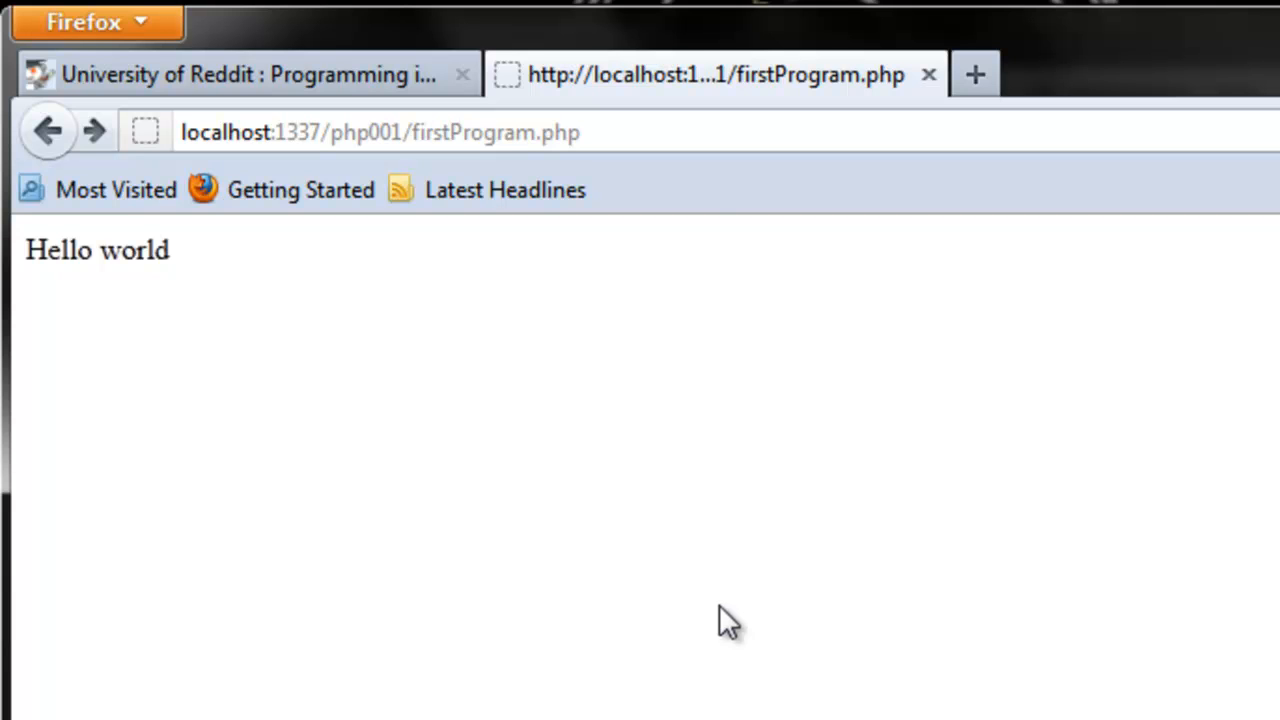
mouse_move(540, 638)
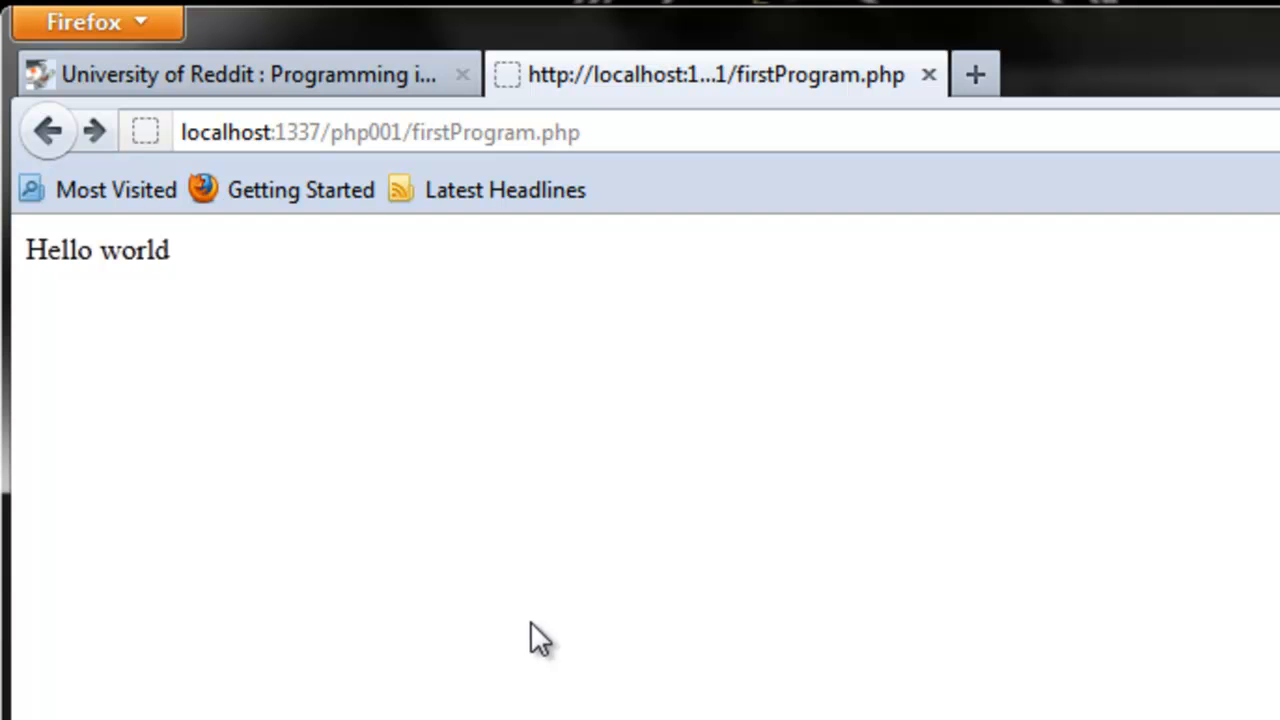
mouse_move(790, 685)
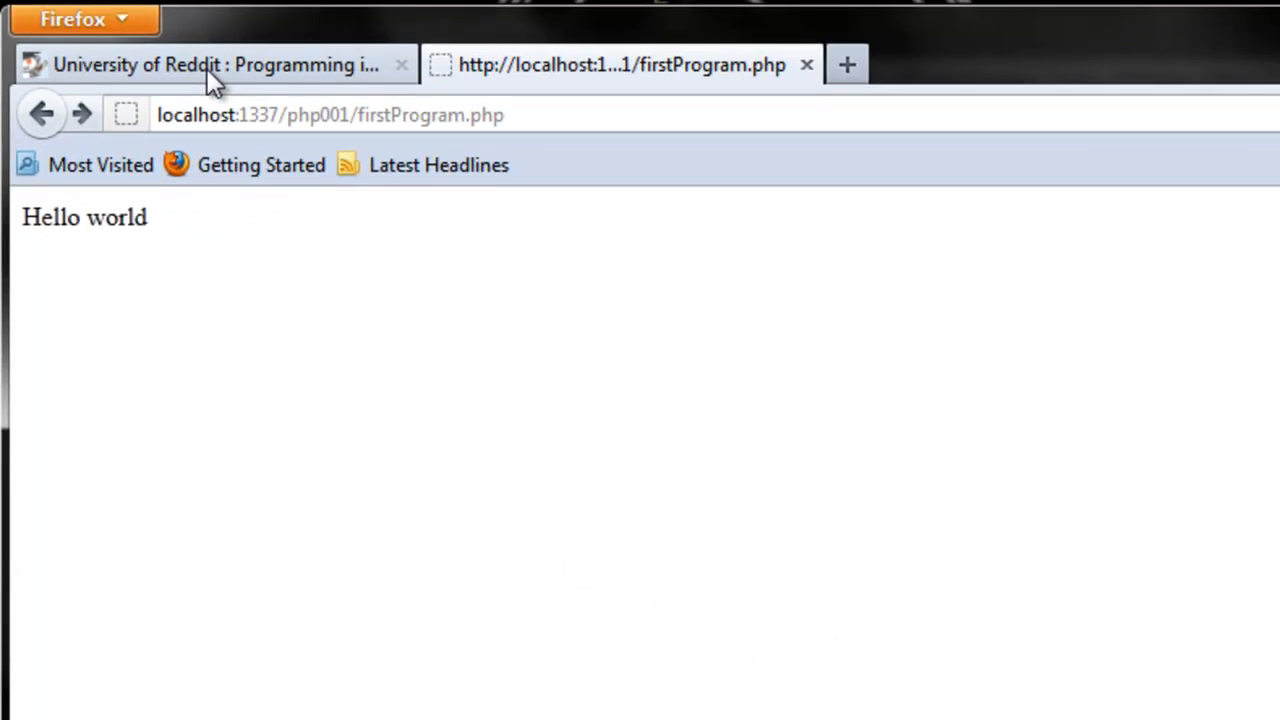
click(180, 64)
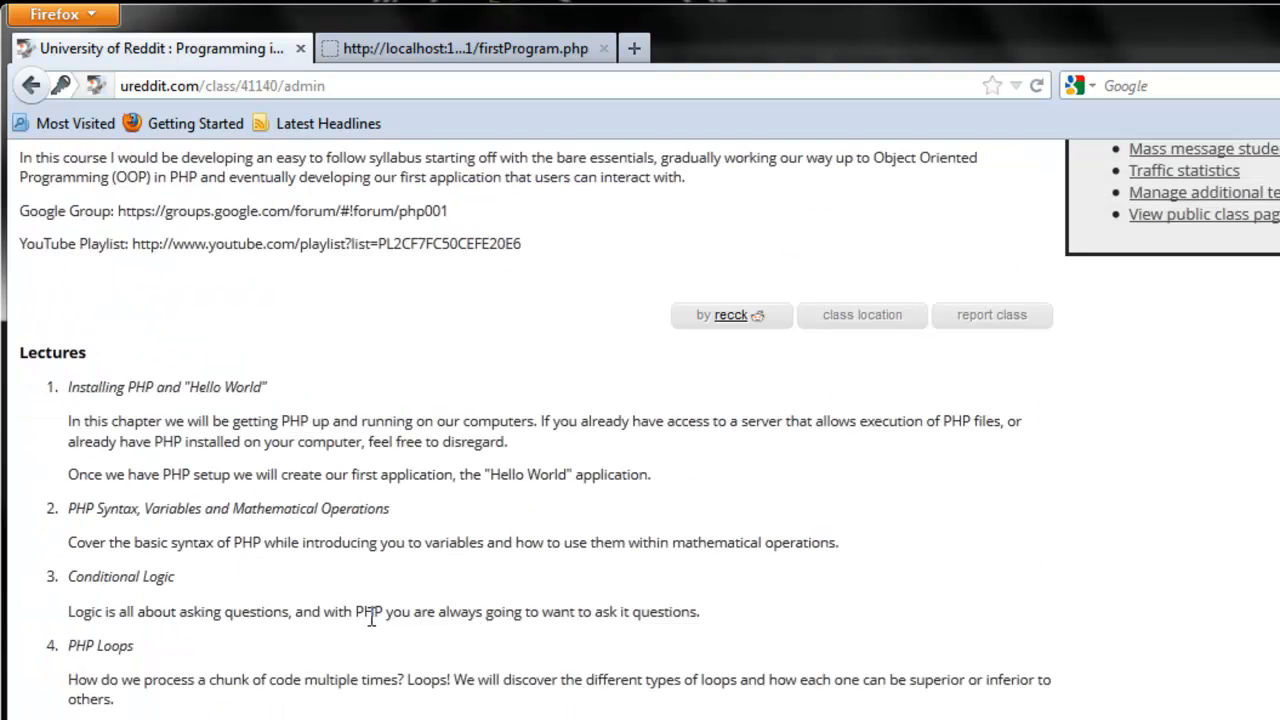
mouse_move(335, 595)
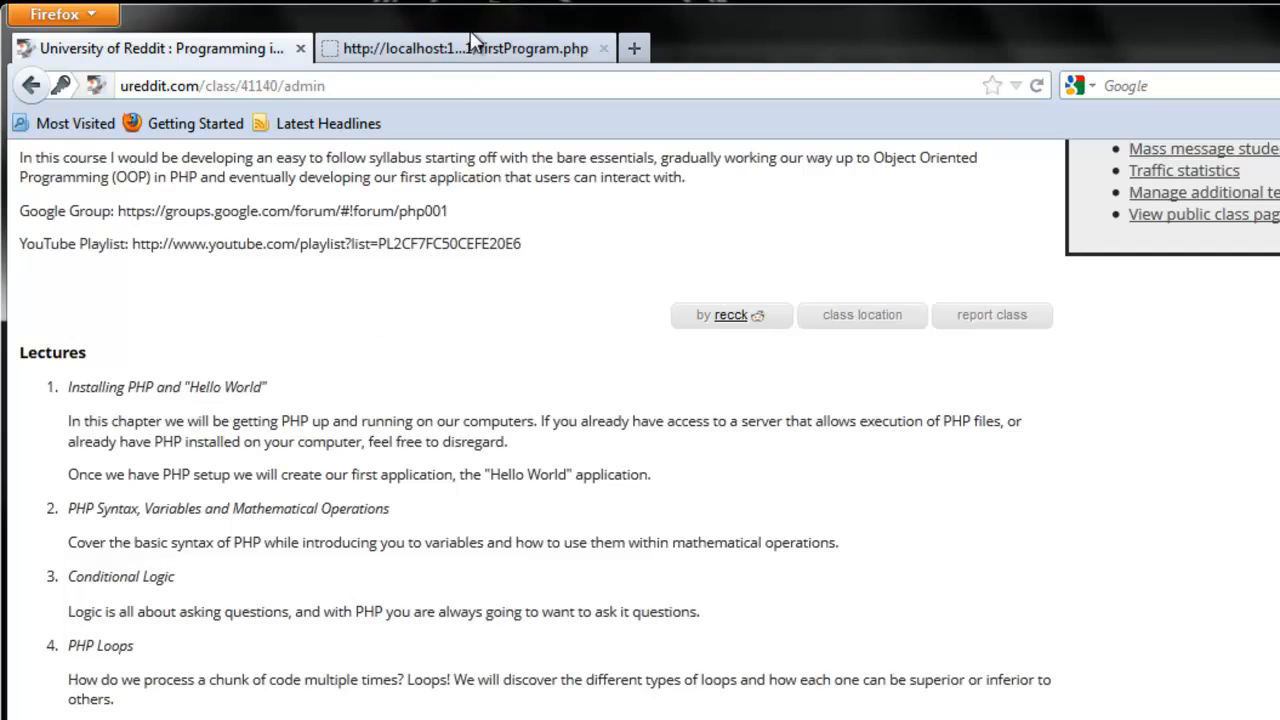
click(465, 48)
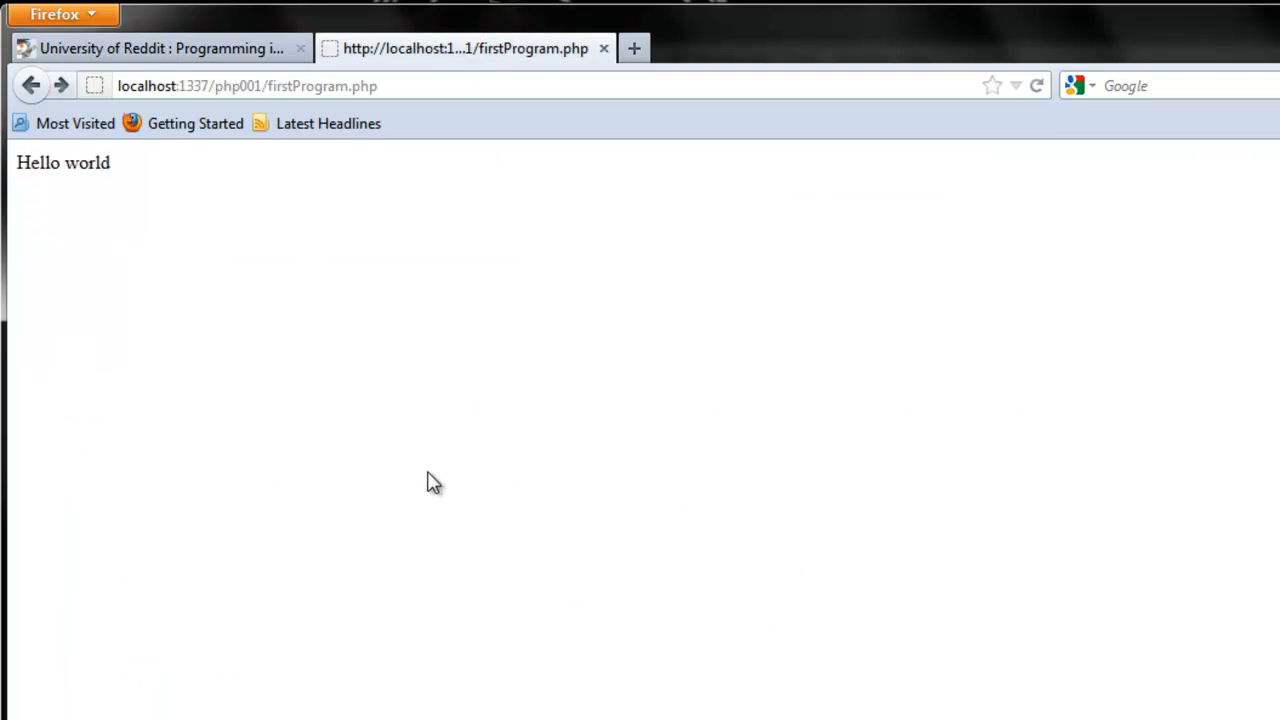
mouse_move(291, 594)
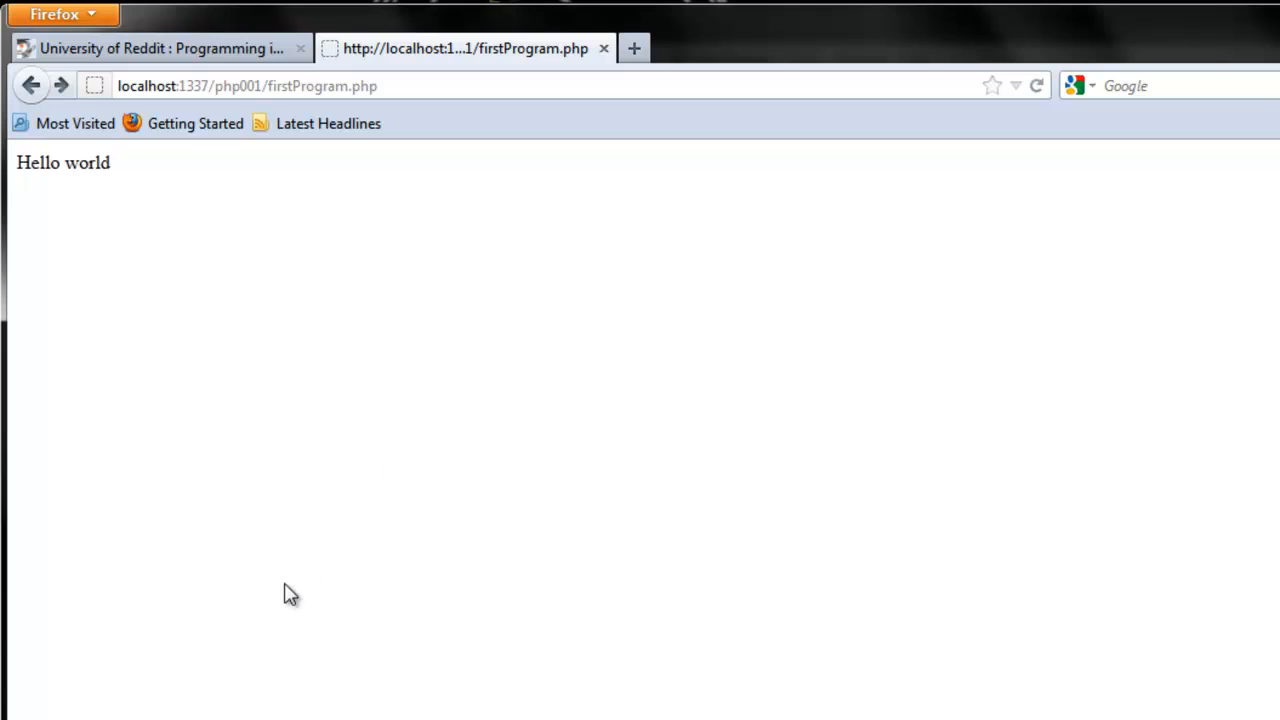